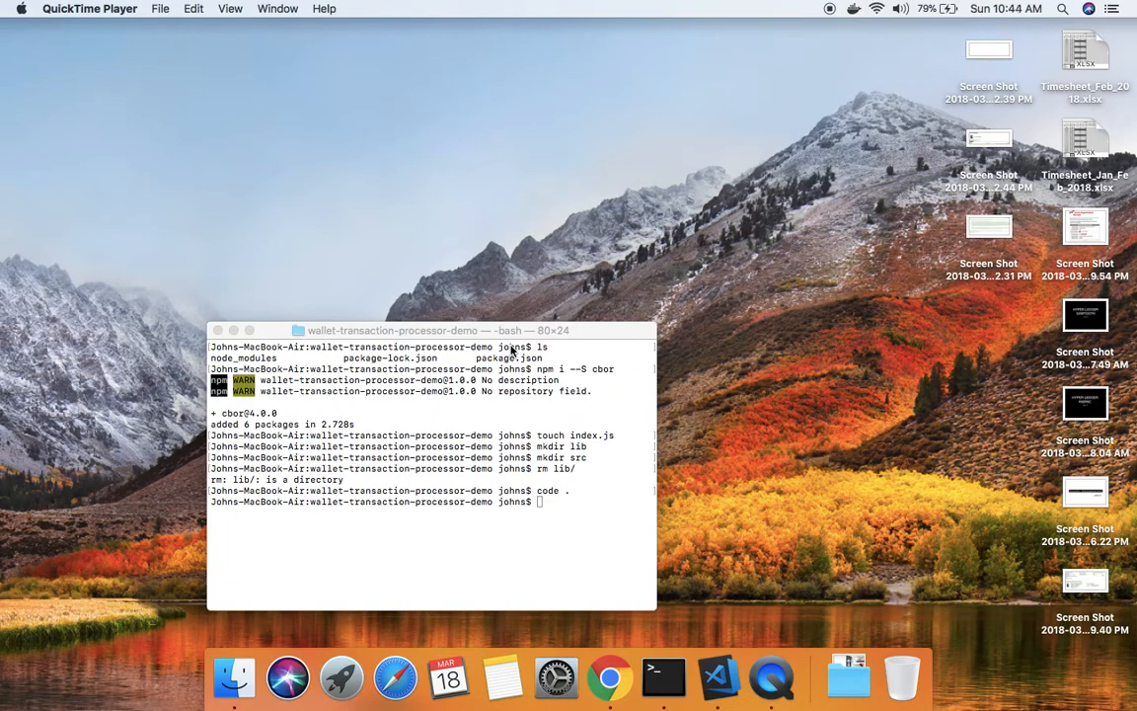
Focus the terminal, list the files and move up into the sawtooth folder.
left_click(431, 464)
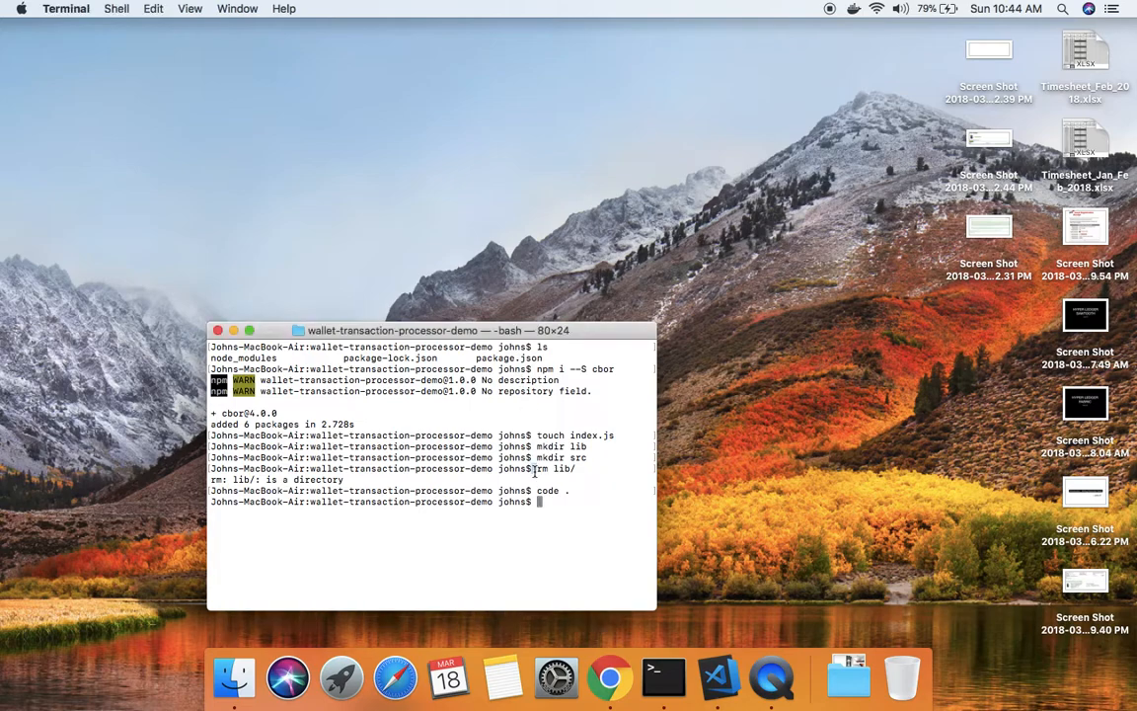
mouse_move(754, 458)
type("ls")
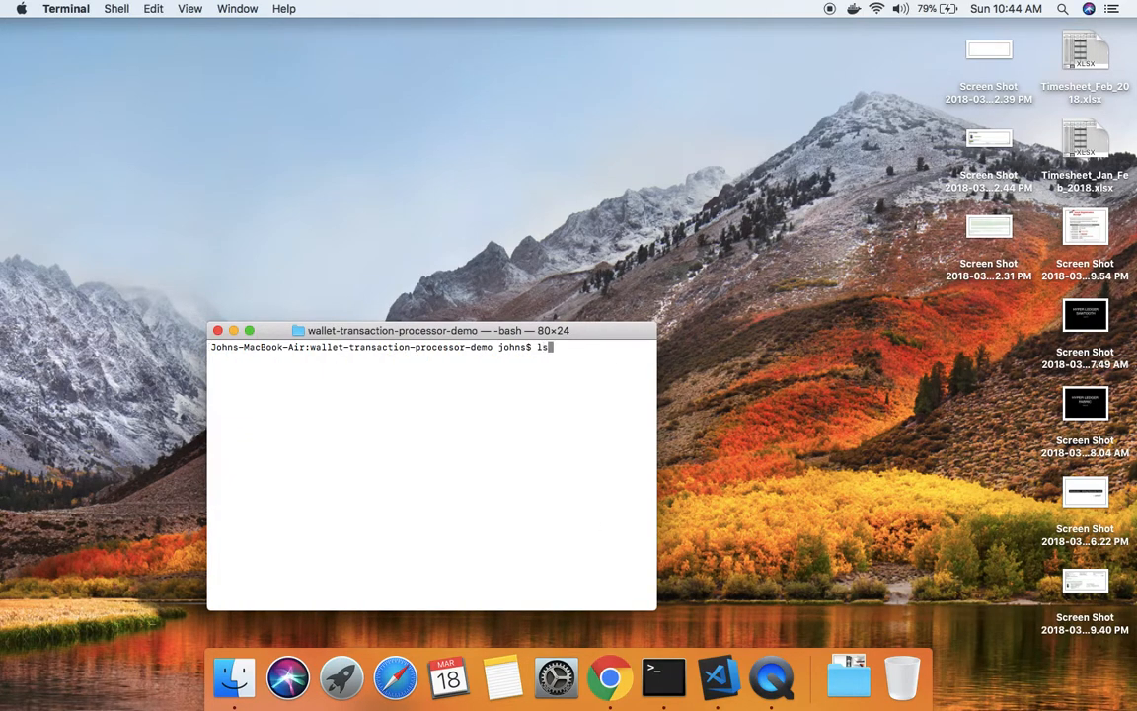
key("Return")
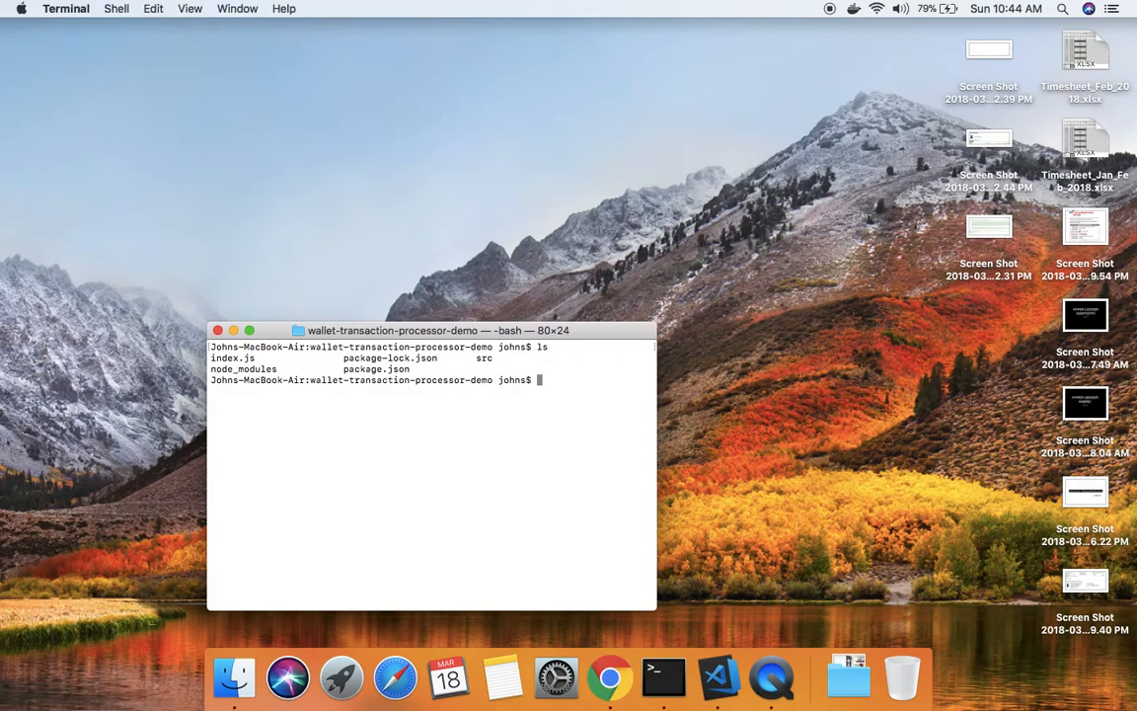
type("cd ..")
type("ls")
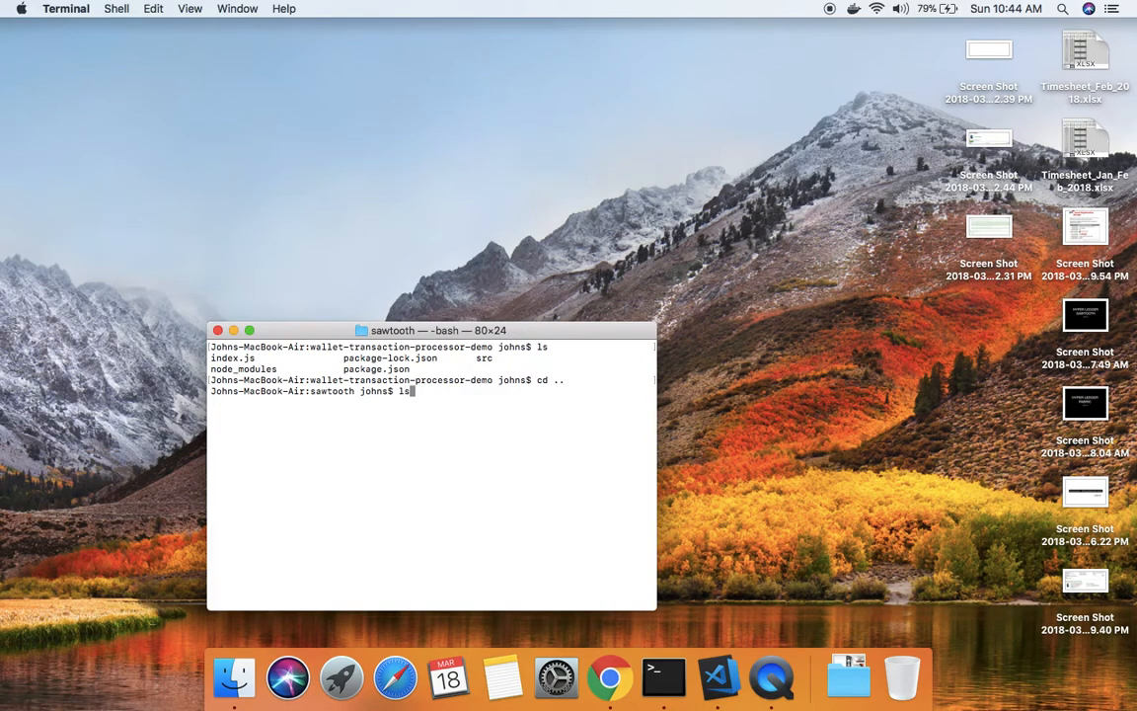
key("Return")
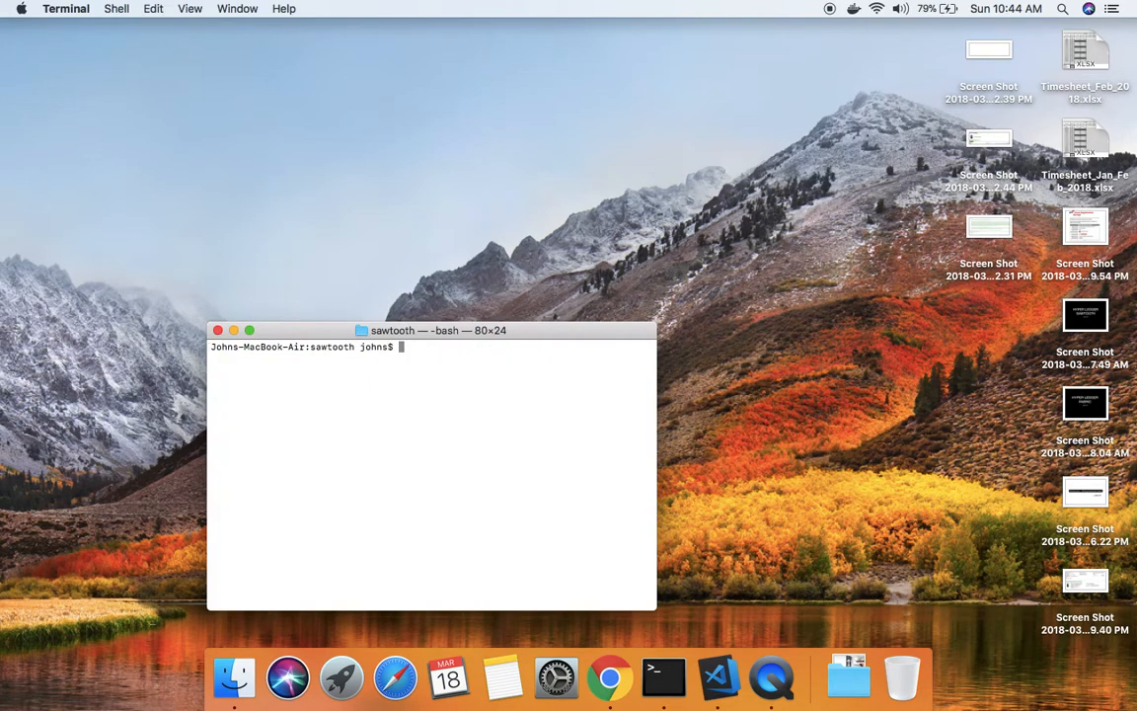
Create a new demo folder with mkdir and change into it.
type("mkdir cd")
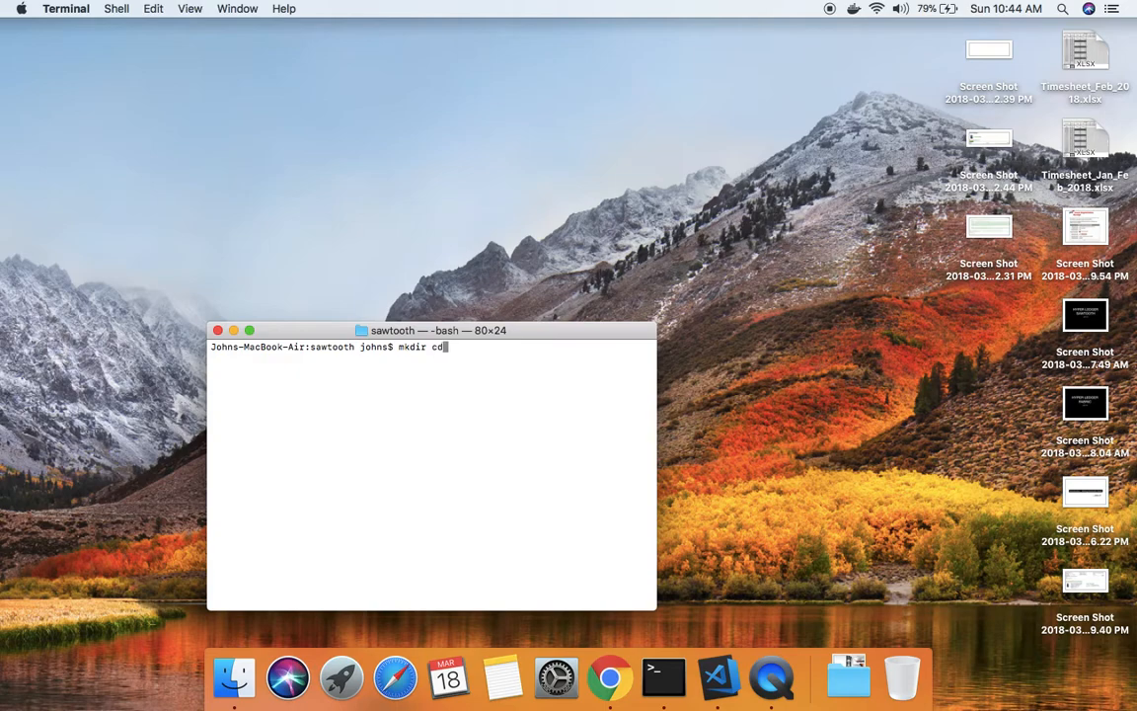
key("Return")
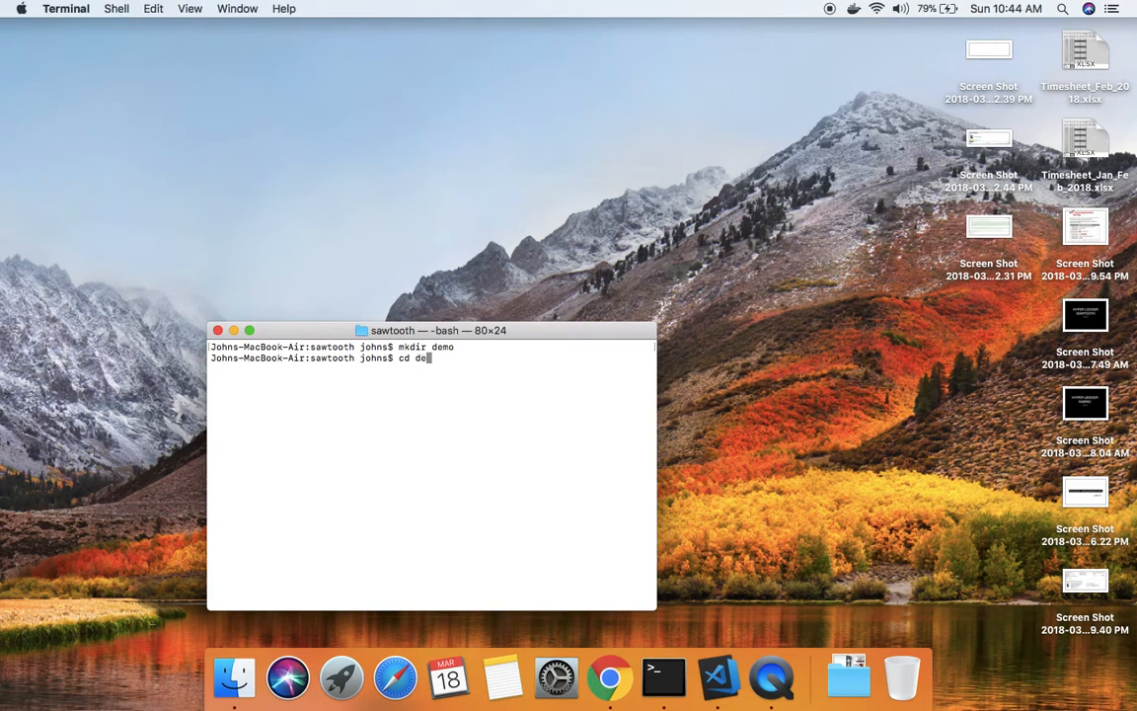
key("Return")
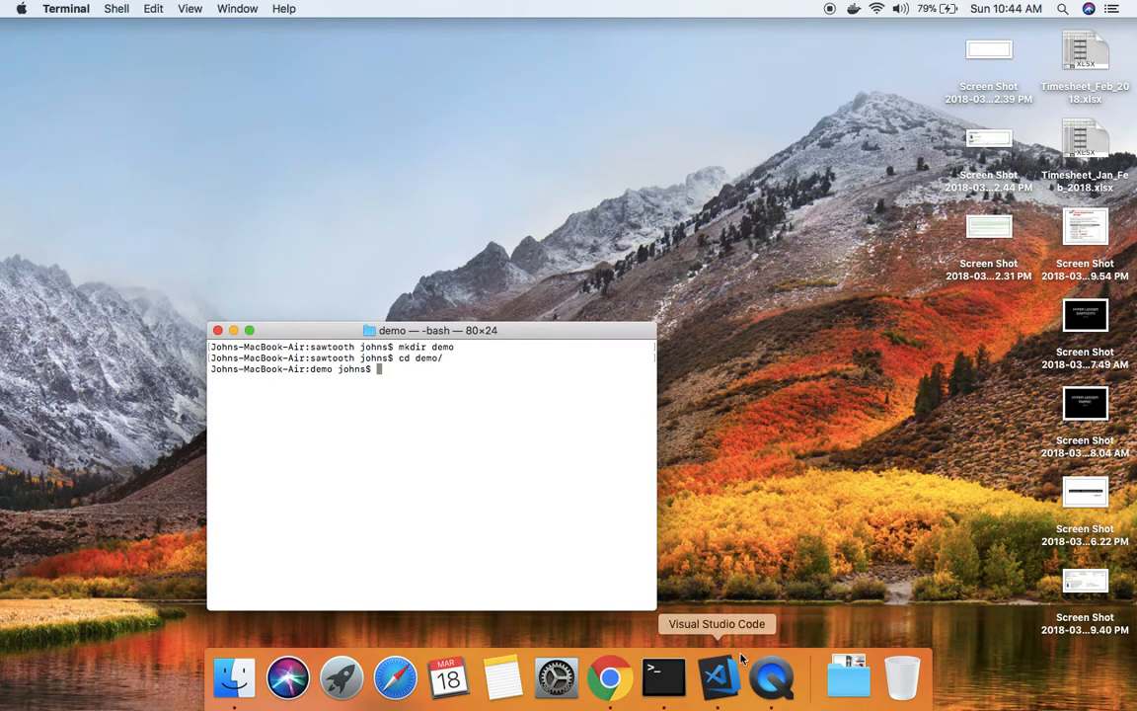
mouse_move(608, 680)
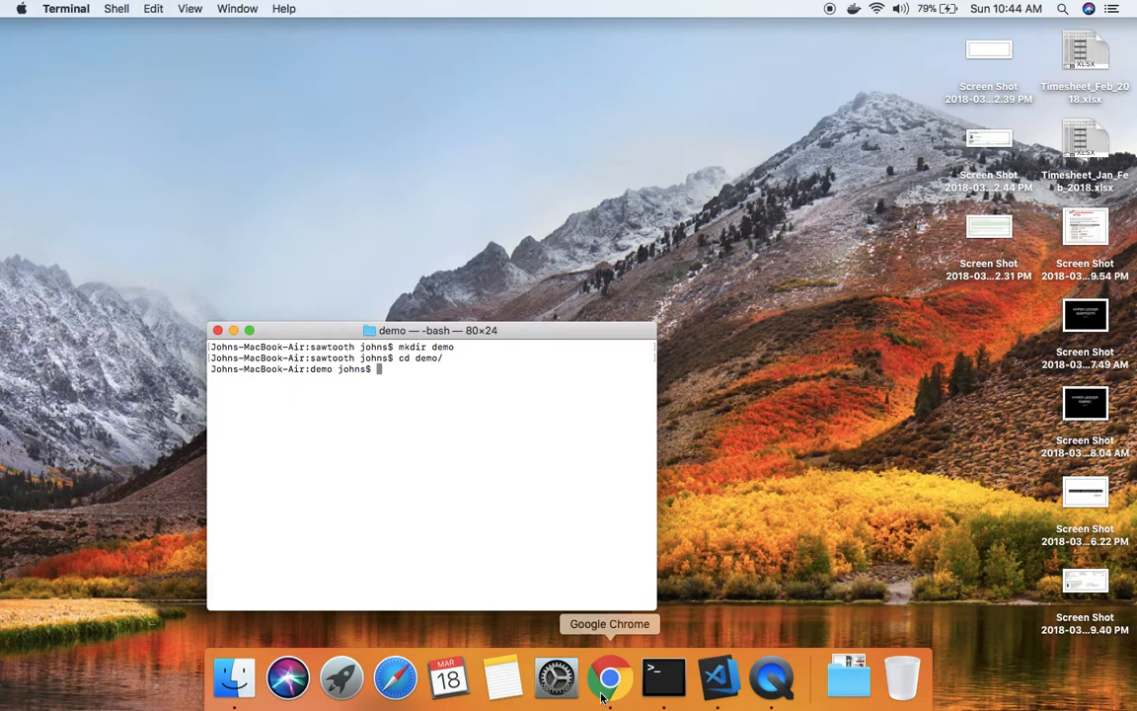
Clone the intkey-client-js repository into demo and run npm i.
left_click(608, 677)
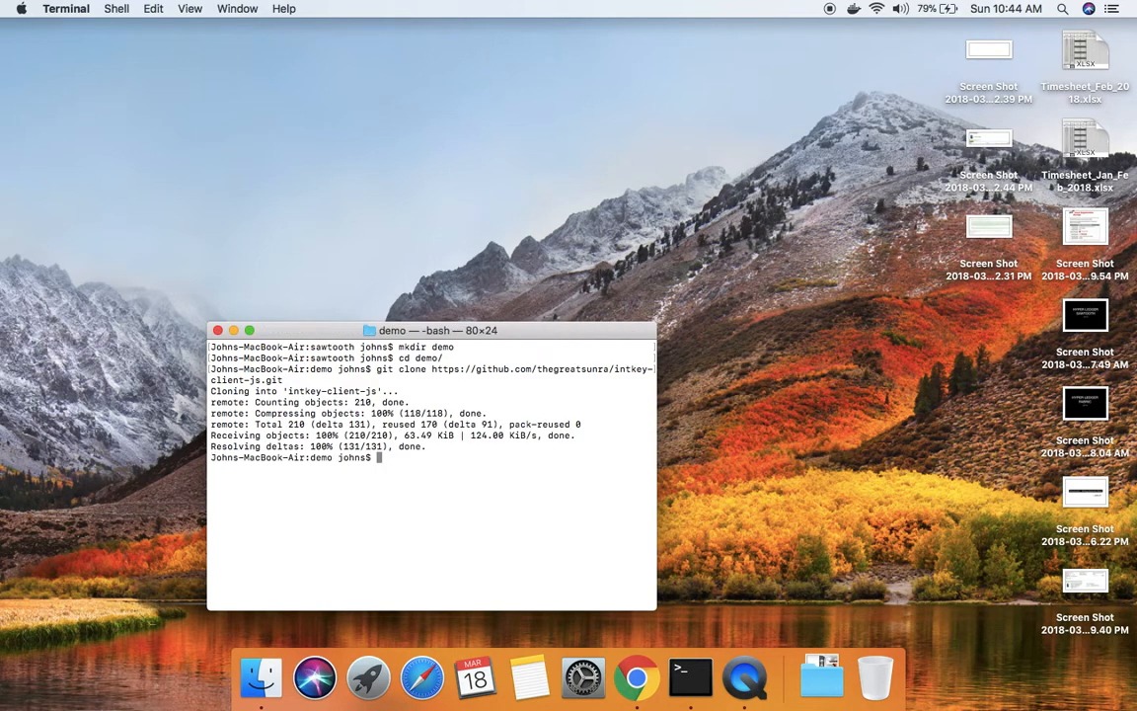
type("npm i")
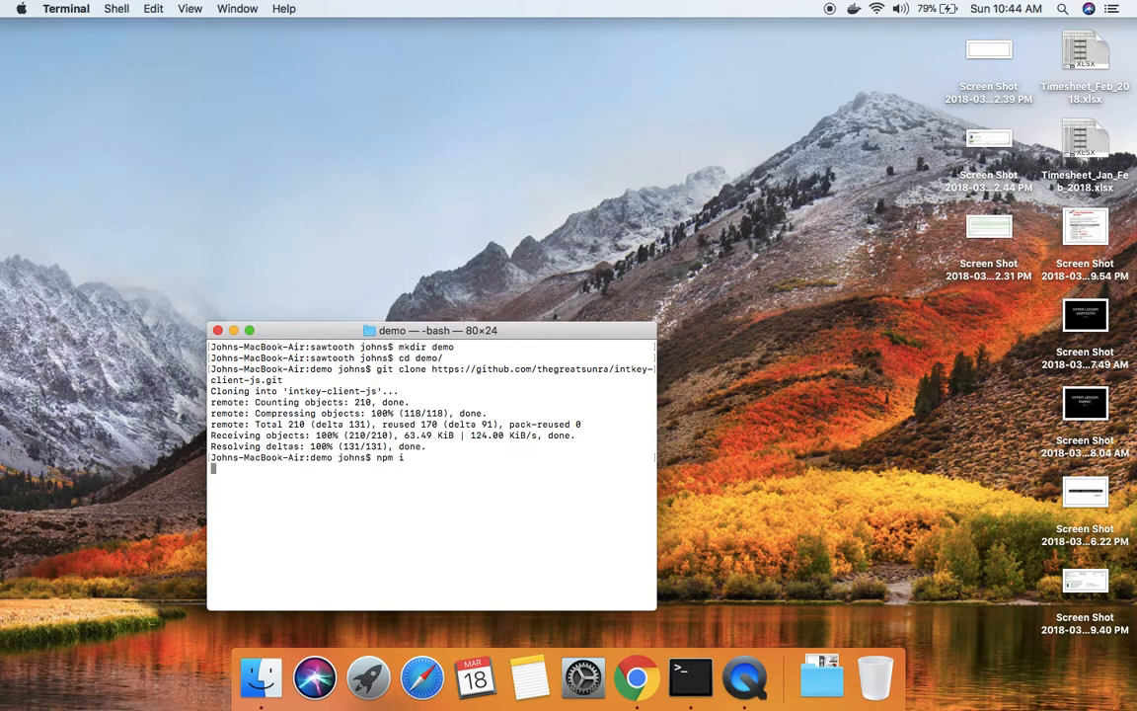
key("Return")
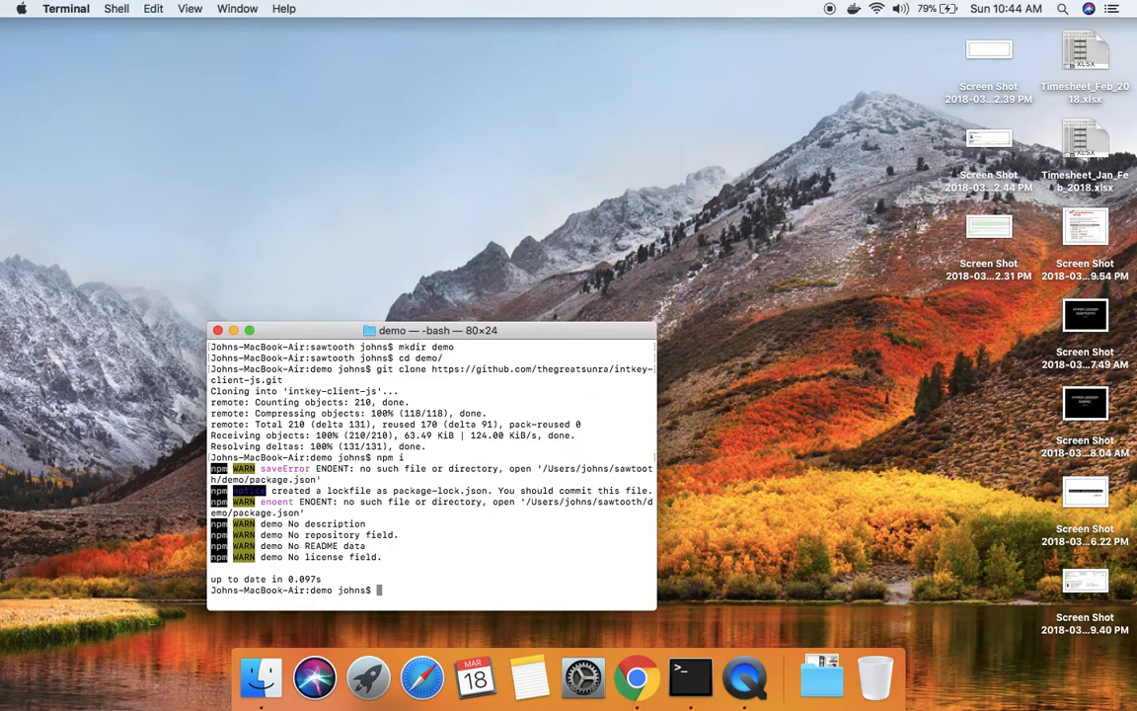
List the folder contents and change into the intkey-client-js directory.
type("ls")
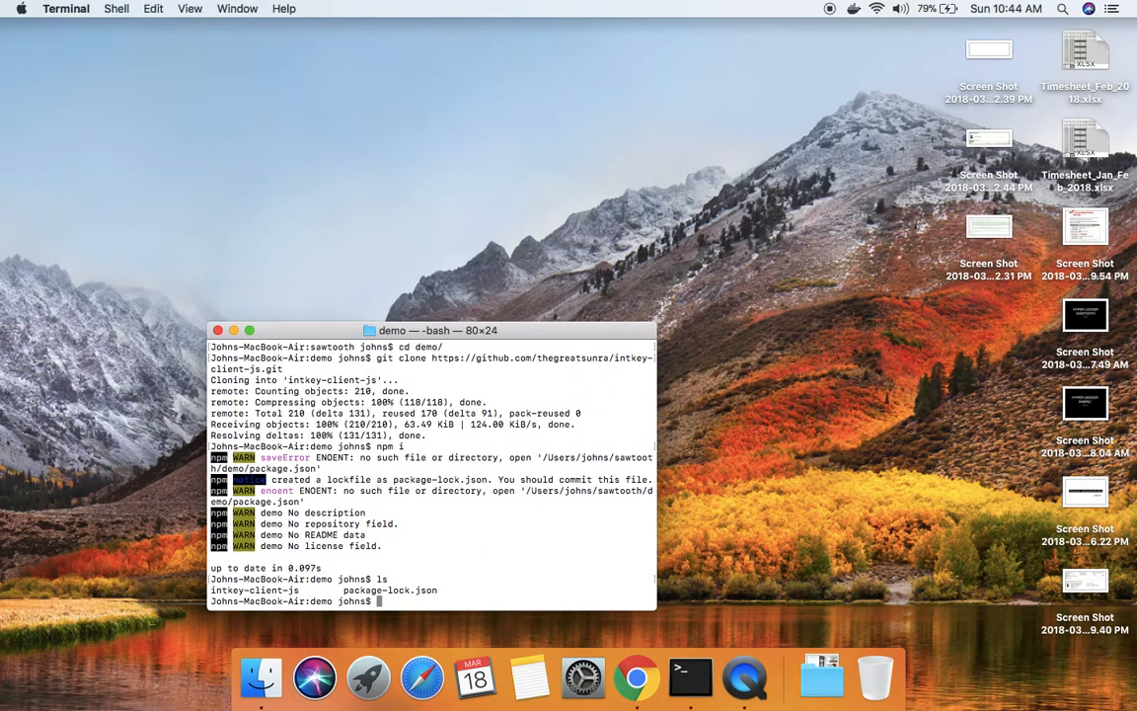
type("npm")
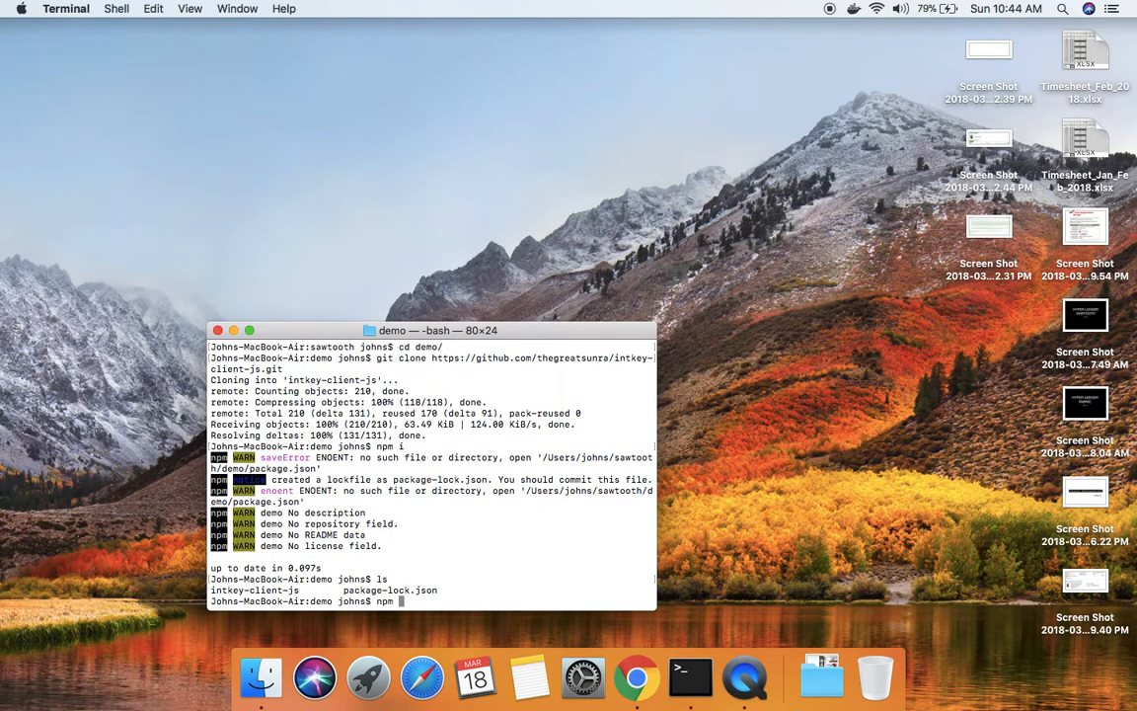
type("code .")
type("cd")
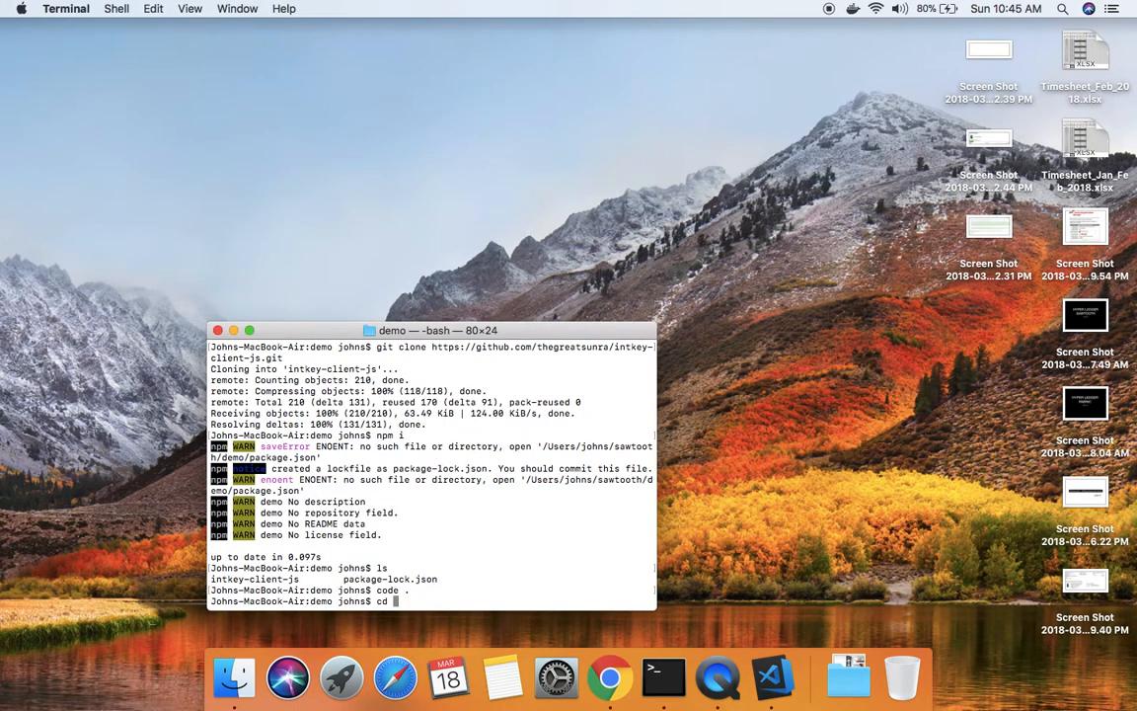
type("i")
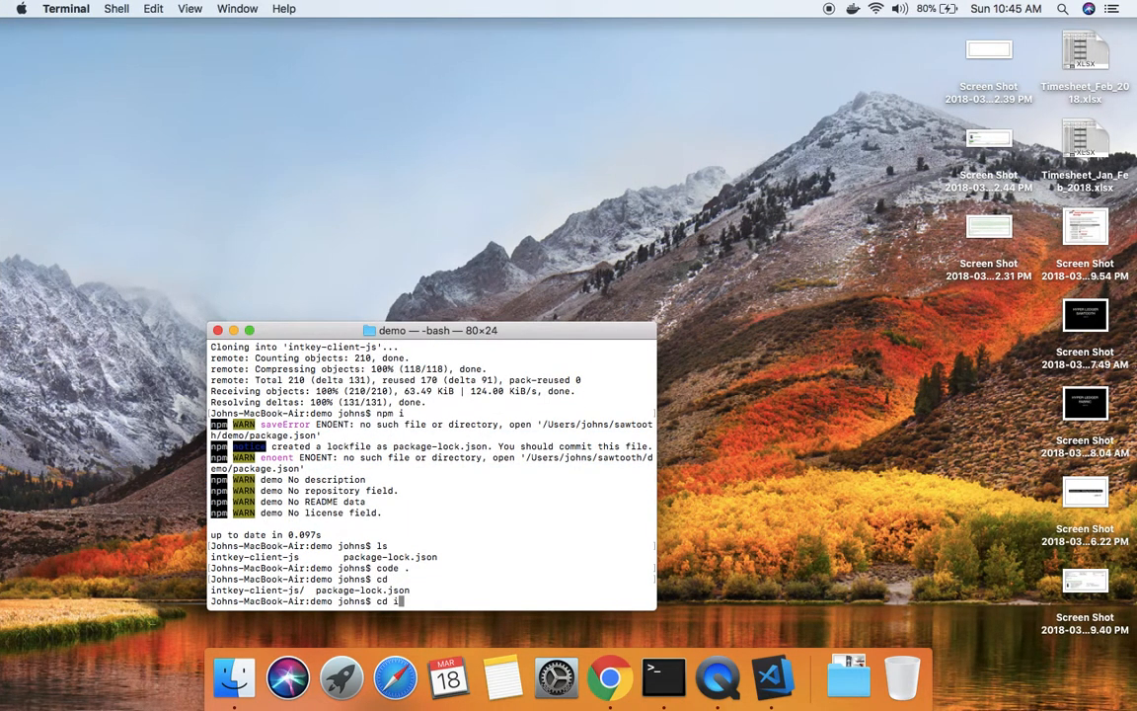
key("Return")
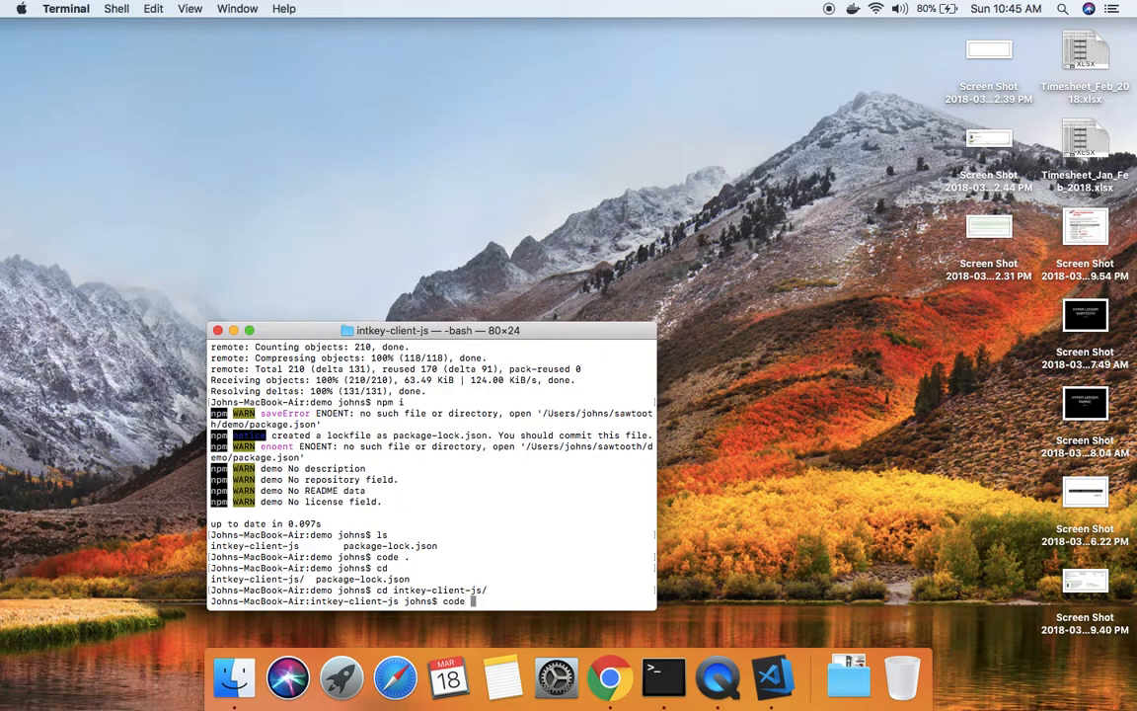
Launch VS Code on the intkey-client-js folder and show init.js in the editor.
left_click(774, 677)
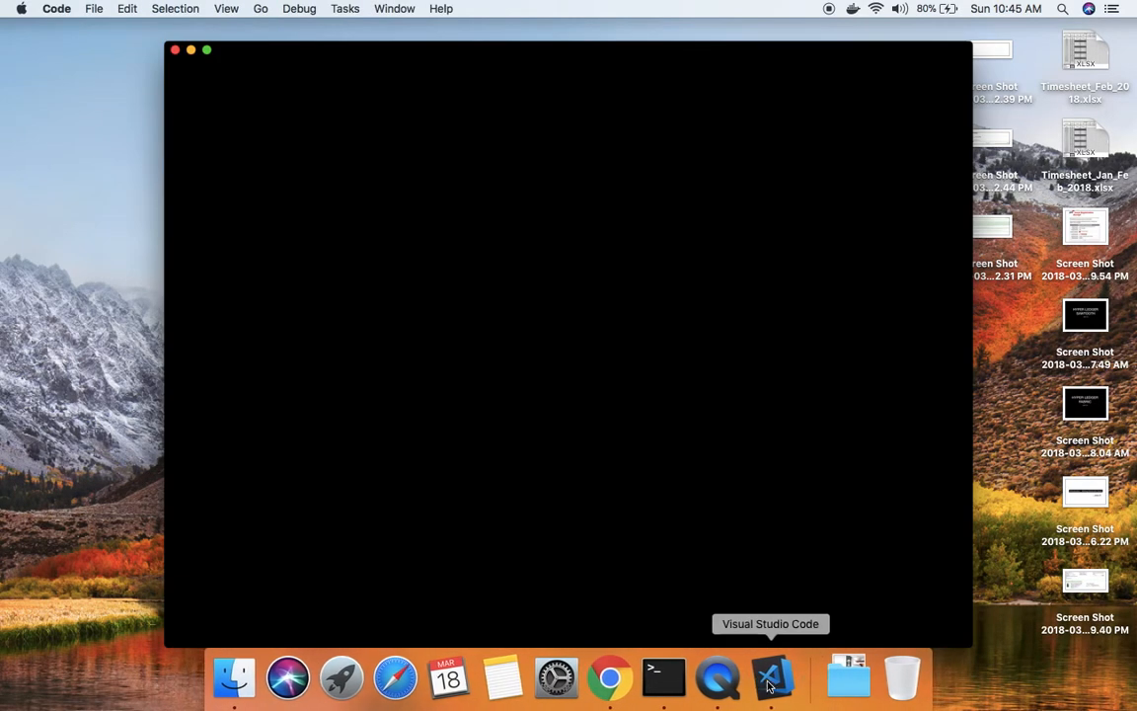
left_click(774, 677)
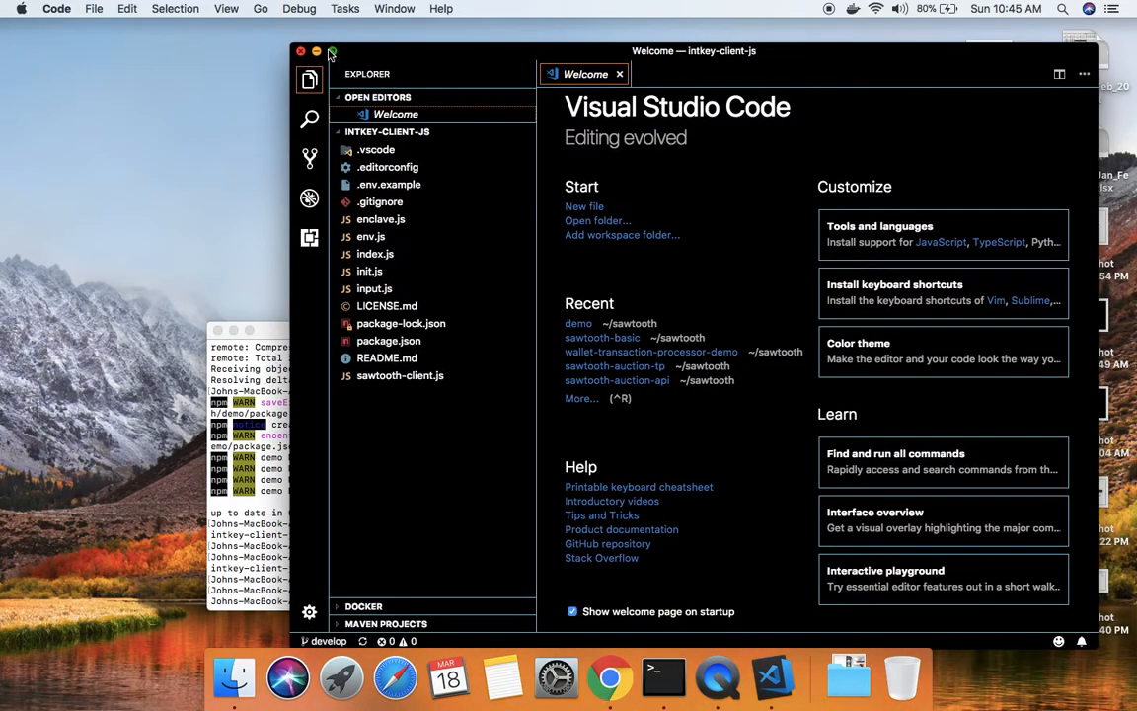
left_click(332, 51)
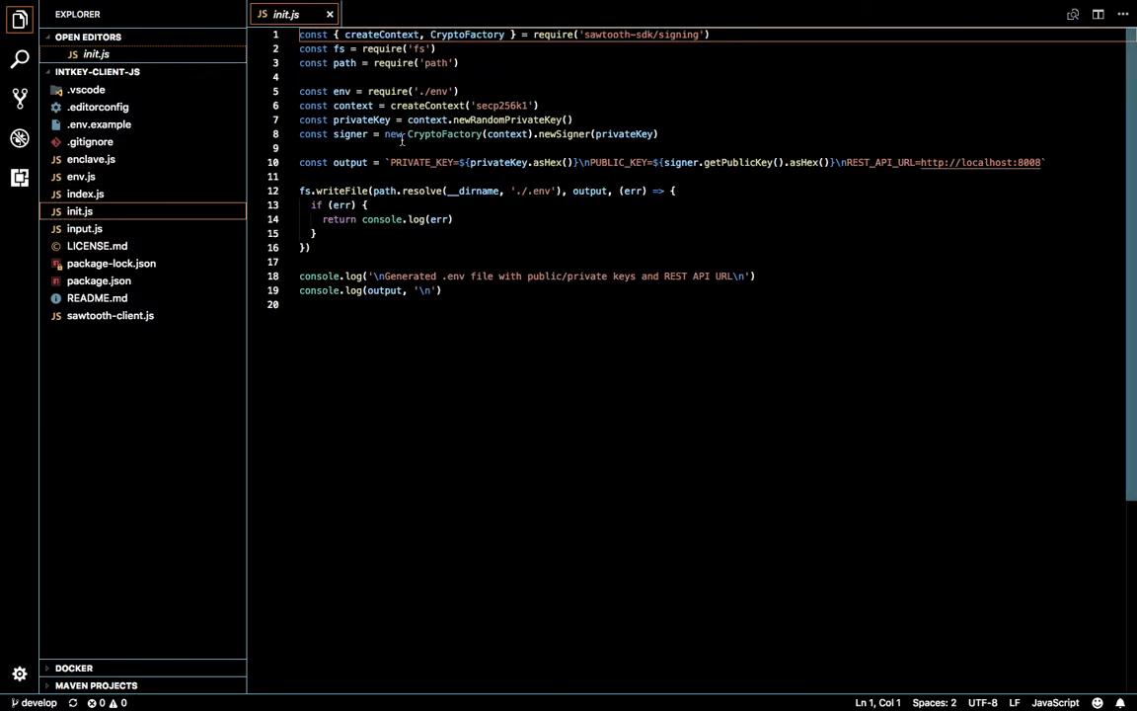
mouse_move(521, 474)
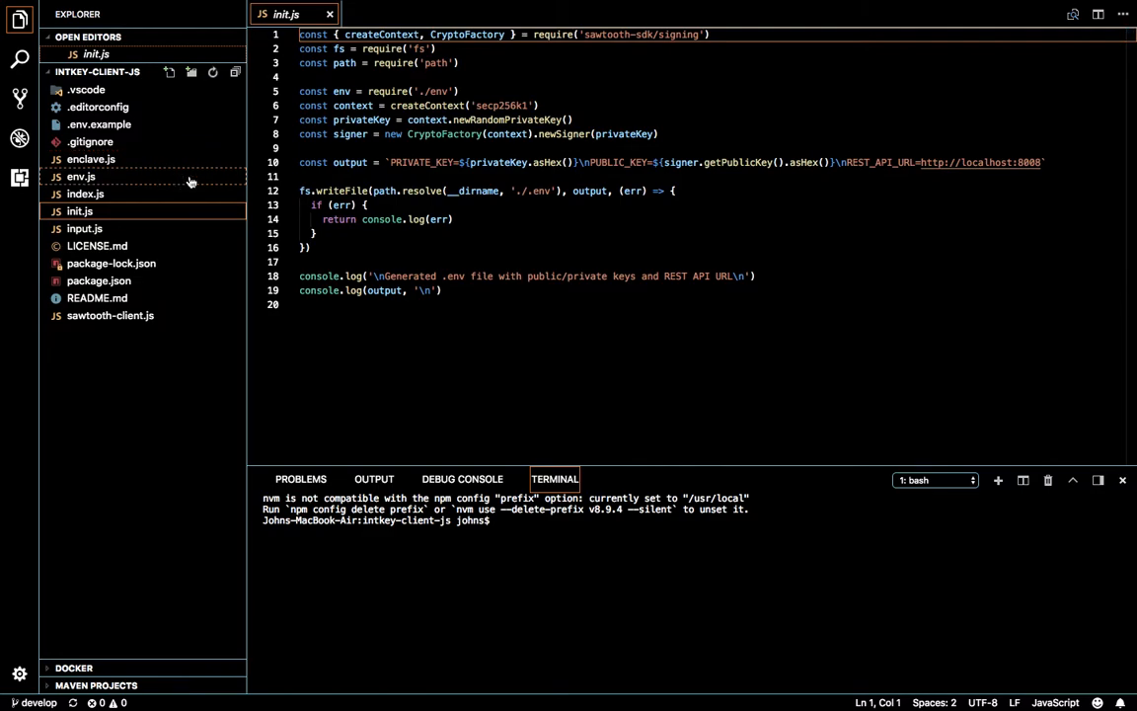
mouse_move(170, 214)
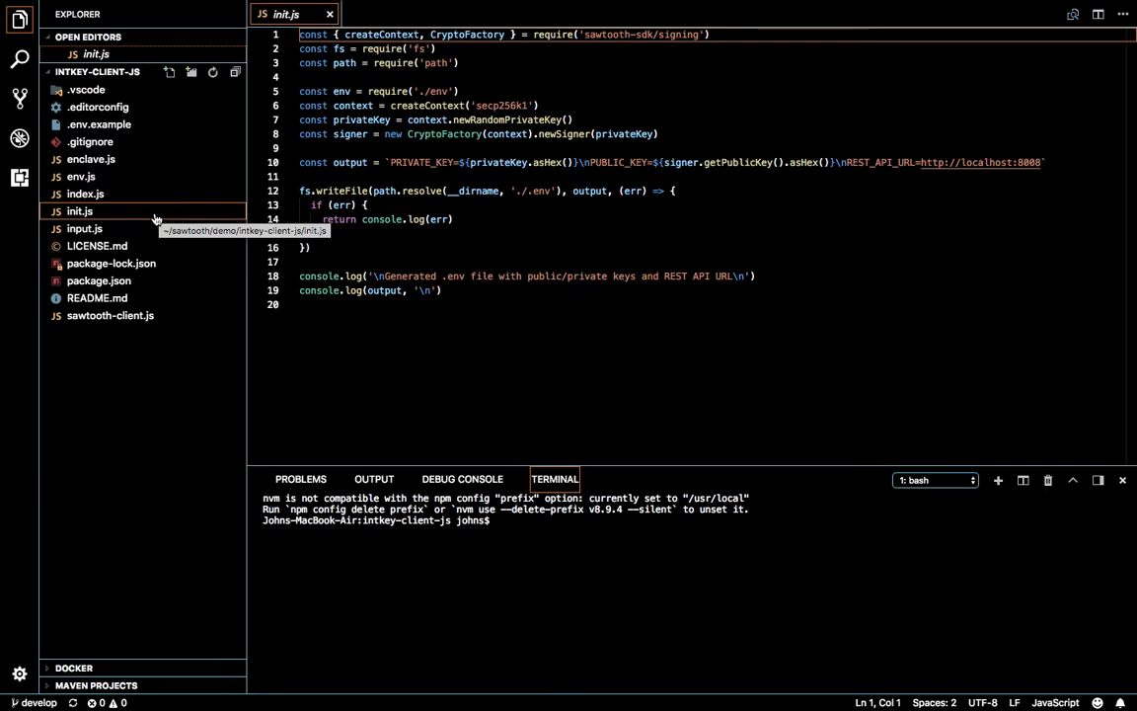
View index.js, search the project for 'dotenv', open the env.js match, and return to the Explorer.
left_click(85, 193)
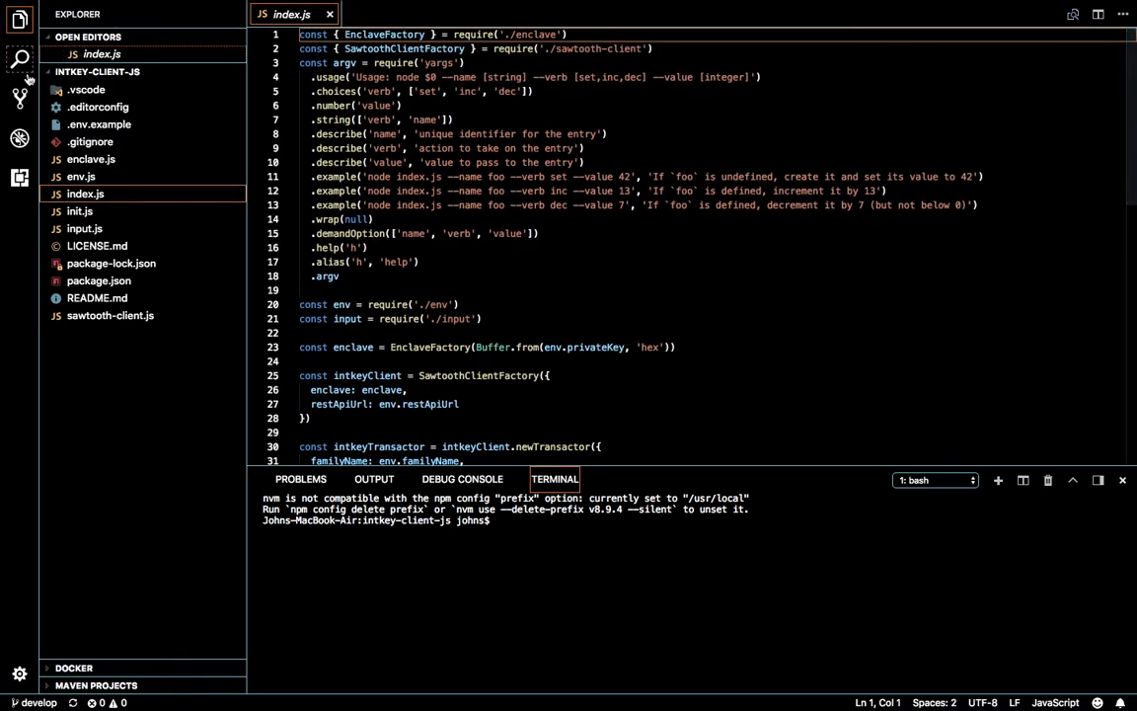
left_click(20, 59)
type("dotenv")
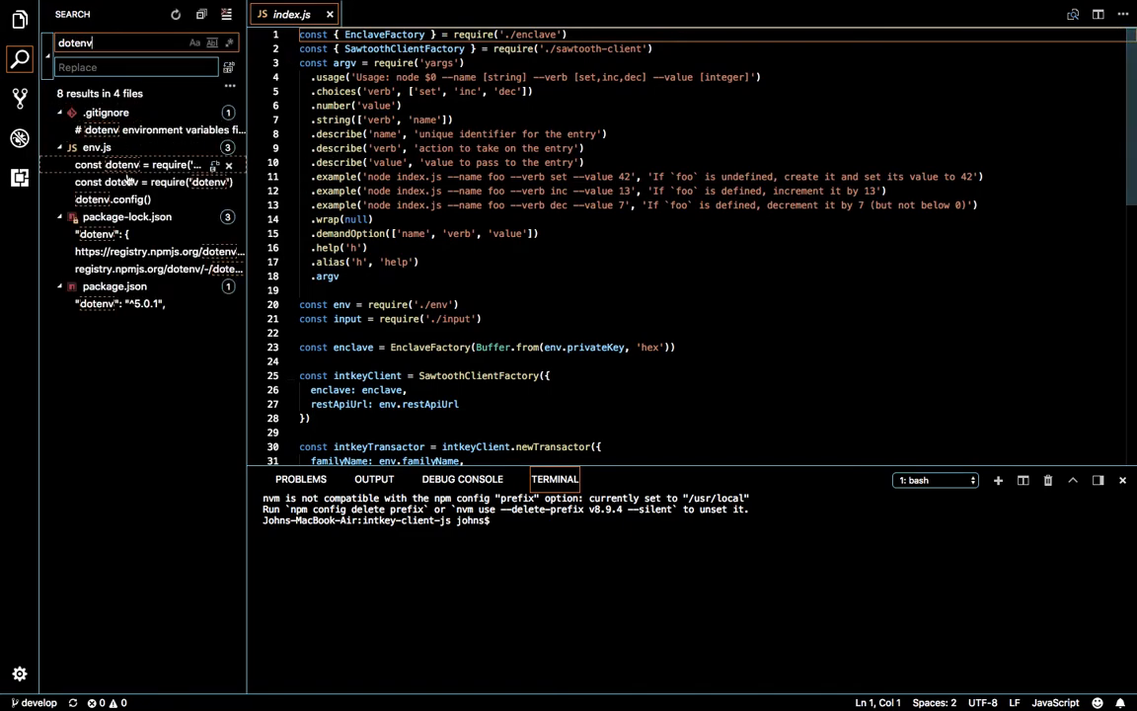
left_click(138, 165)
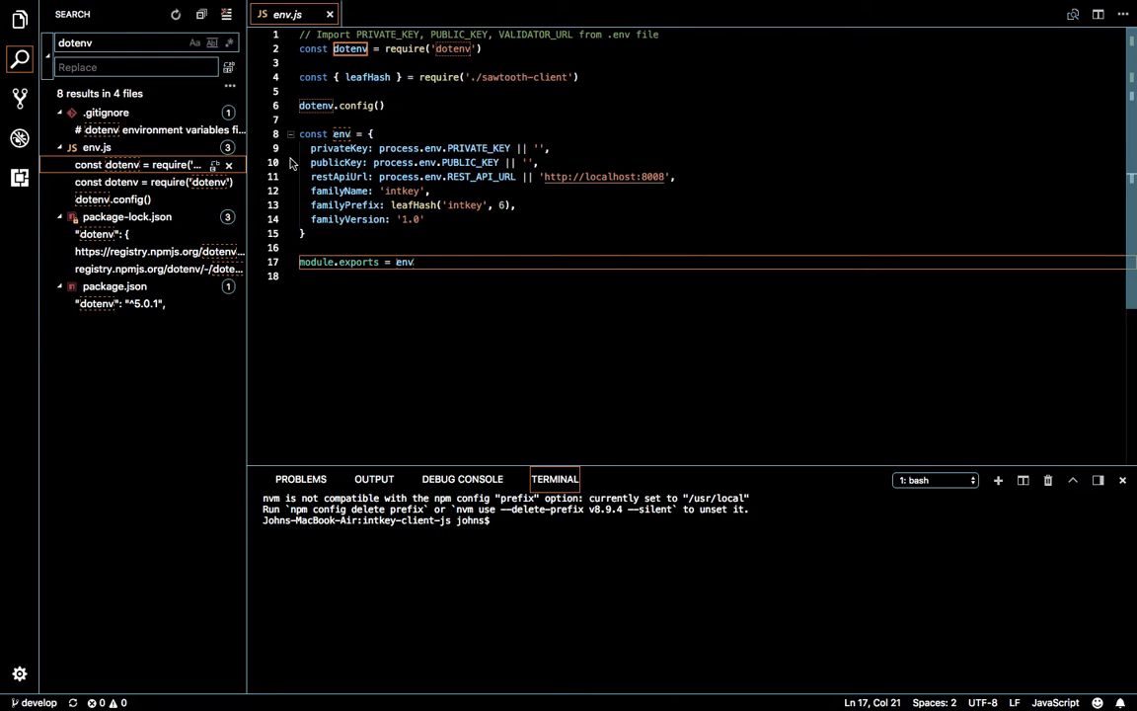
left_click(20, 20)
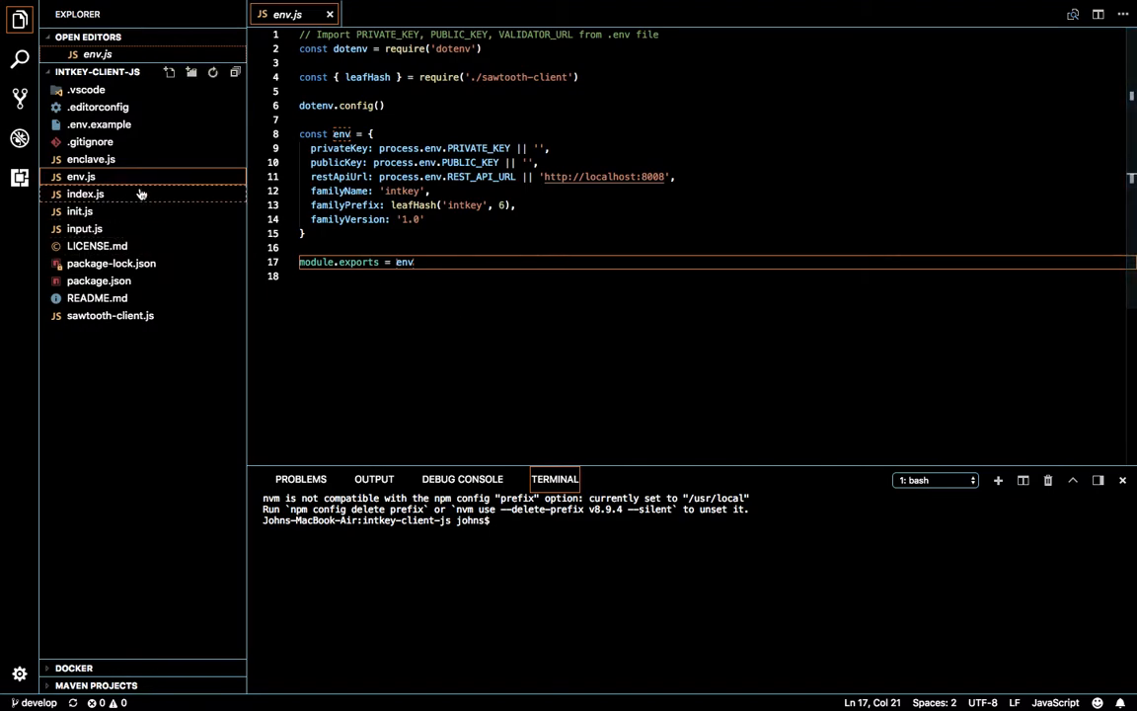
Delete the selected command-line argument code in index.js and run a first npm command.
left_click(85, 193)
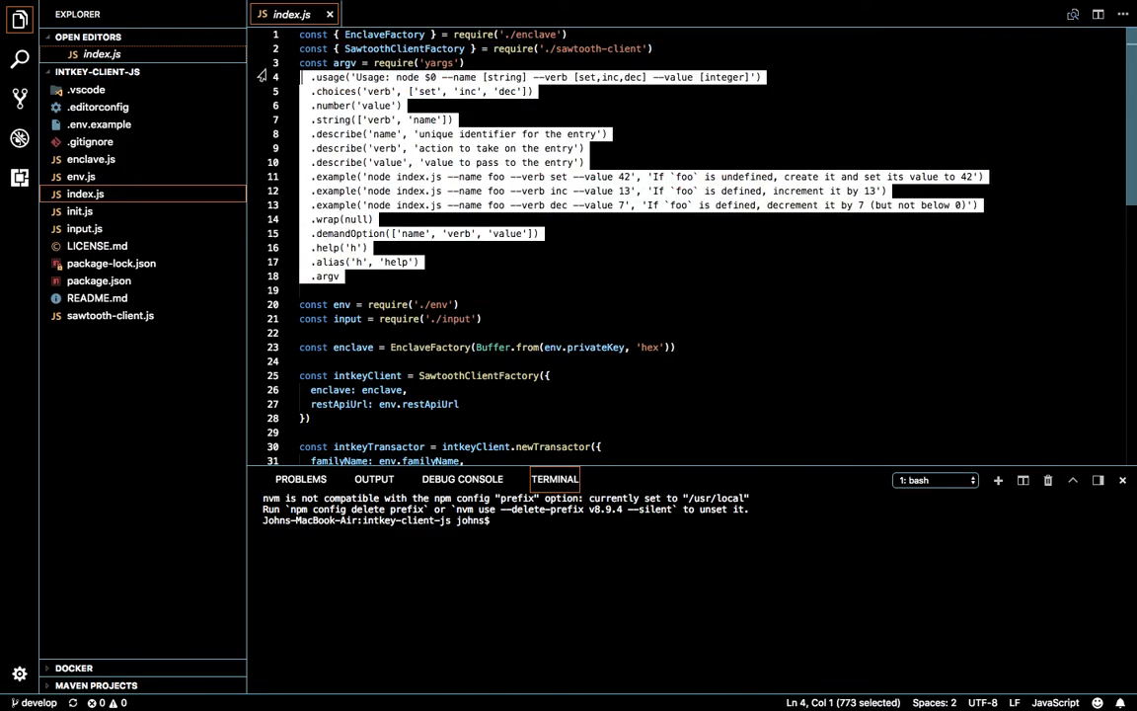
key("Delete")
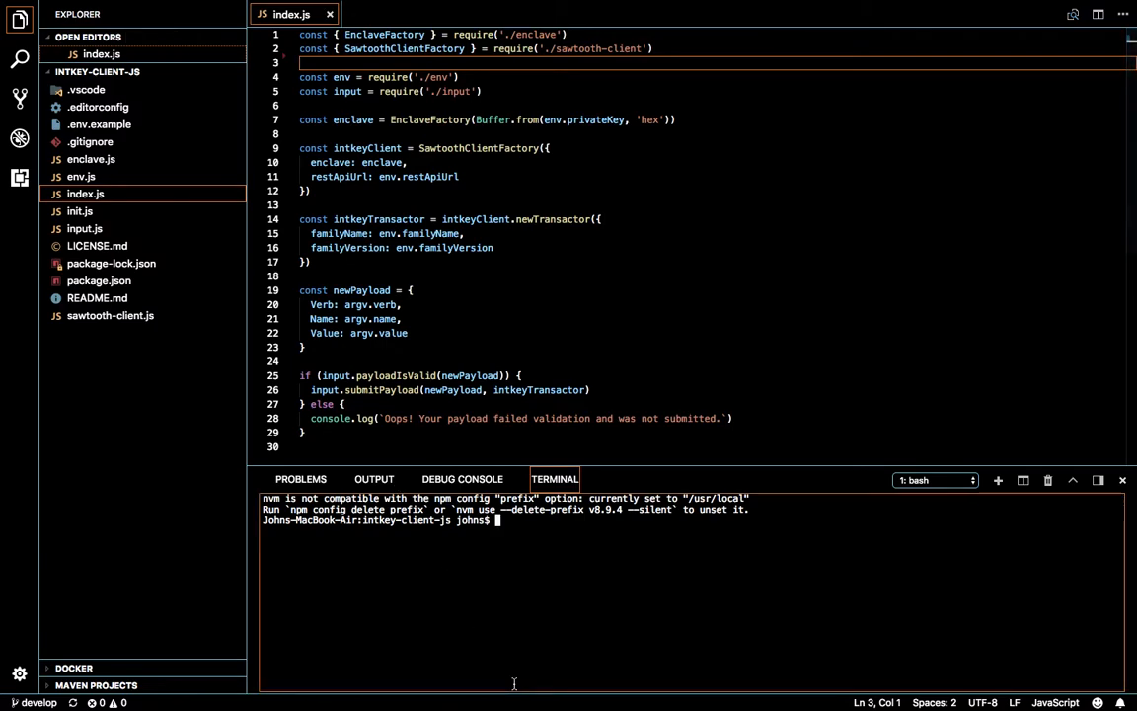
type("npm u")
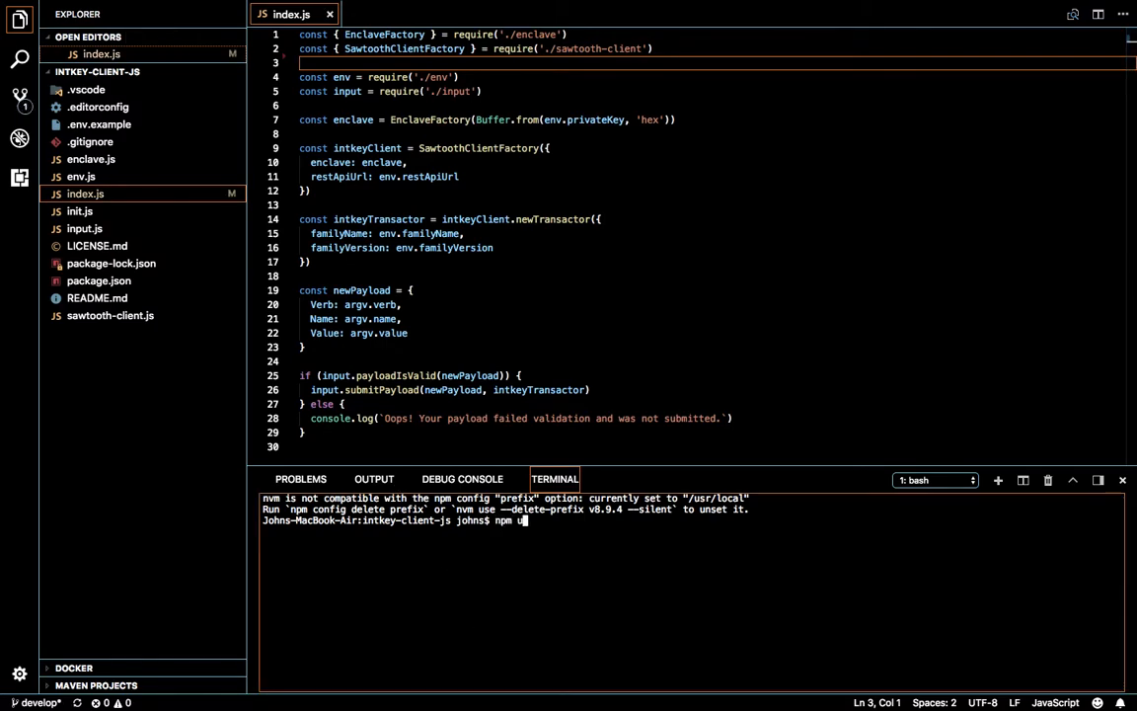
key("Return")
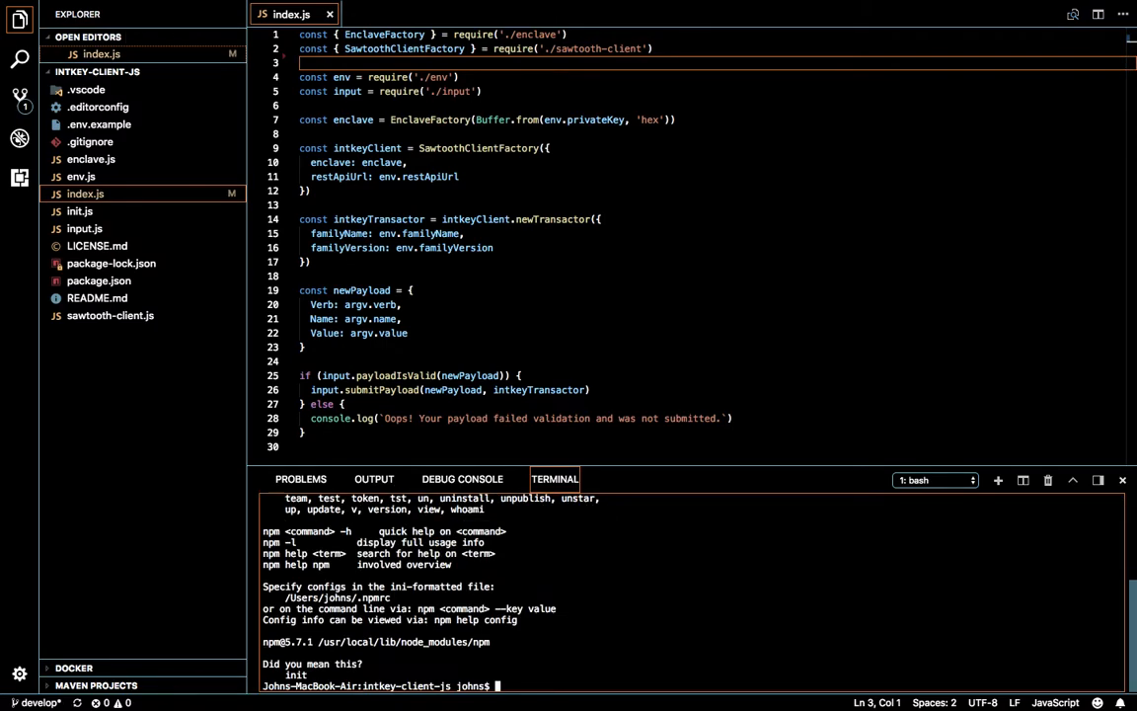
Install the project dependencies with npm i, adding 348 packages and node_modules.
type("no")
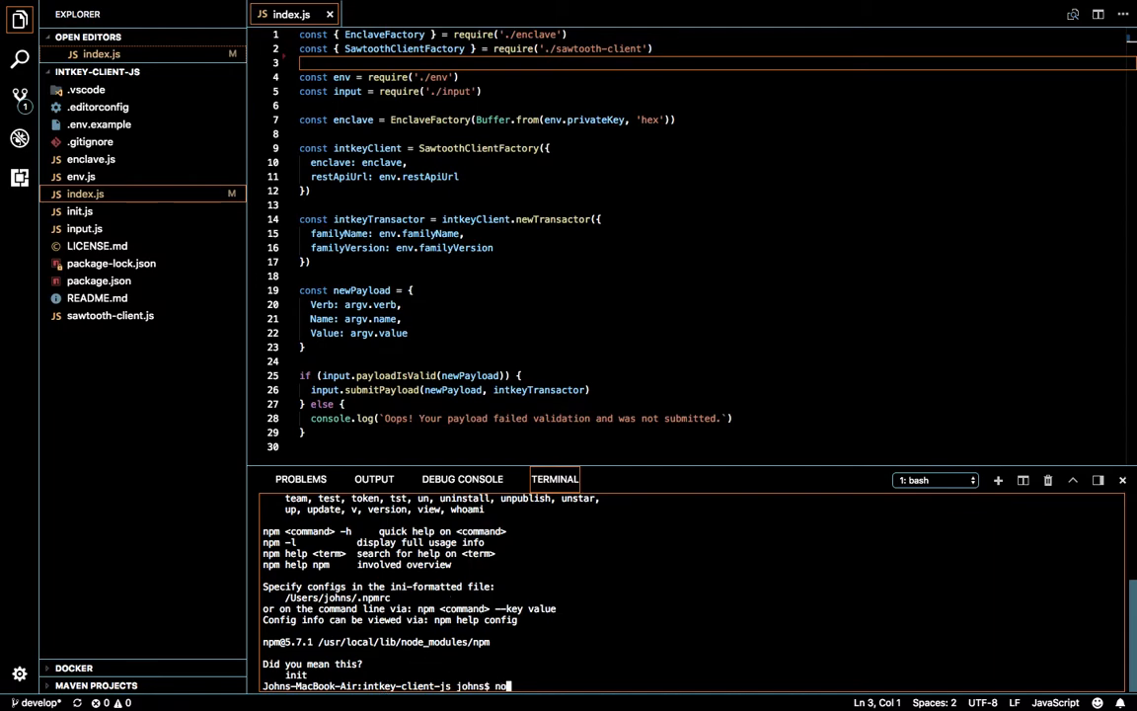
type("ode in")
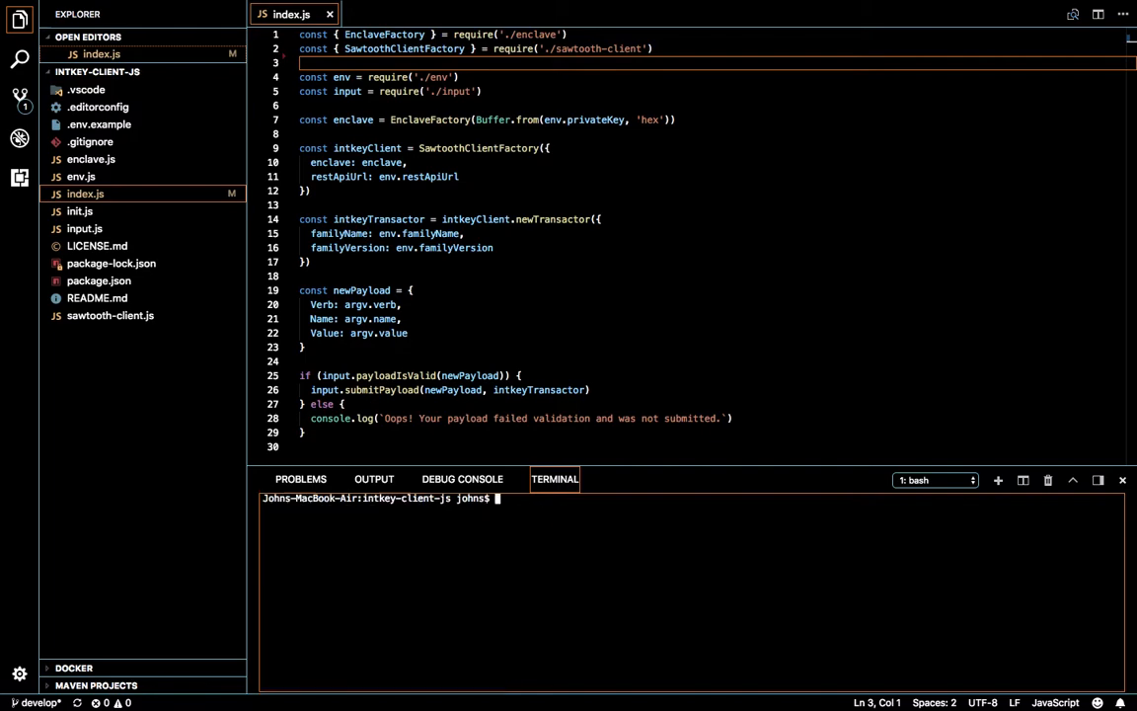
type("npm")
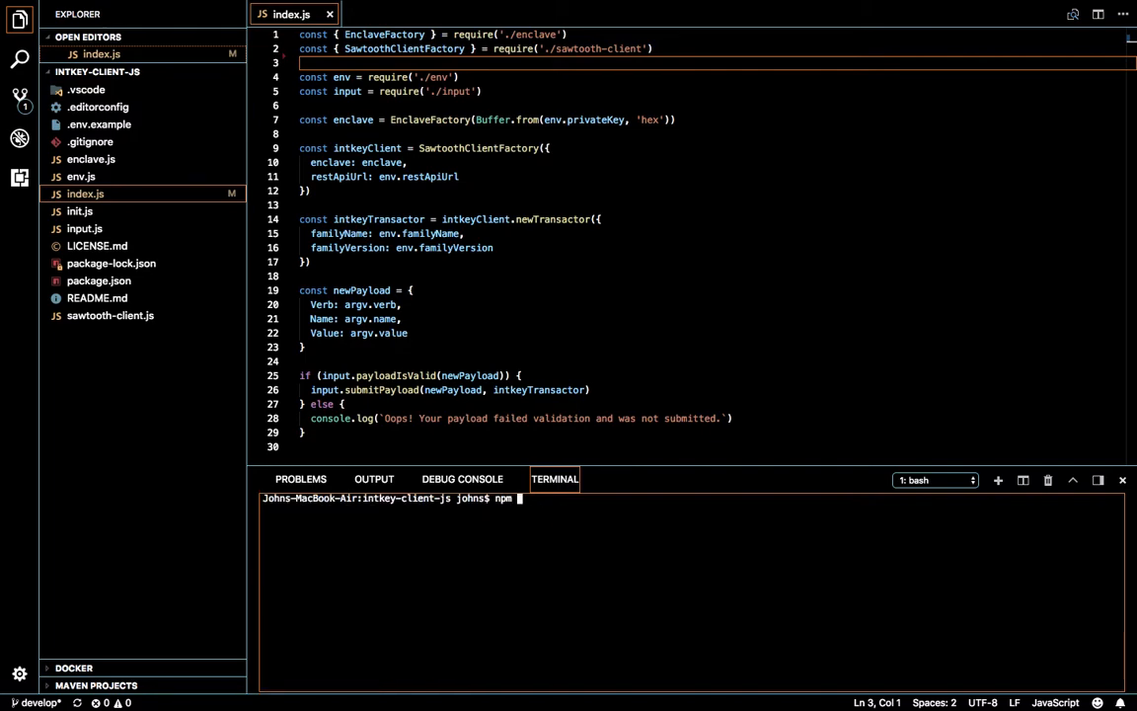
type("i")
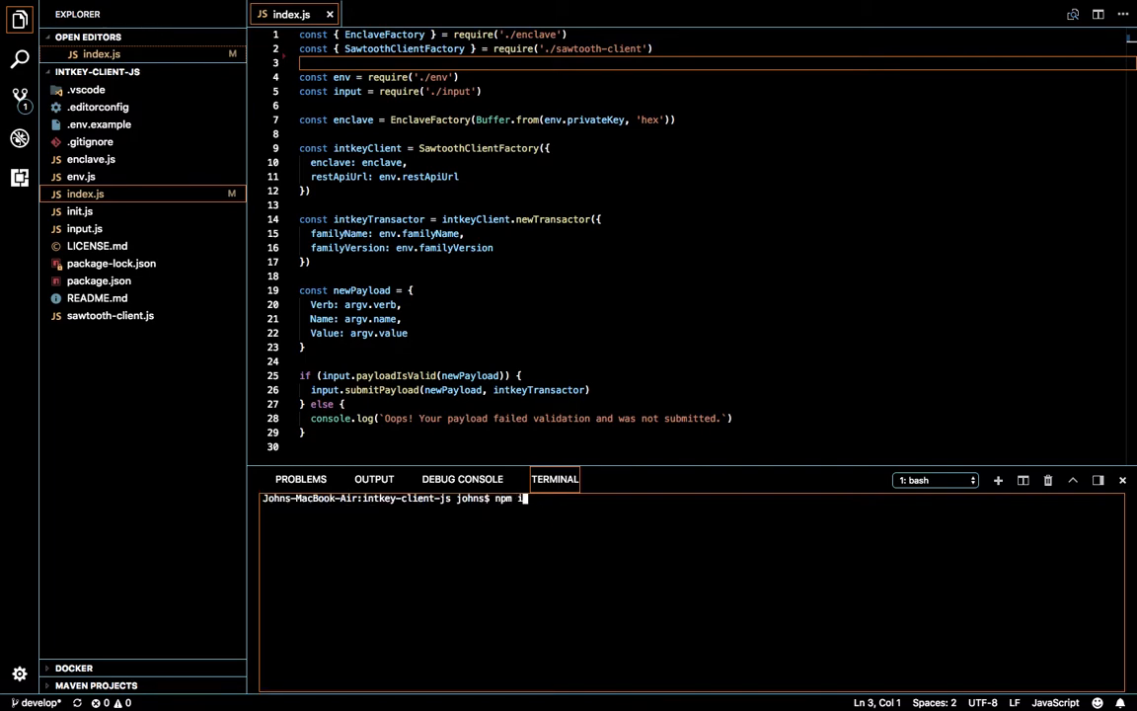
key("Return")
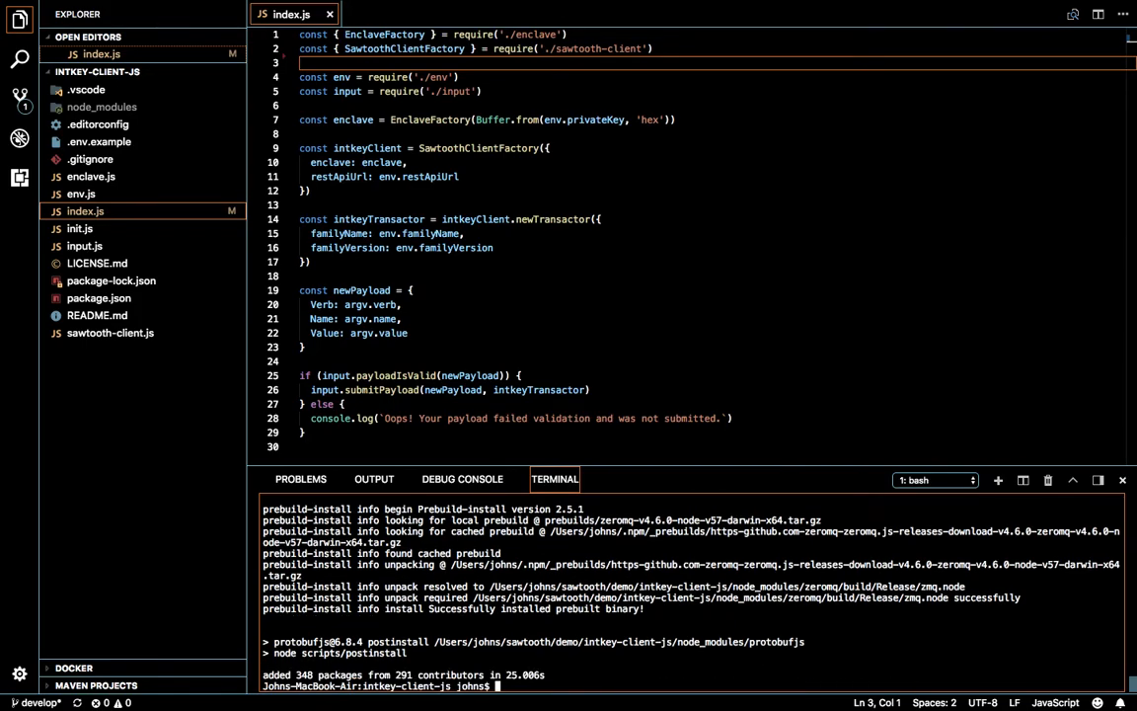
List the project files and view .env.example with its PRIVATE_KEY, PUBLIC_KEY and REST_API_URL settings.
type("ls")
type("e")
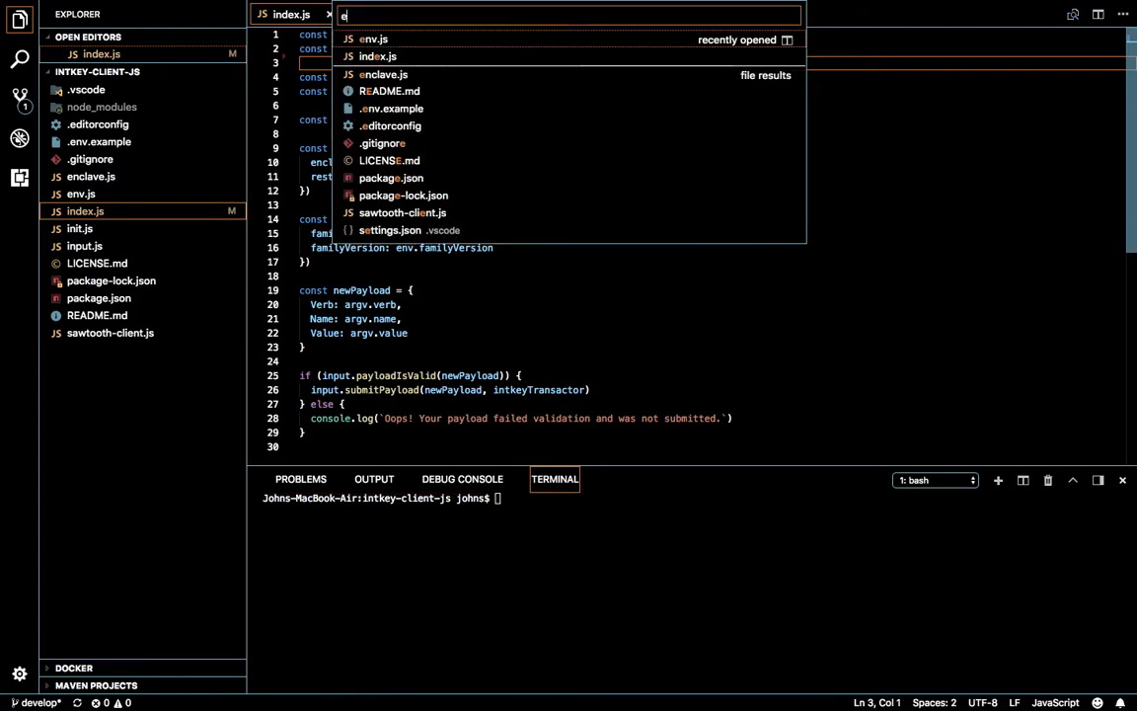
type(".ev")
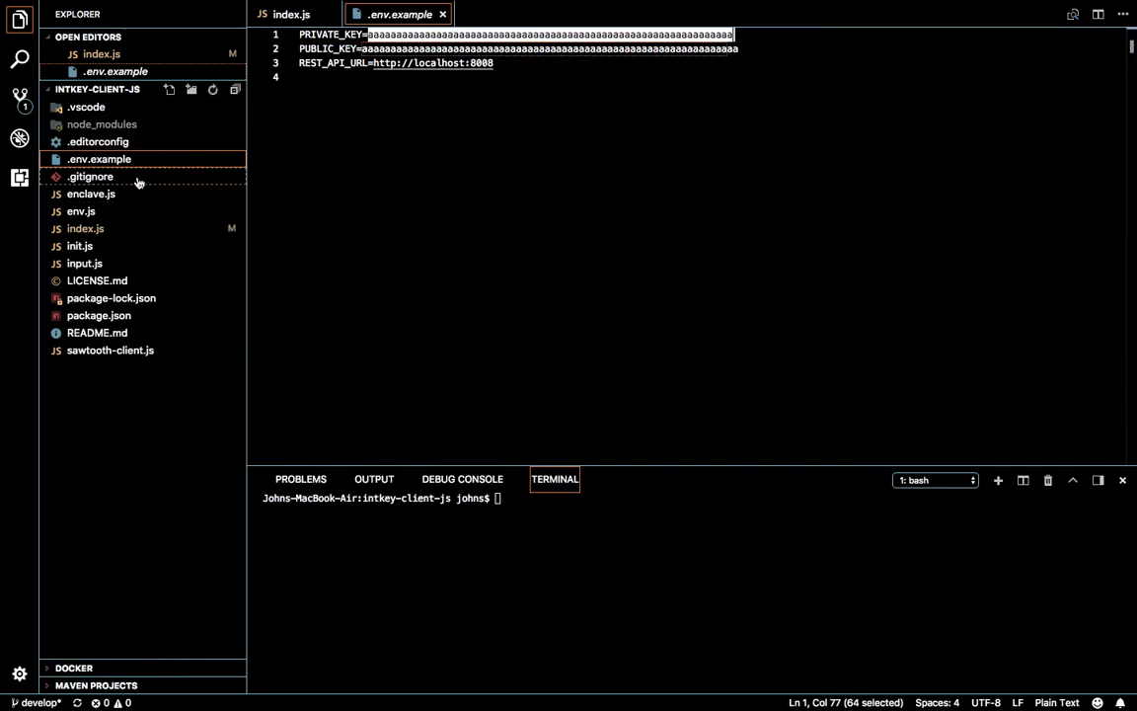
mouse_move(300, 146)
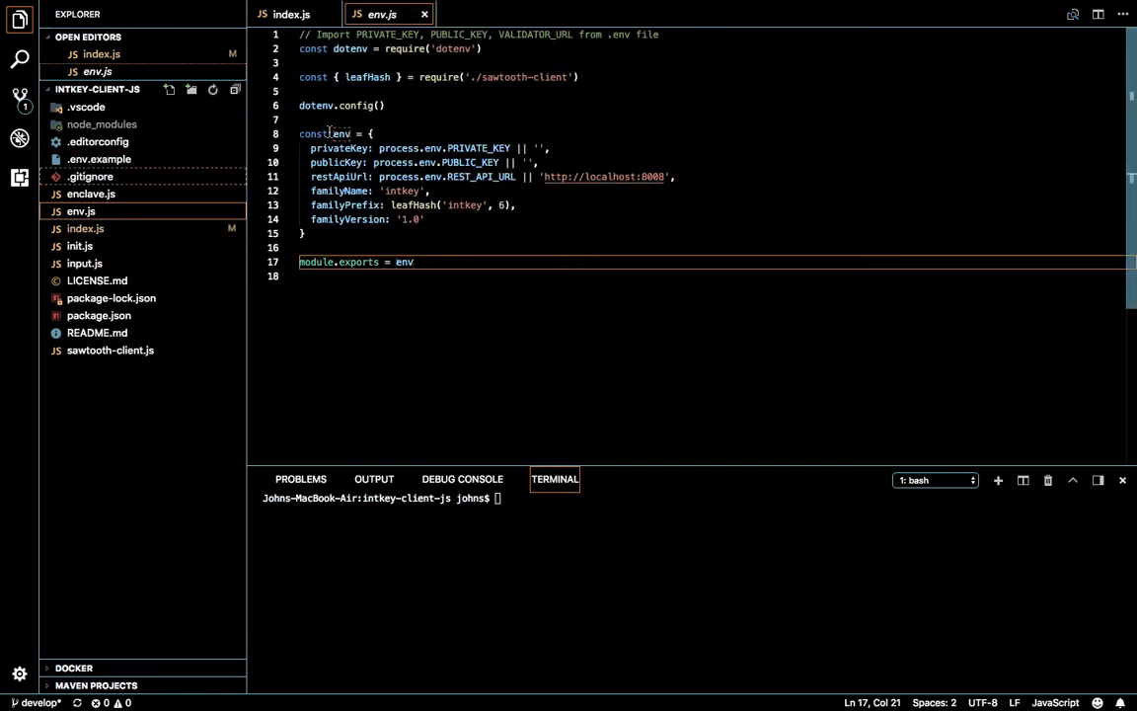
Run node init.js to generate .env, then paste its PRIVATE_KEY value over env.privateKey on index.js line 7.
type("node init.js")
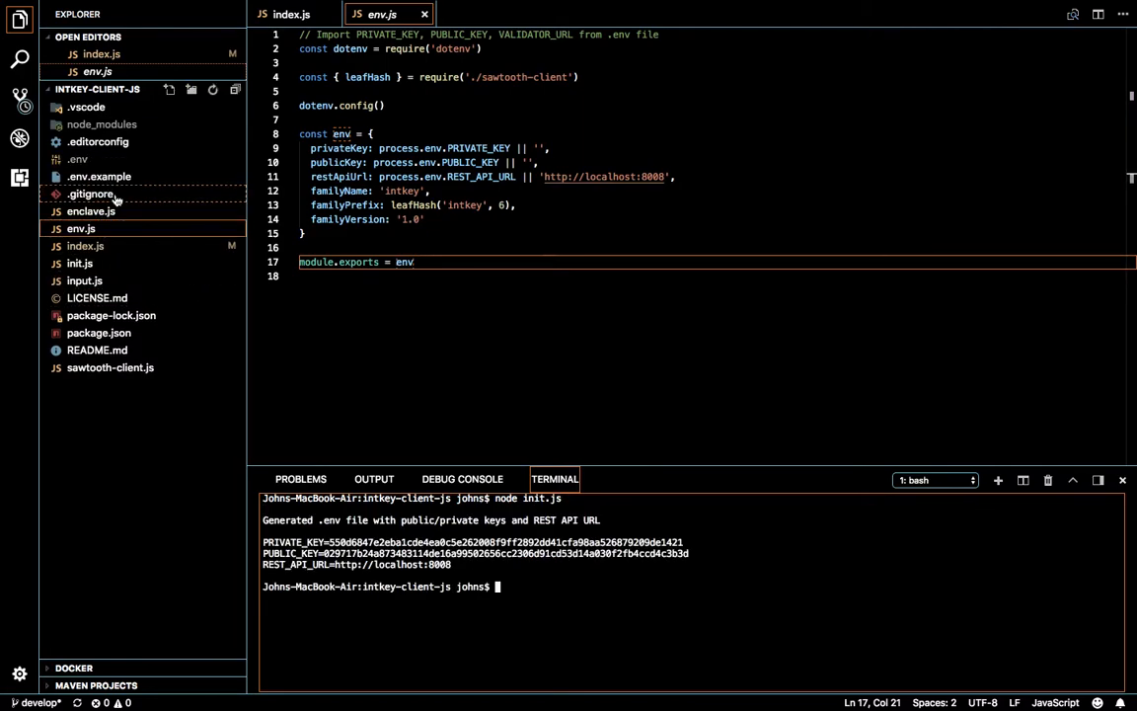
left_click(77, 158)
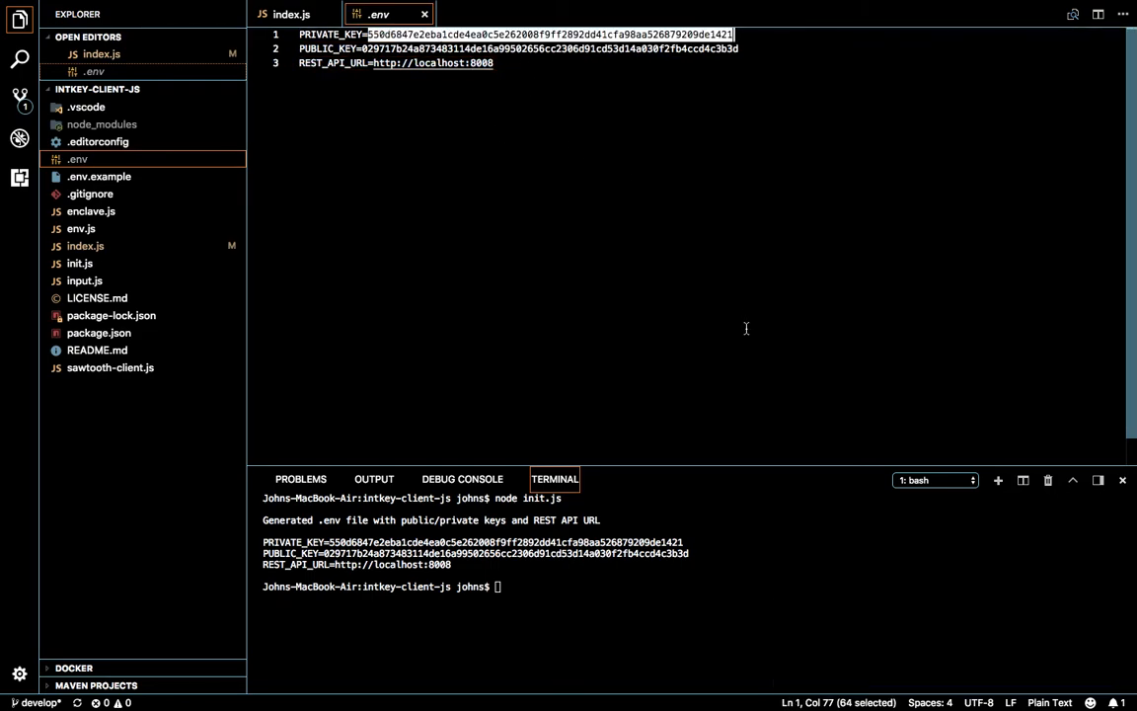
left_click(290, 14)
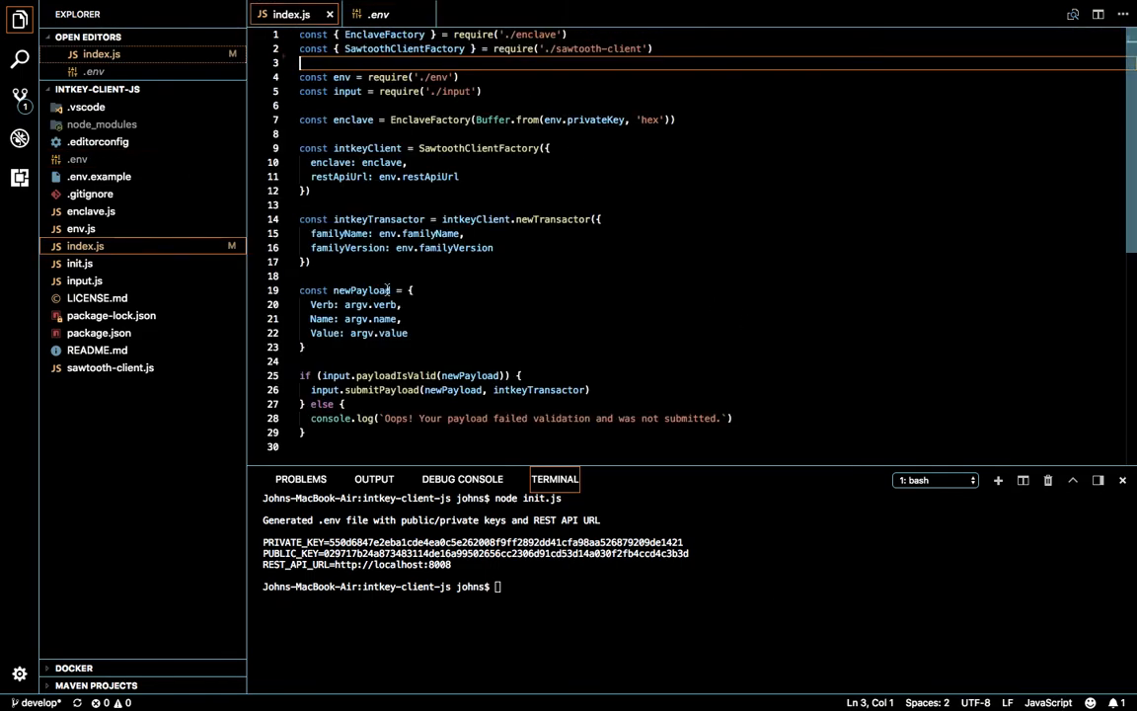
left_click(667, 121)
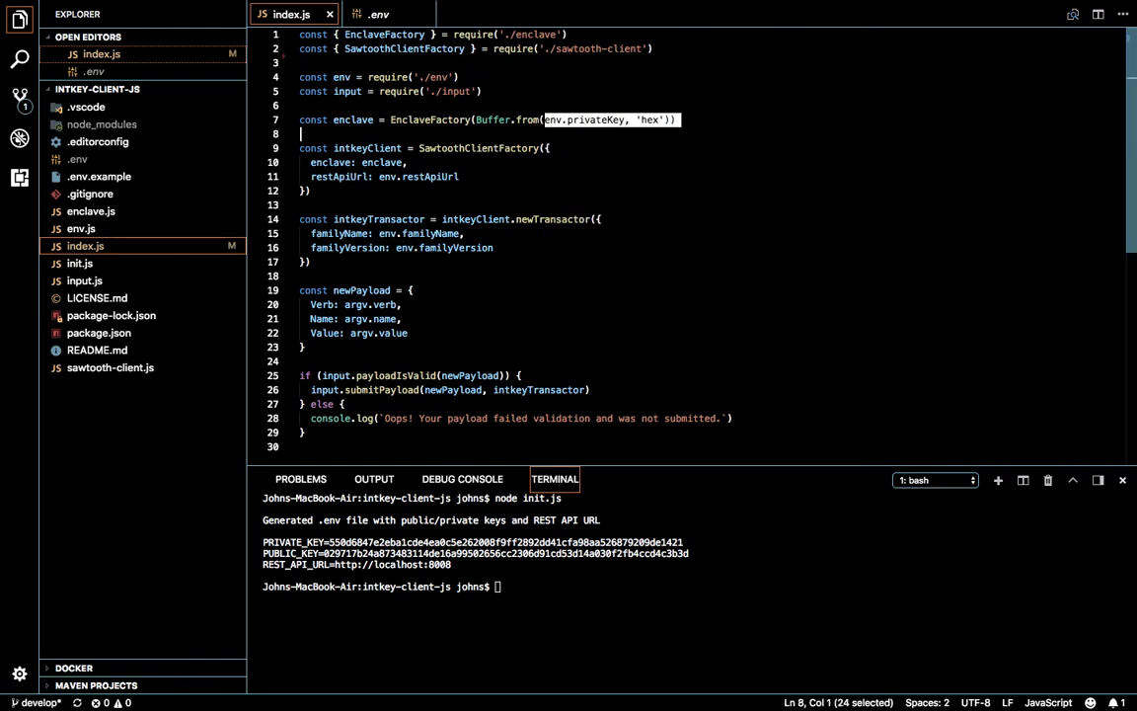
left_click(379, 14)
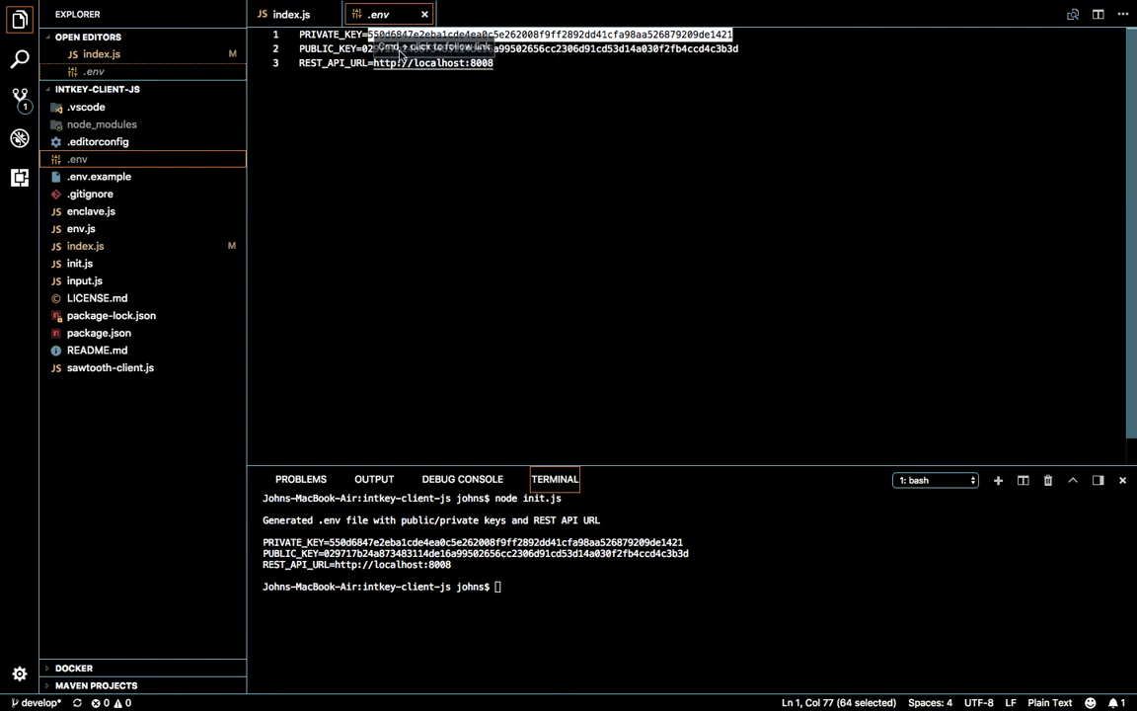
left_click(291, 14)
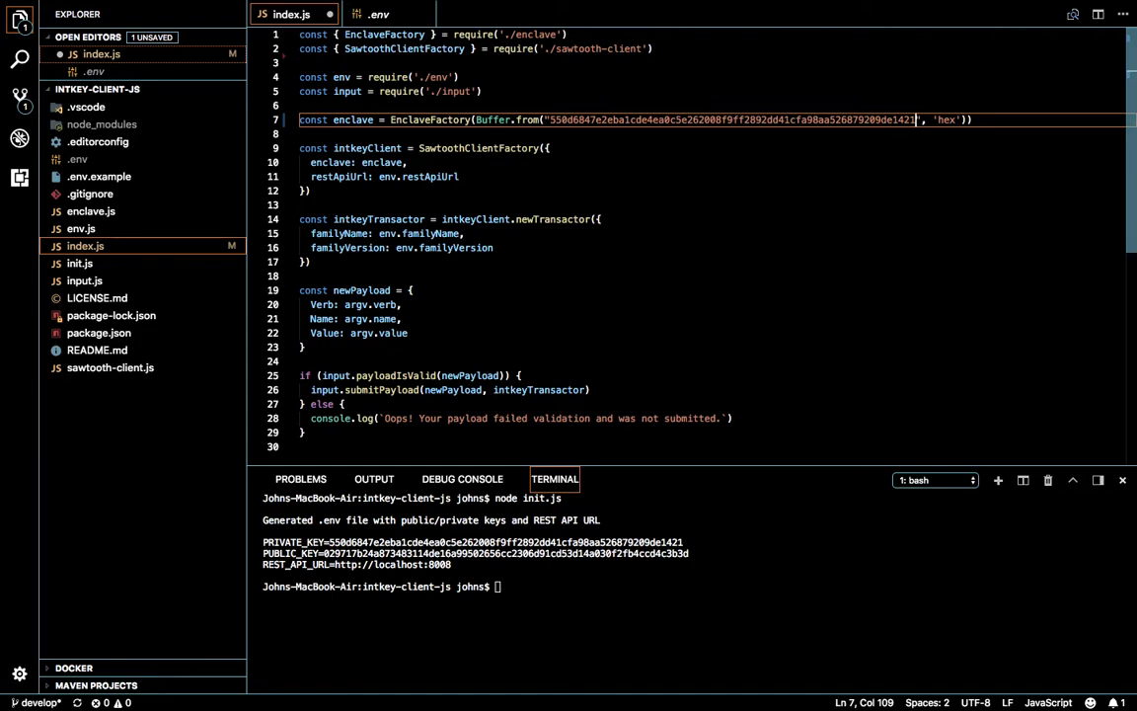
mouse_move(573, 168)
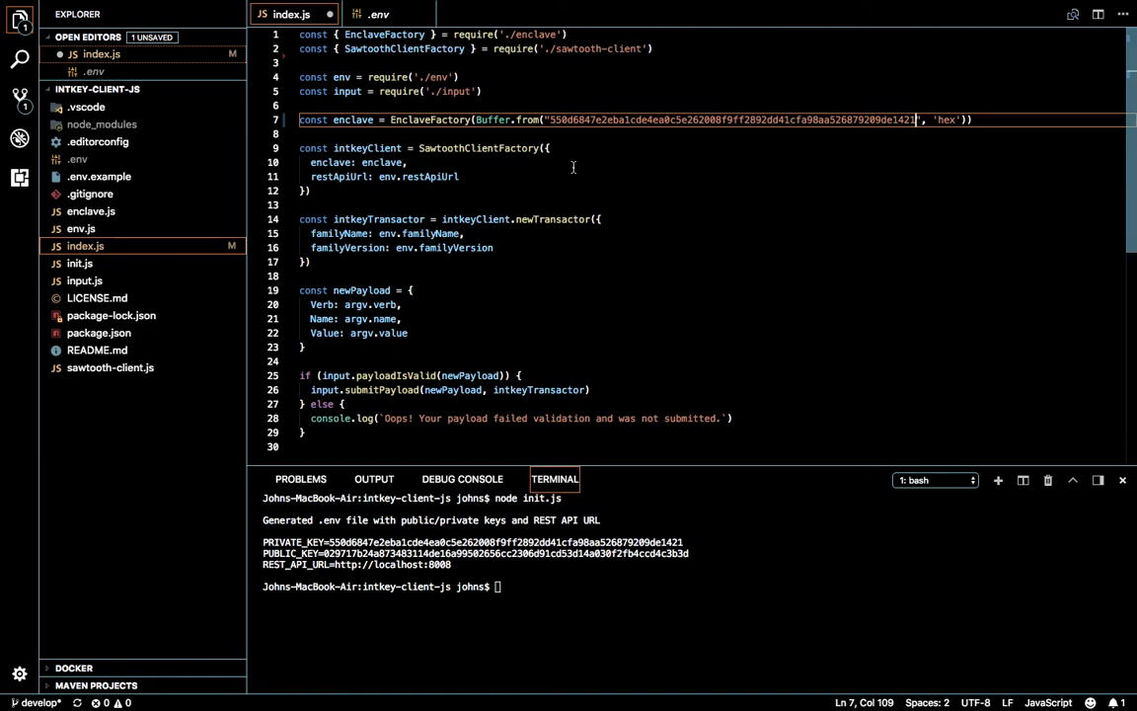
mouse_move(506, 318)
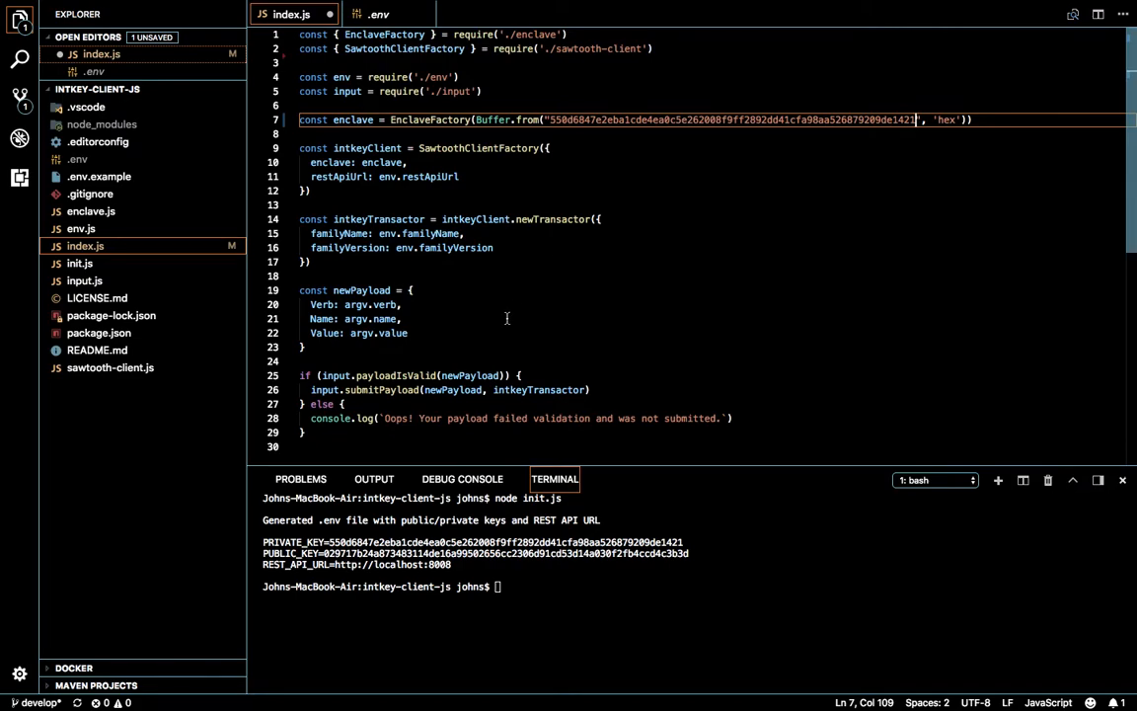
Review input.js and sawtooth-client.js's newTransactor code that encodes, signs and batches transactions.
left_click(376, 389)
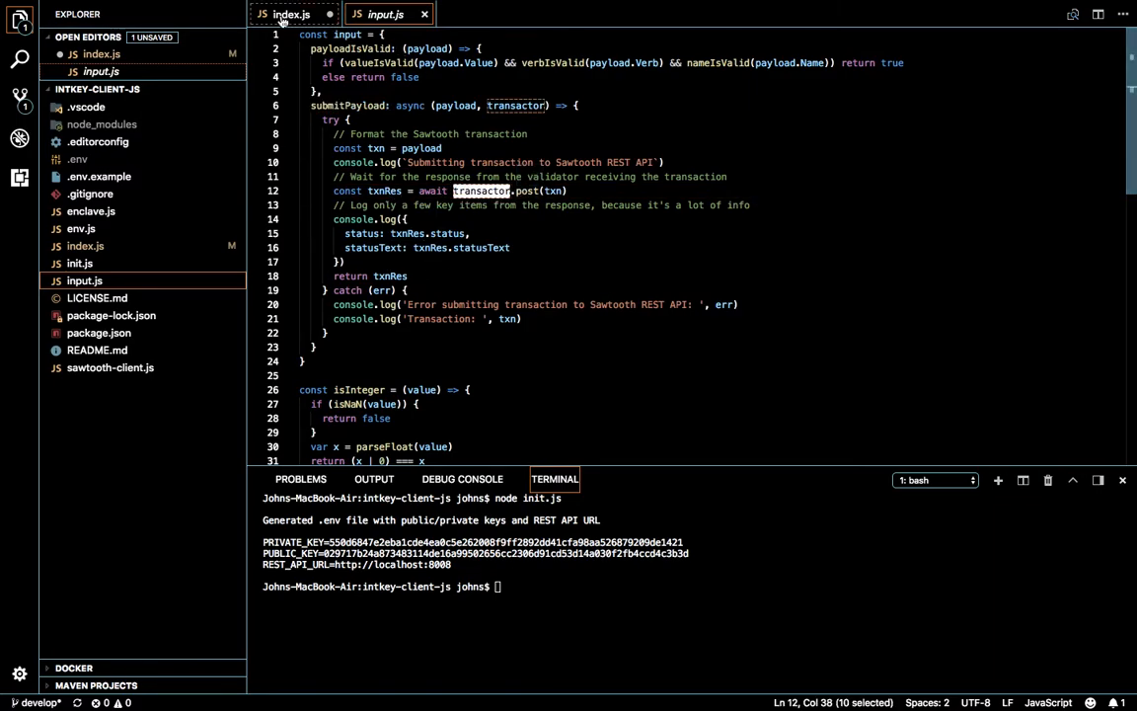
left_click(111, 367)
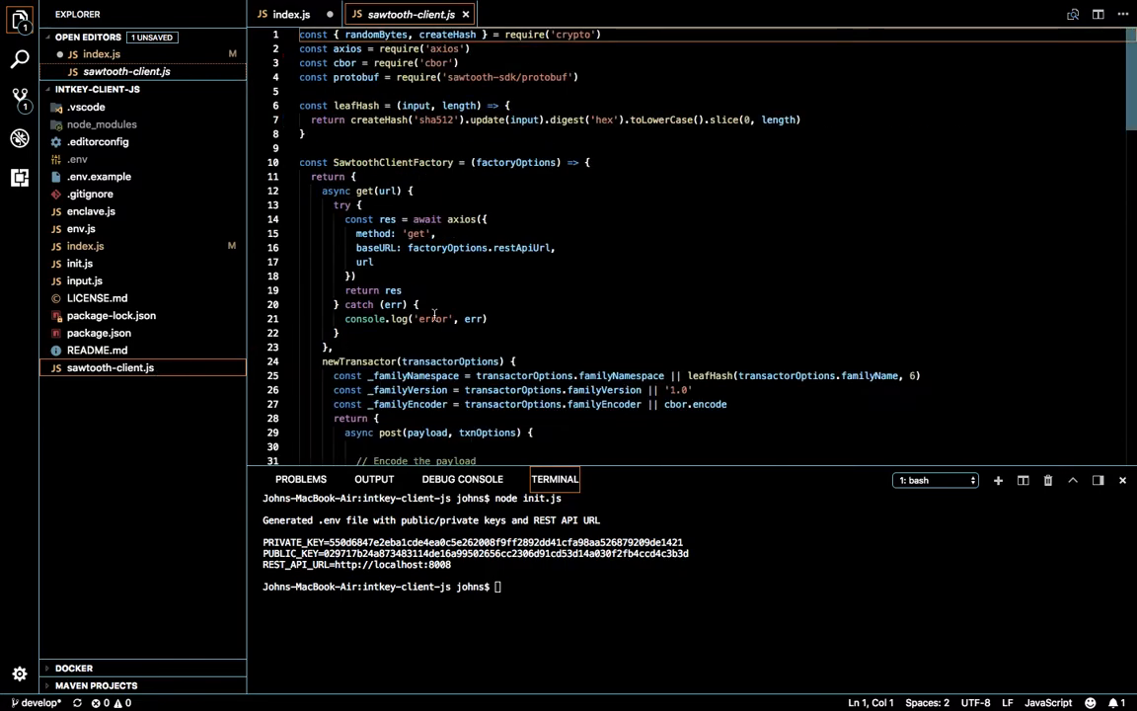
scroll("down", 3)
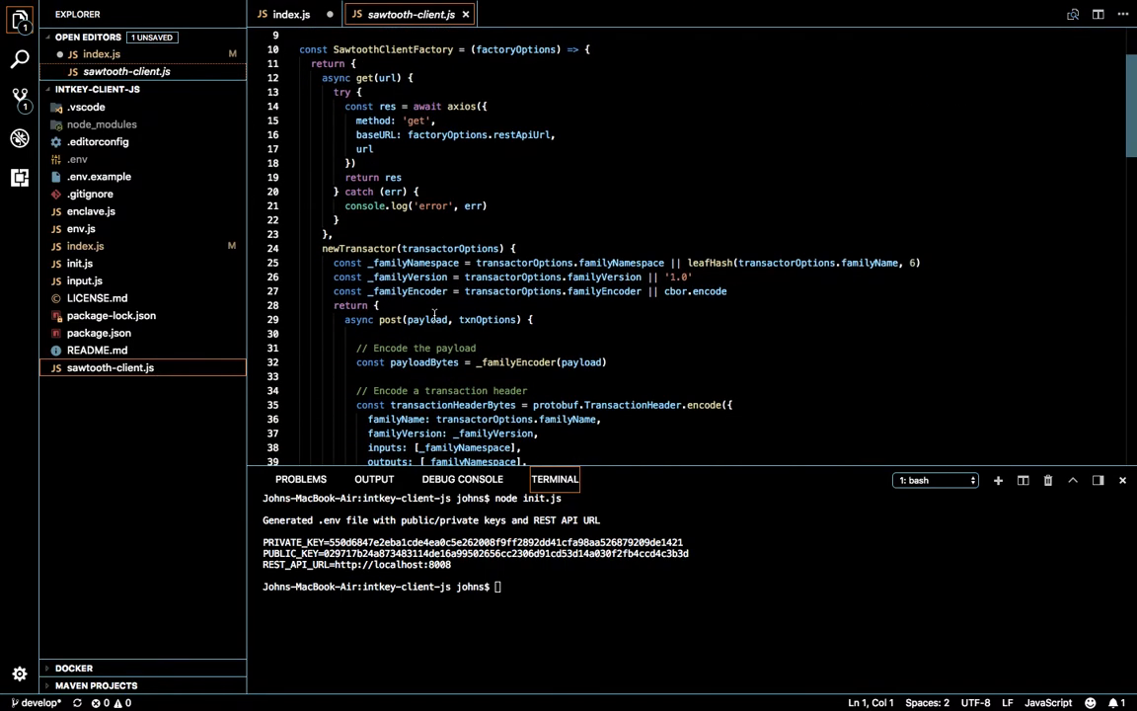
scroll("down", 3)
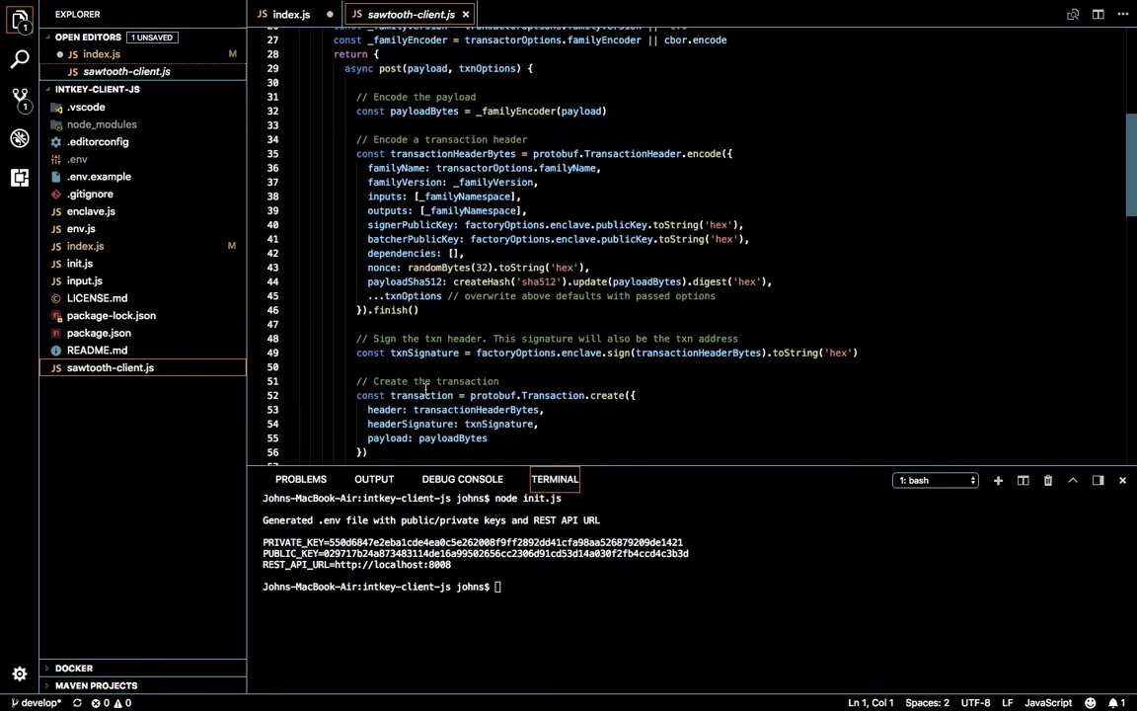
scroll("down", 3)
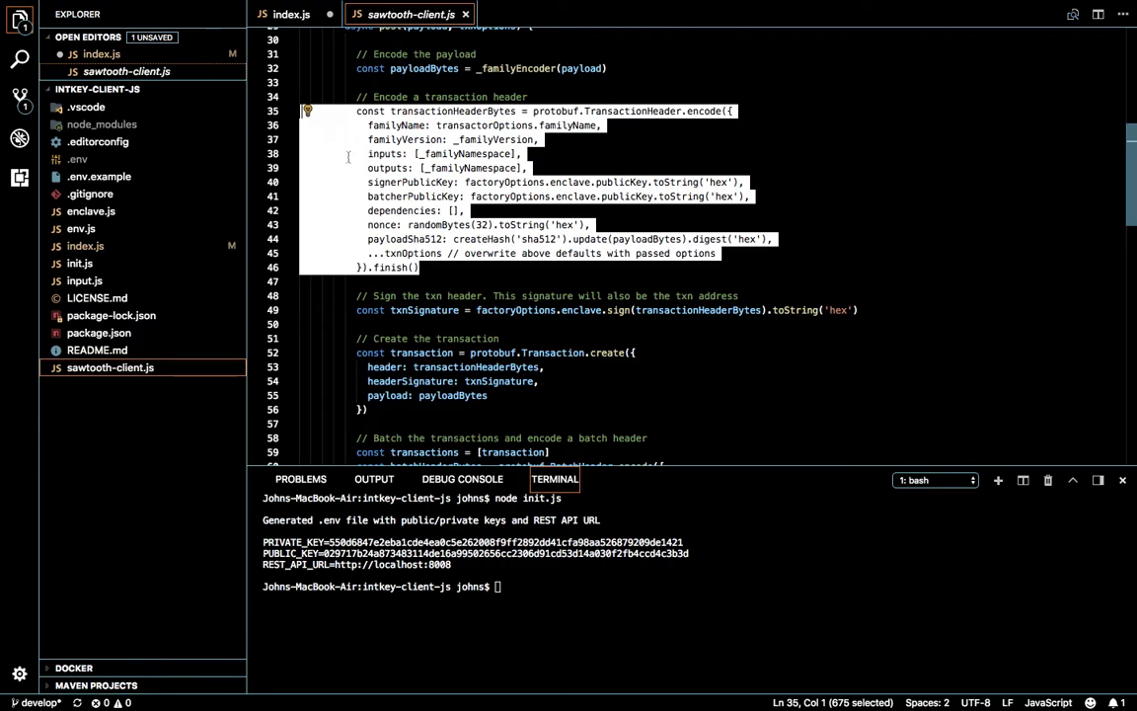
scroll("down", 3)
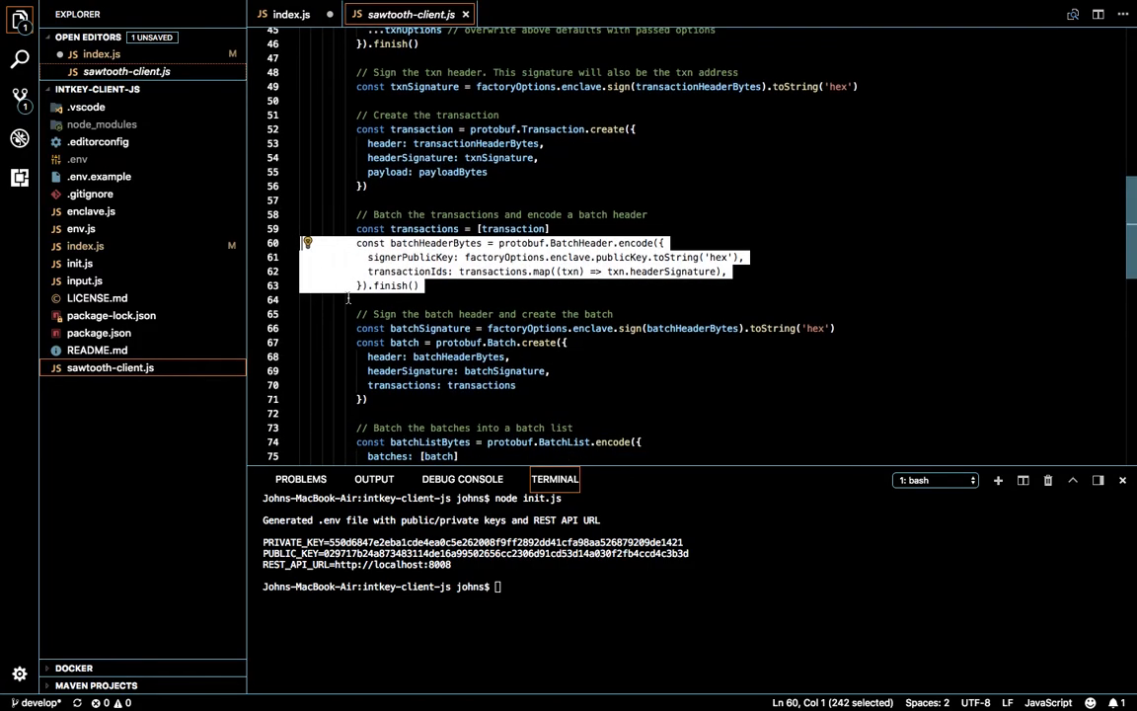
scroll("up", 3)
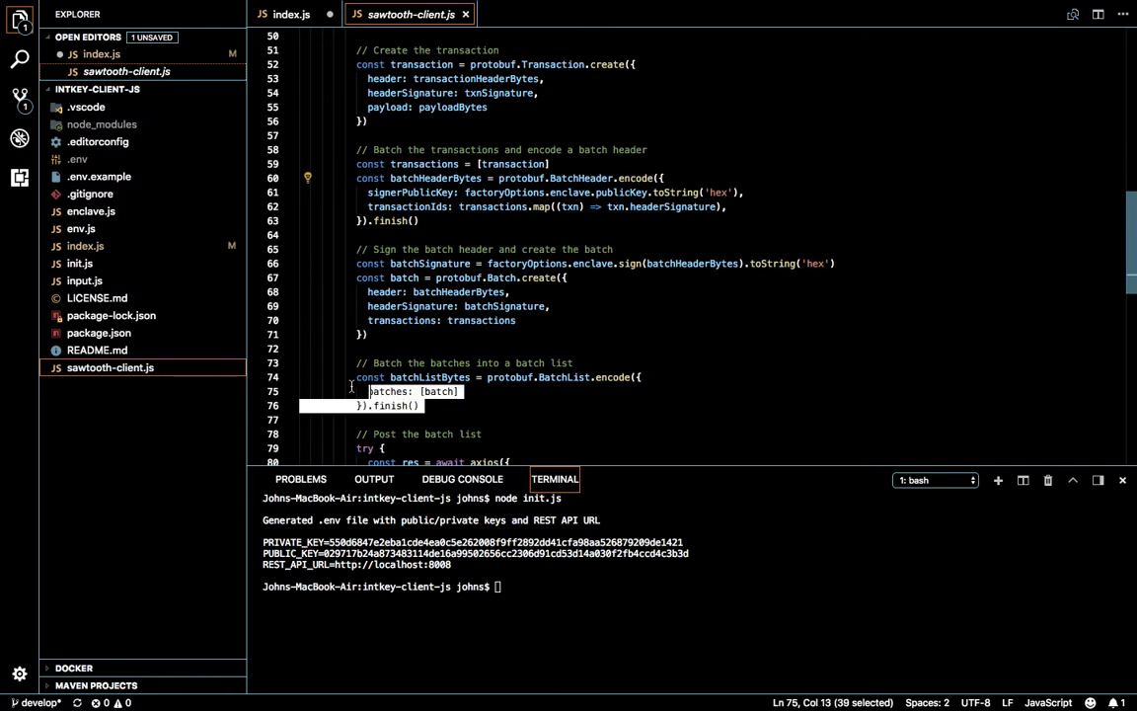
scroll("down", 3)
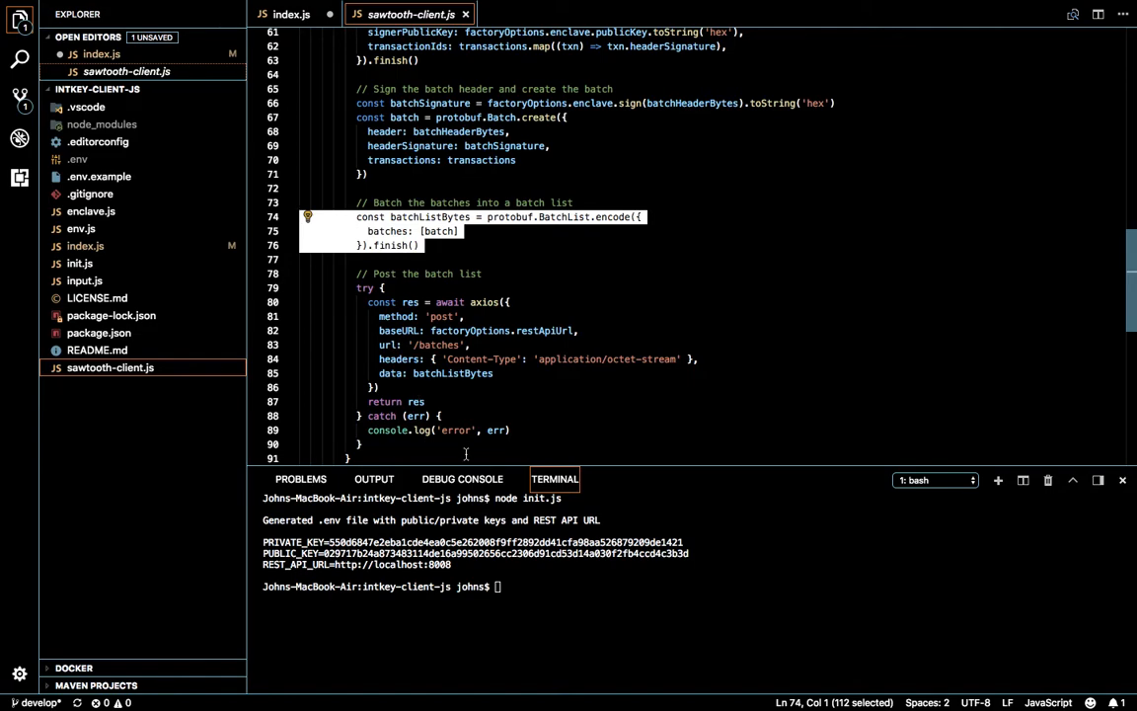
mouse_move(647, 343)
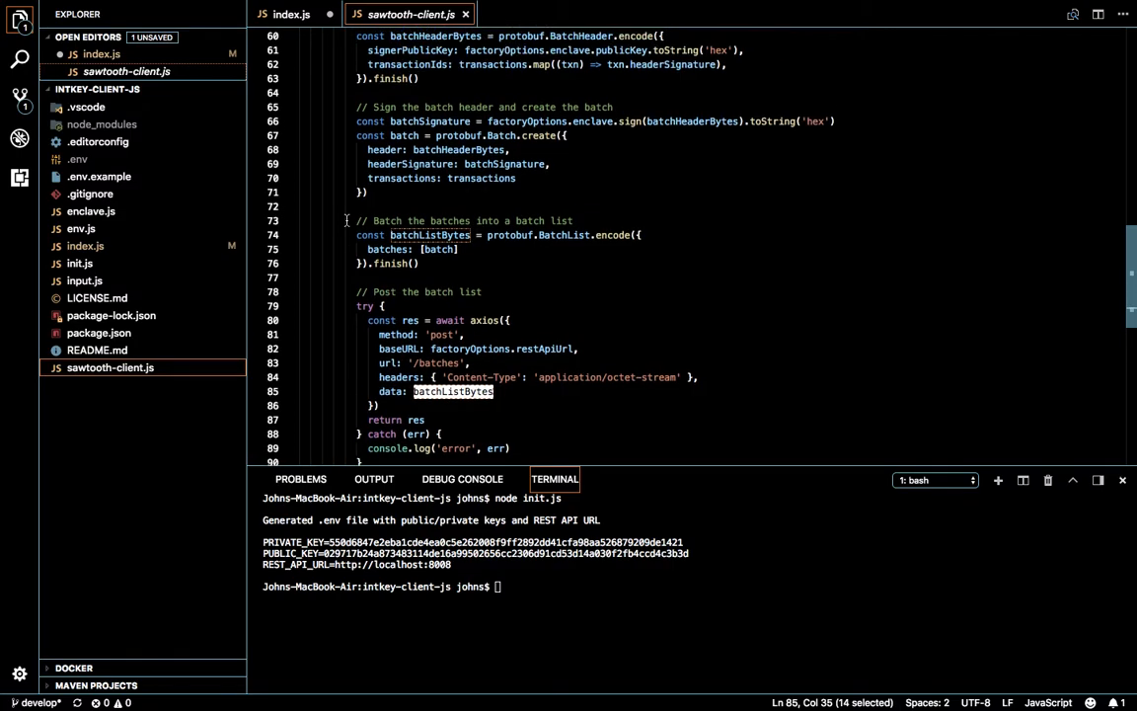
scroll("up", 3)
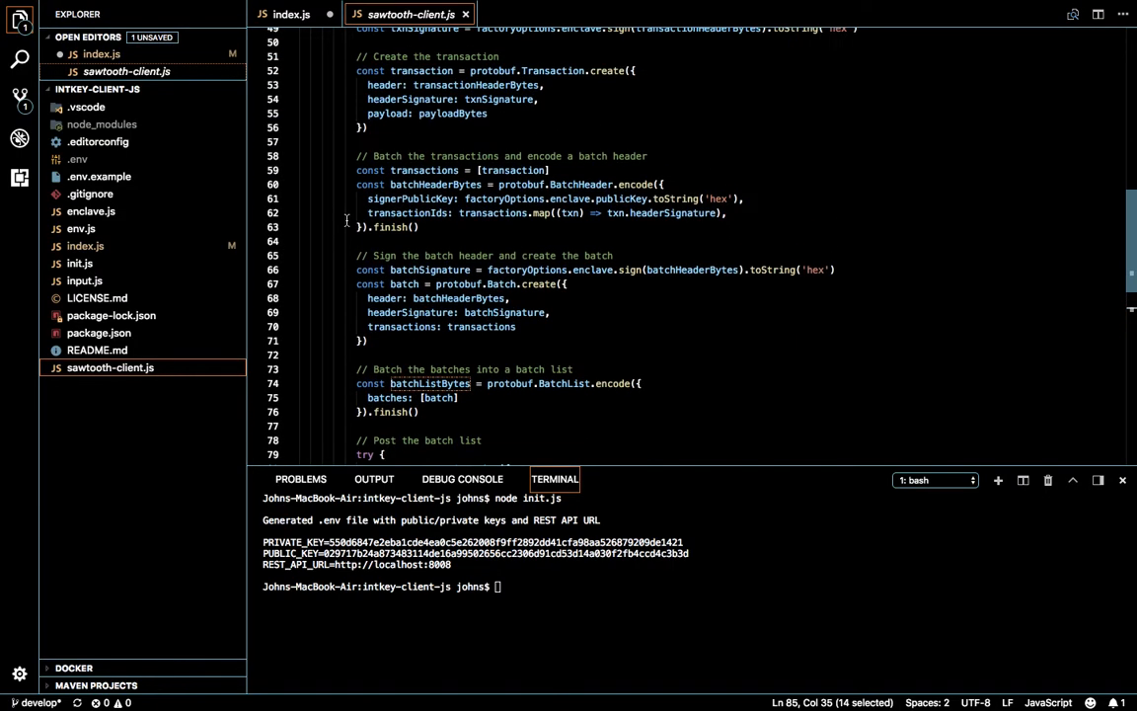
scroll("up", 3)
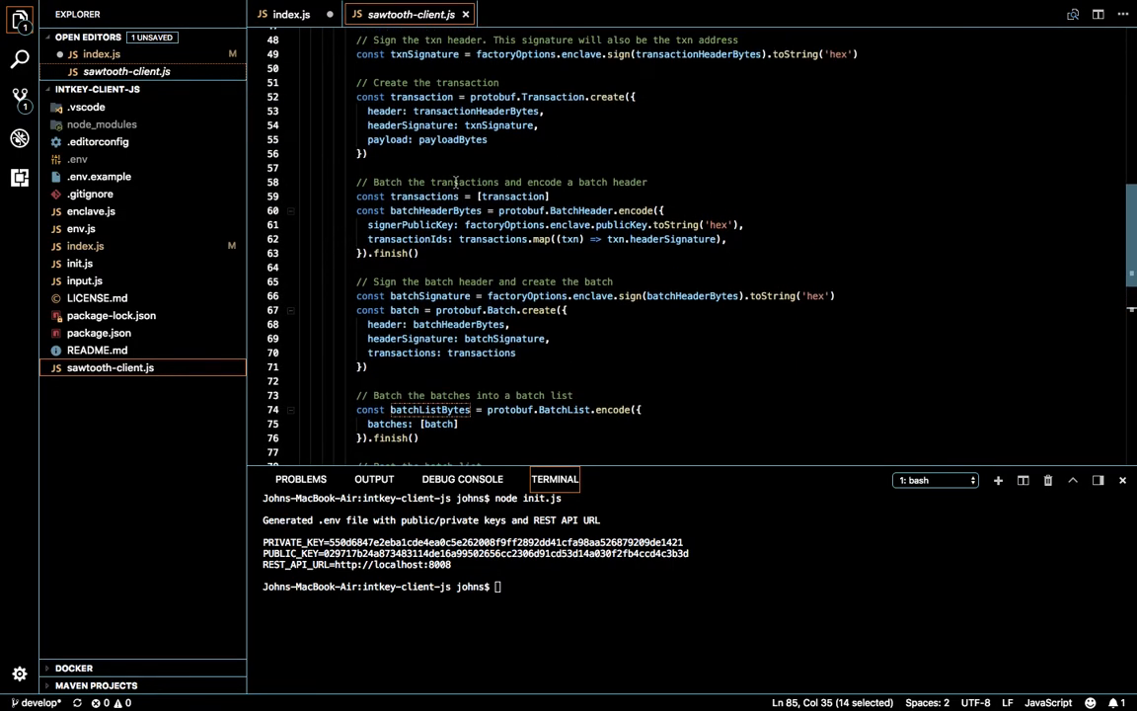
left_click(289, 14)
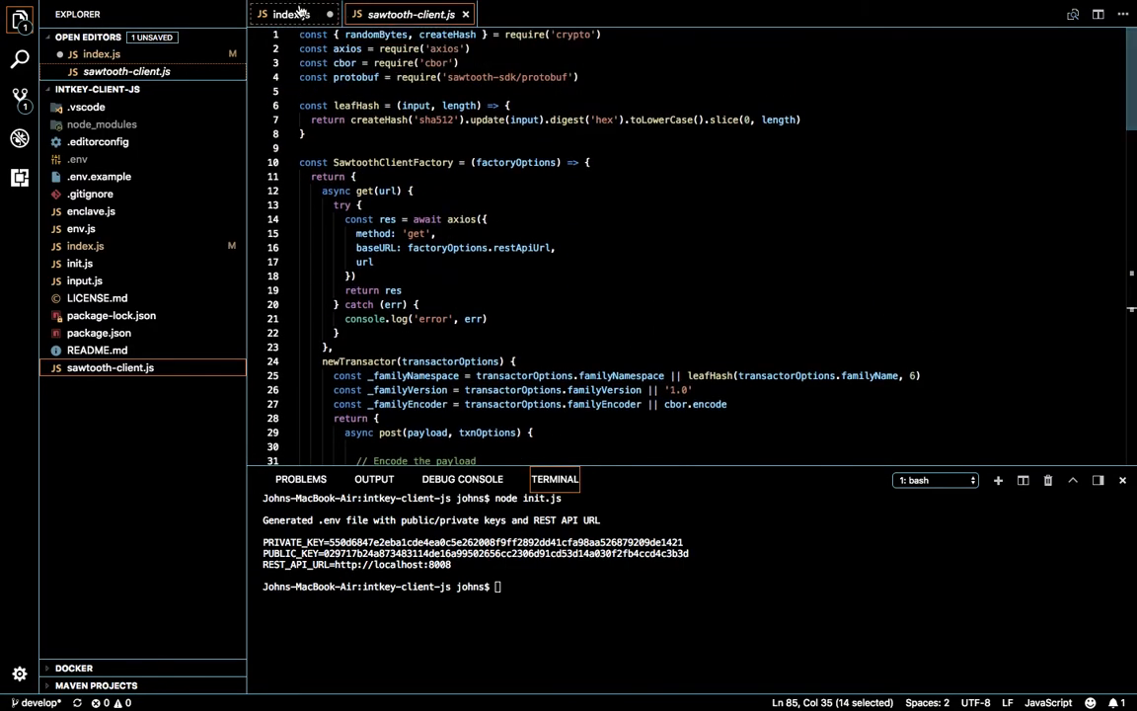
scroll("down", 3)
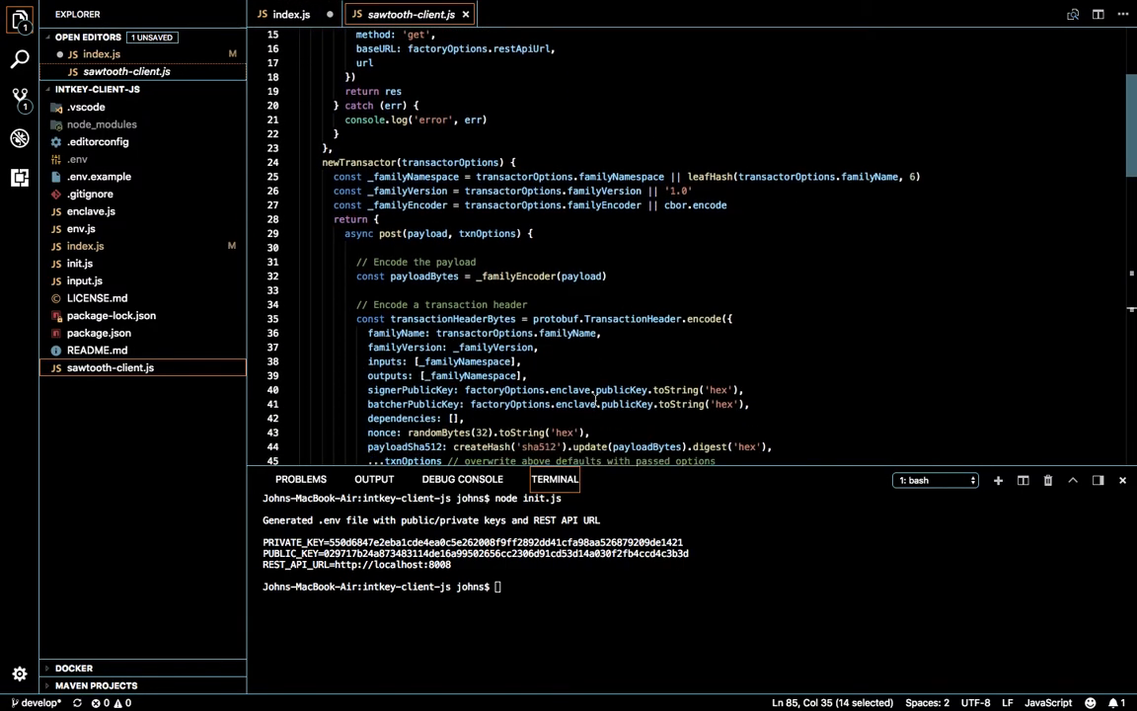
scroll("down", 3)
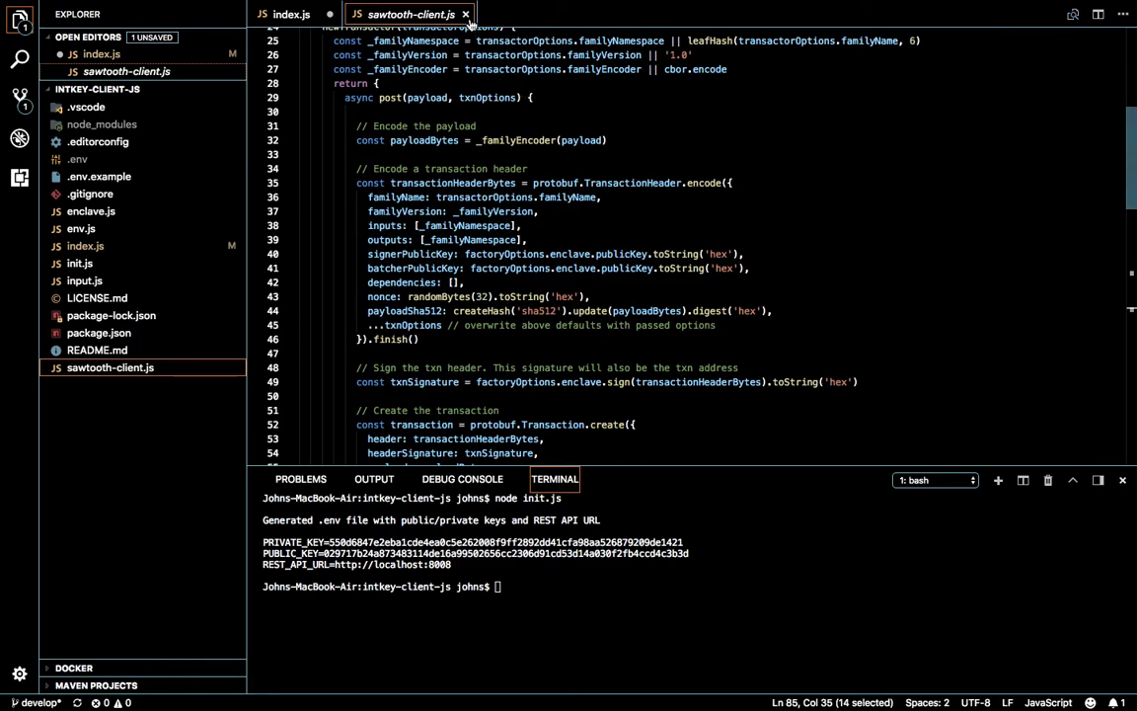
Close sawtooth-client.js, delete the newPayload object and validation block, and select the intkeyTransactor declaration for replacement.
left_click(290, 13)
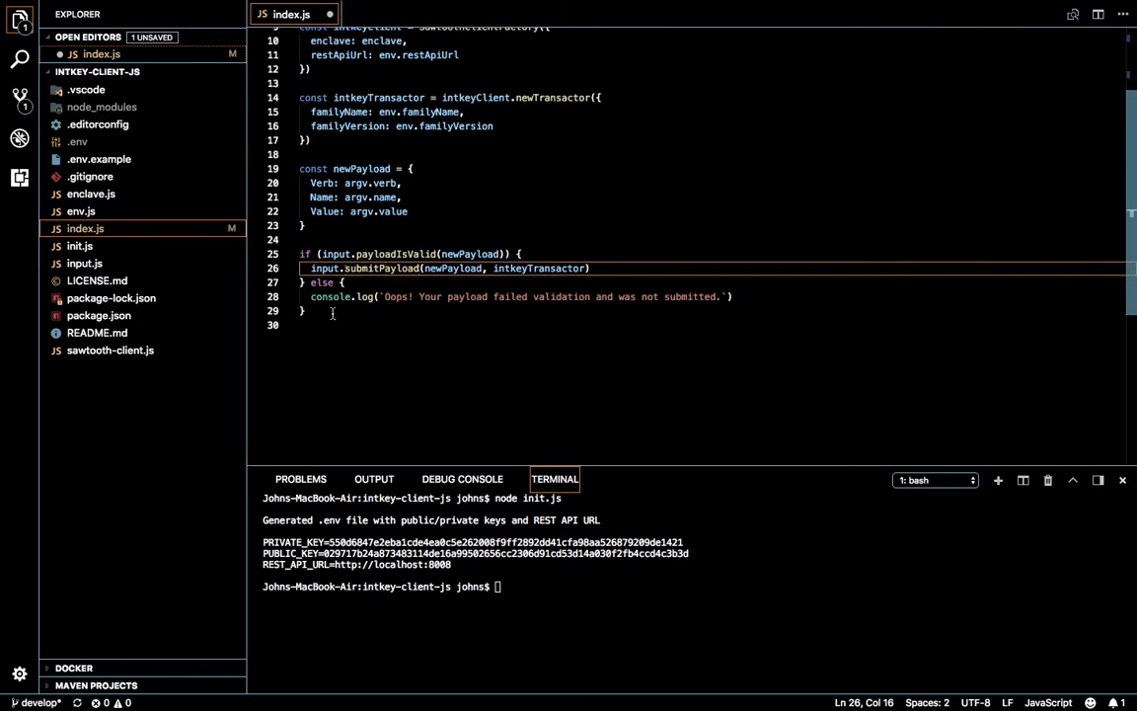
mouse_move(97, 280)
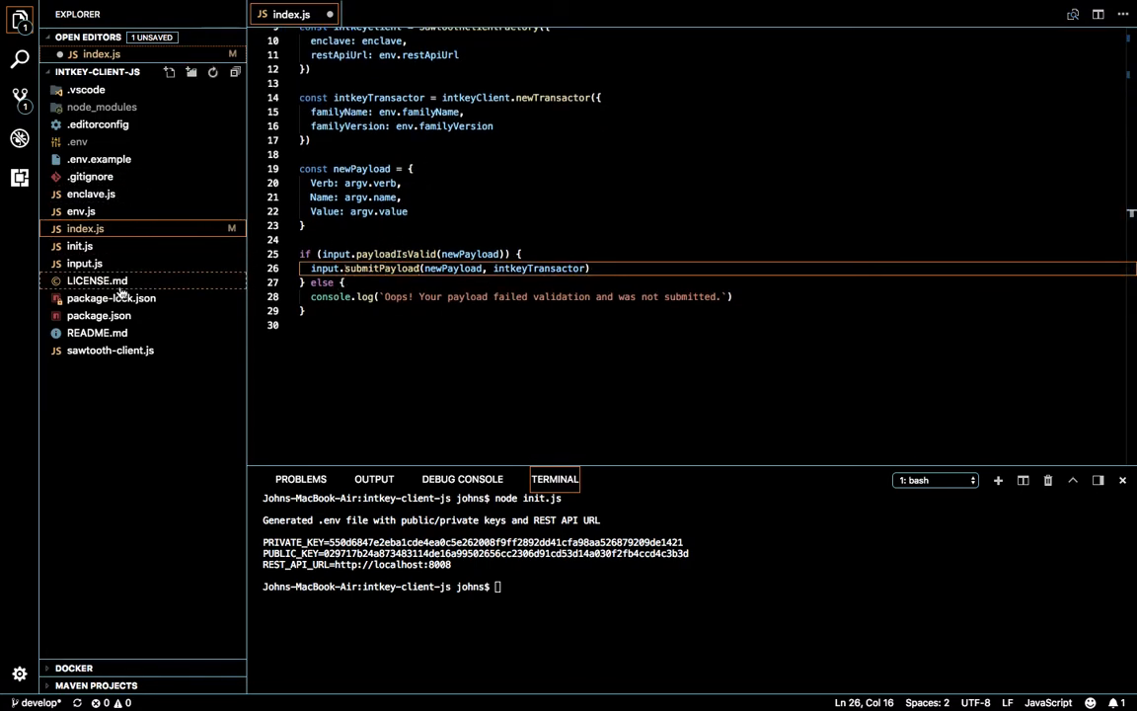
mouse_move(188, 266)
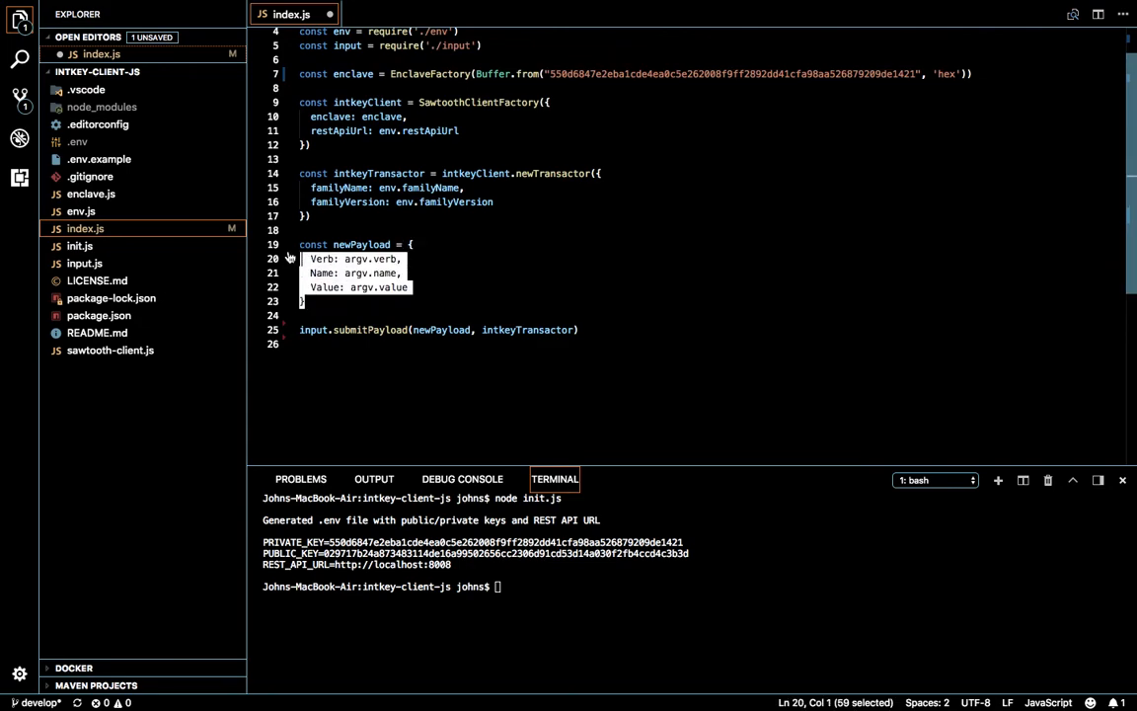
key("Delete")
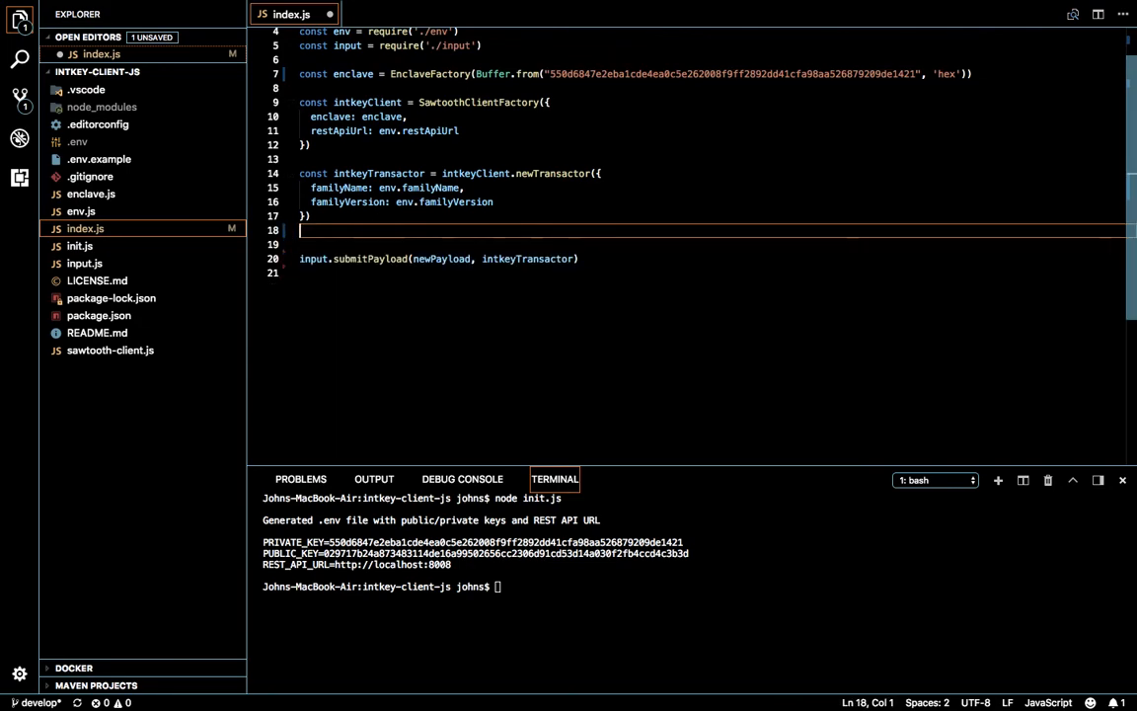
scroll("up", 3)
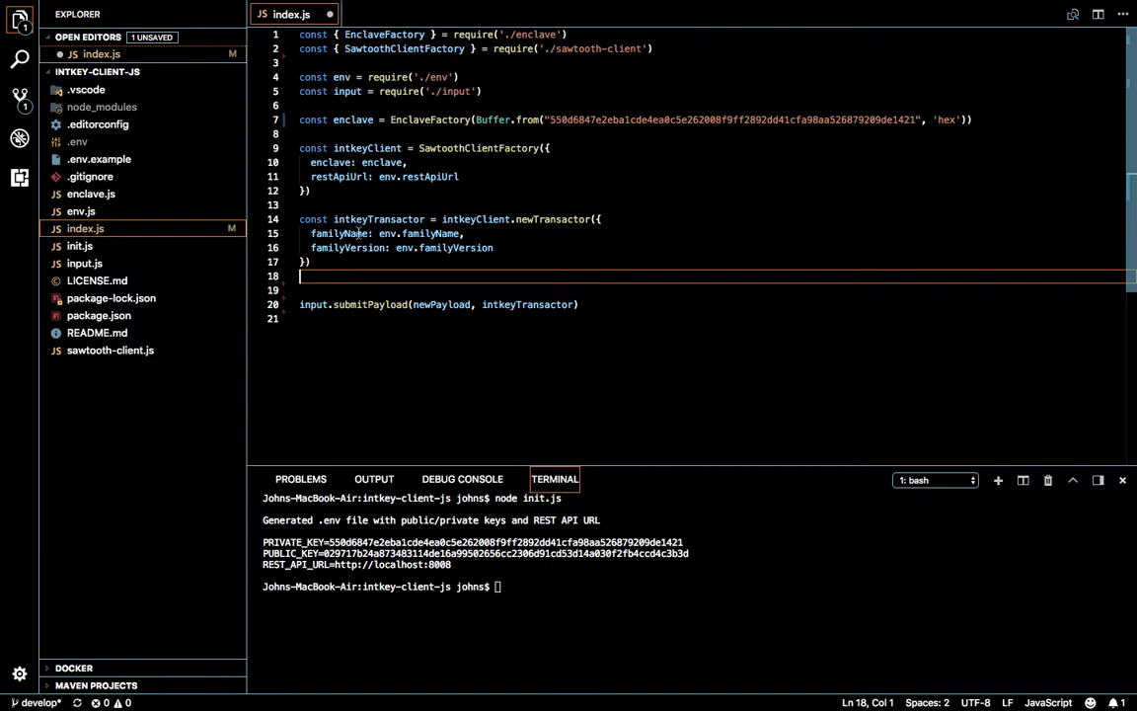
double_click(379, 217)
type("retur")
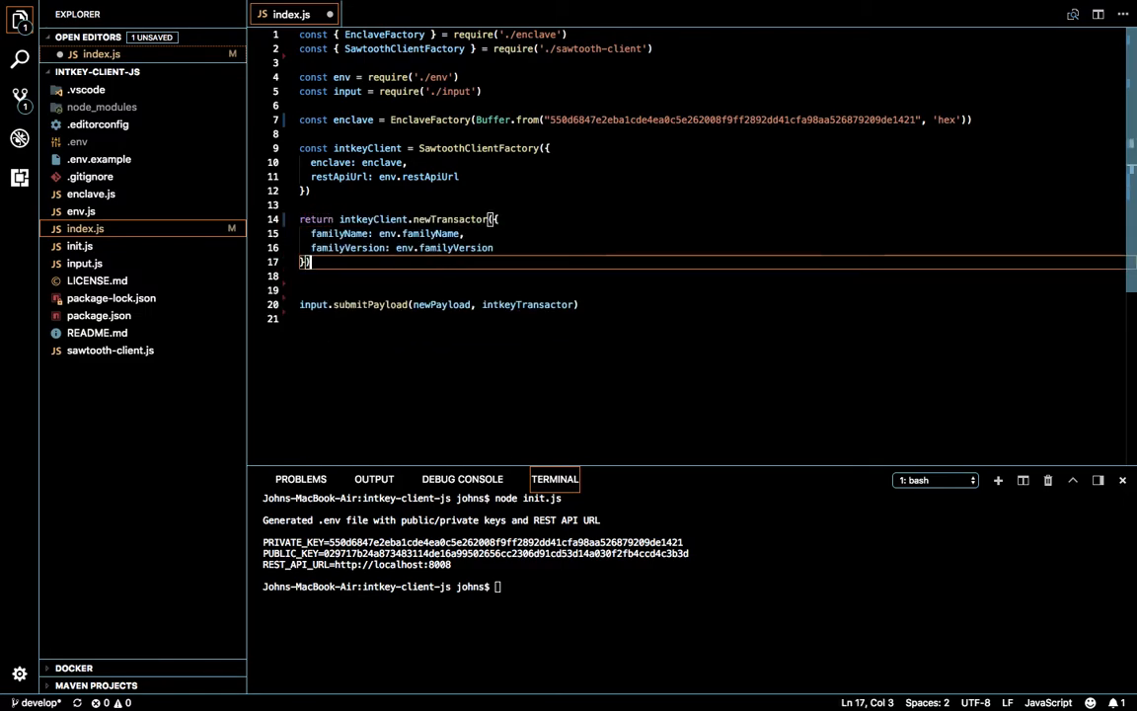
Write const createTransactor = (privateKey) => { and add privateKey || inside Buffer.from.
type("c")
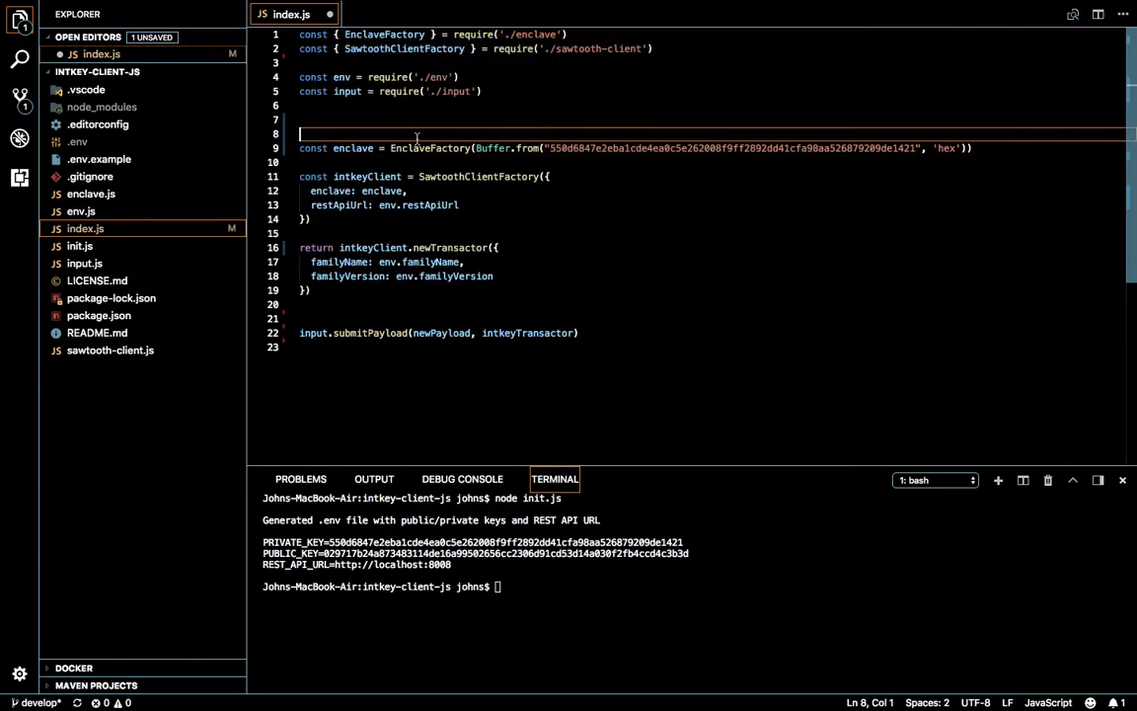
type("con")
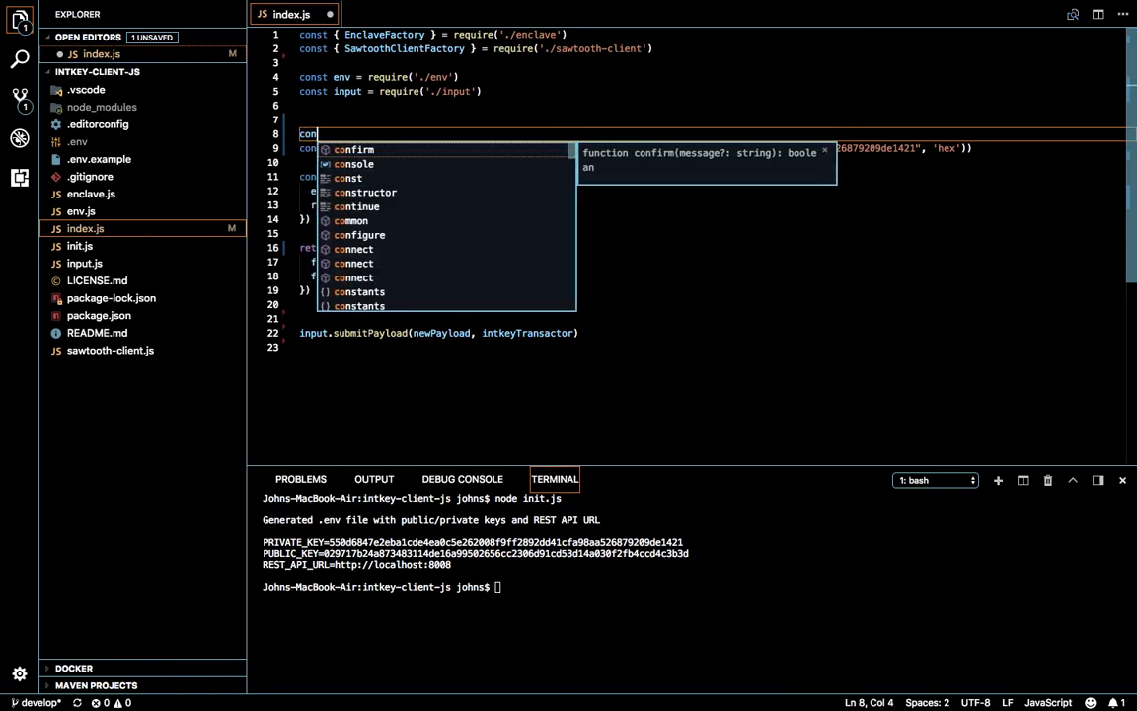
type("create")
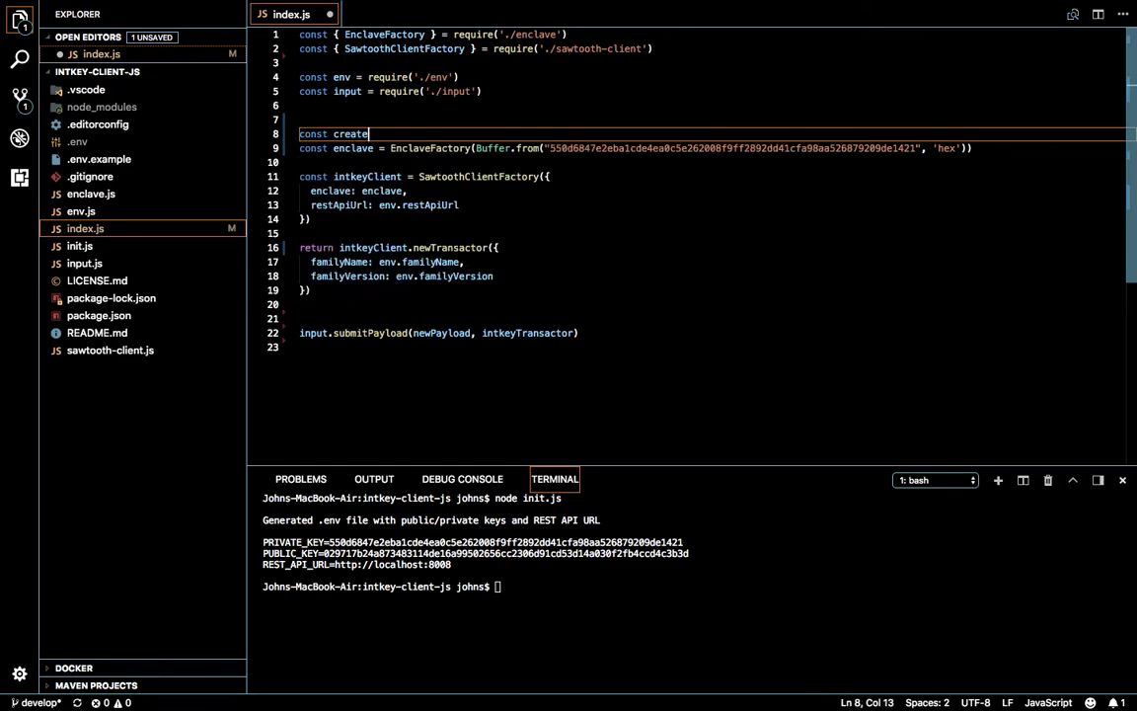
type("Tran")
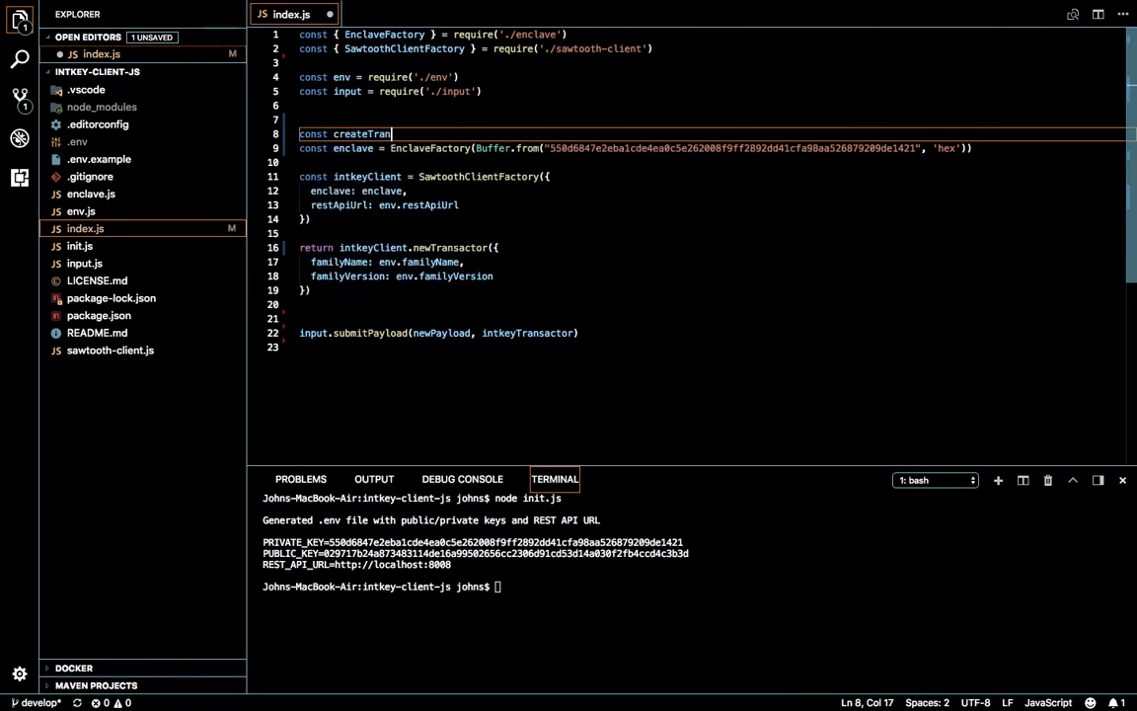
type("sactor ()")
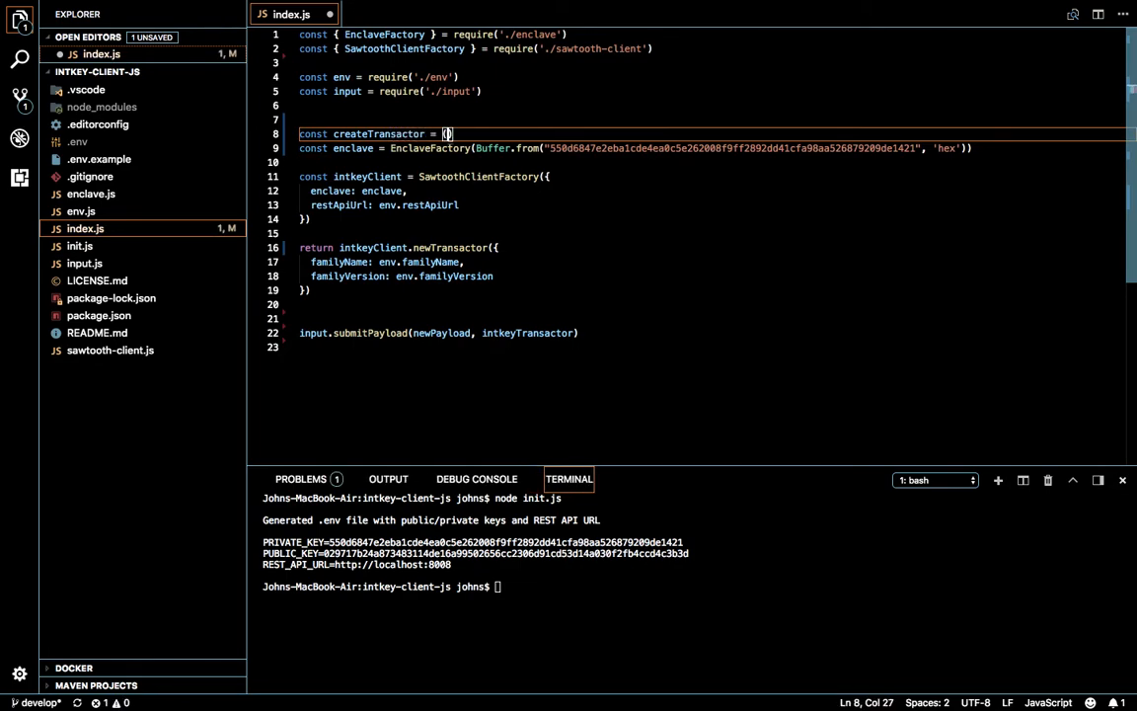
type("privateKey")
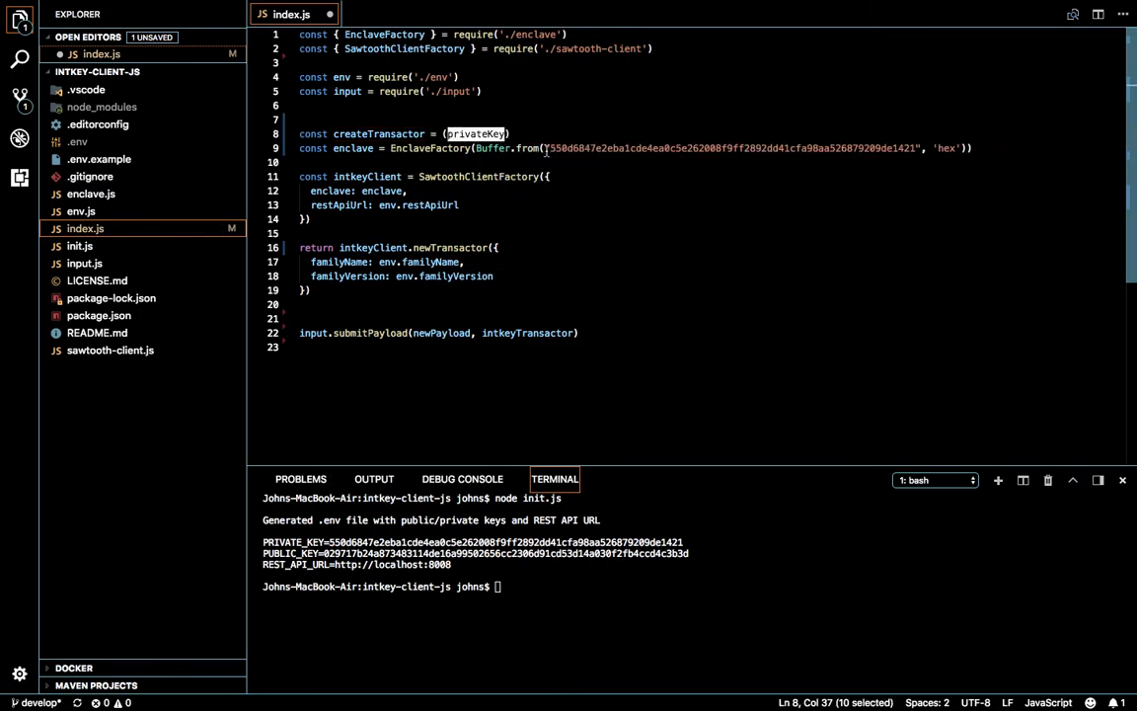
type("privateKey ||")
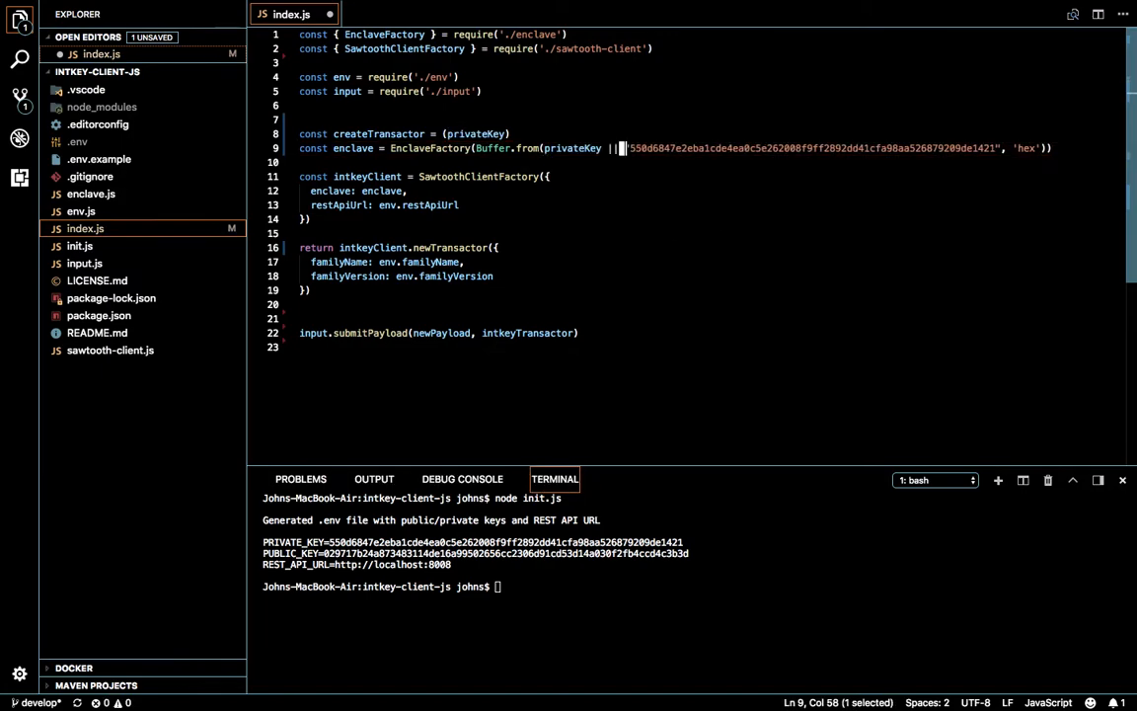
Close the createTransactor body, indent the enclosed lines and remove the empty lines.
left_click(464, 260)
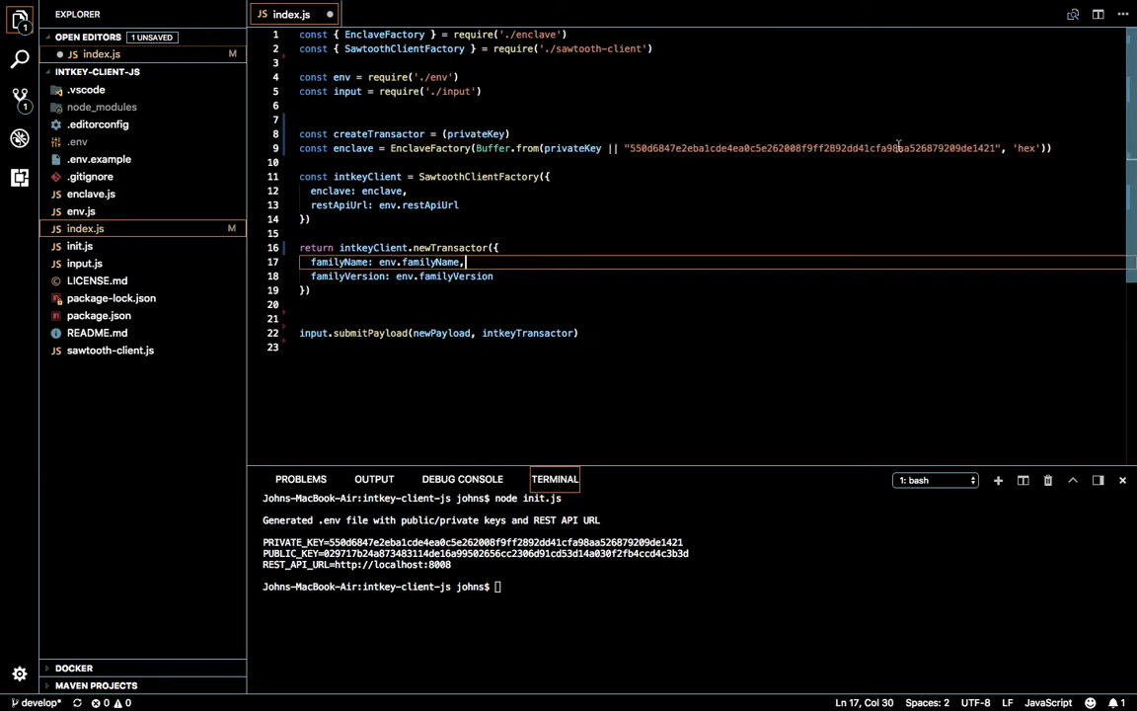
double_click(810, 148)
type(" => {")
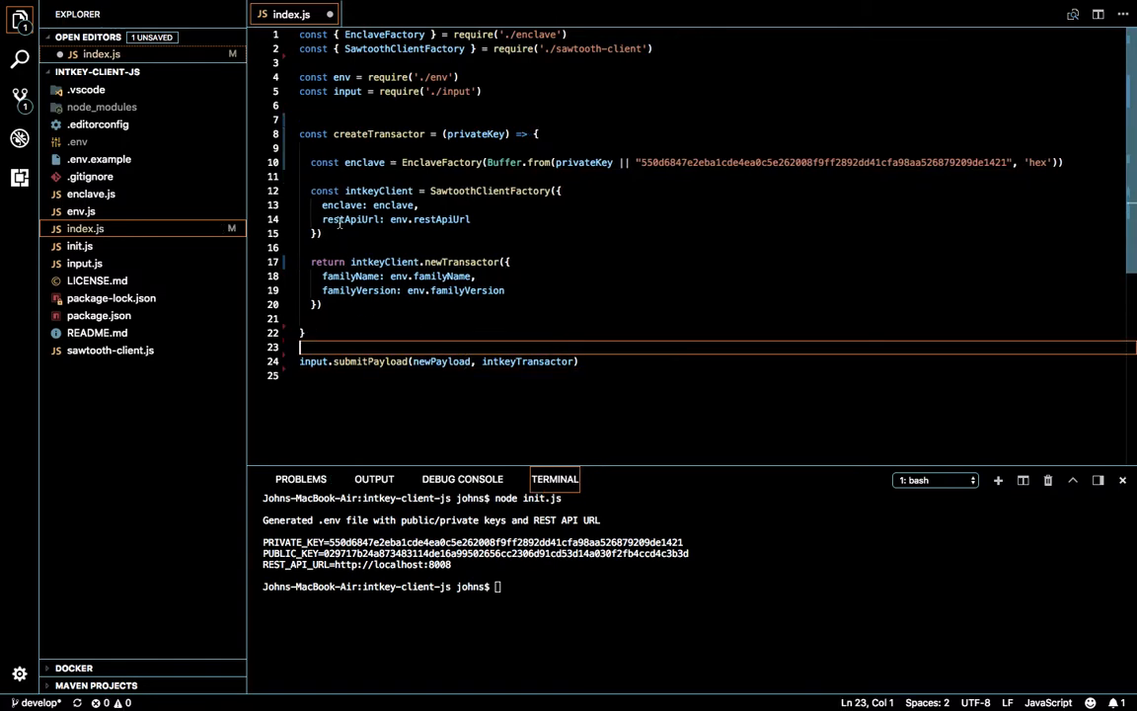
key("Backspace")
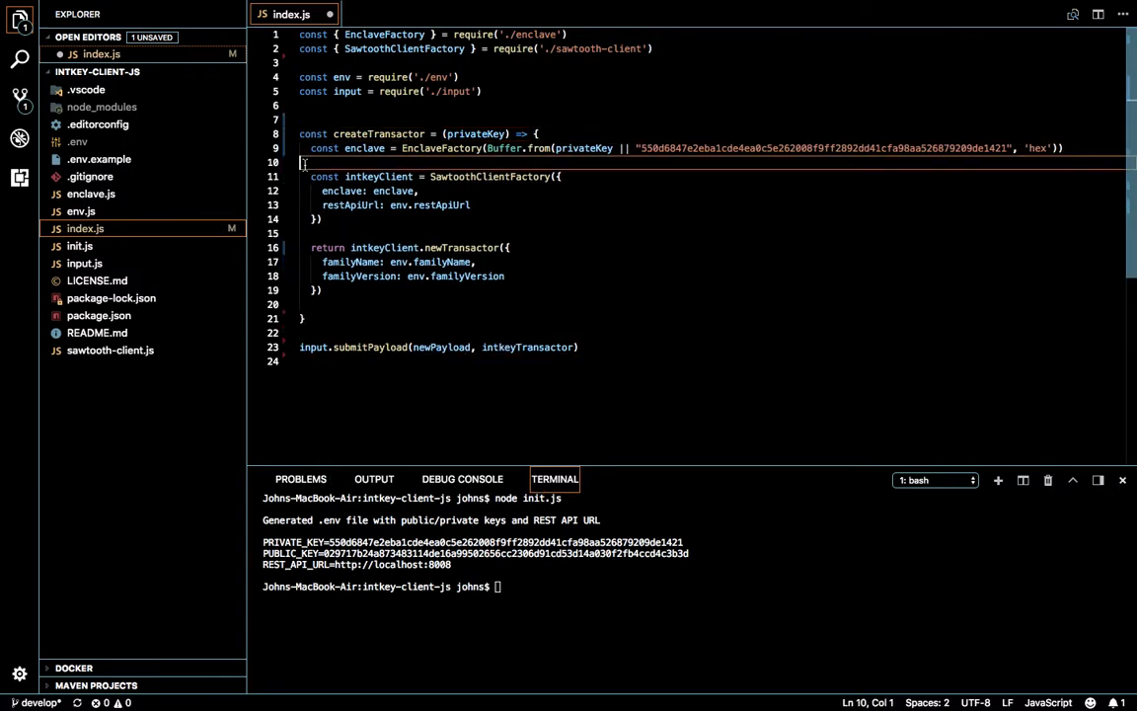
key("Backspace")
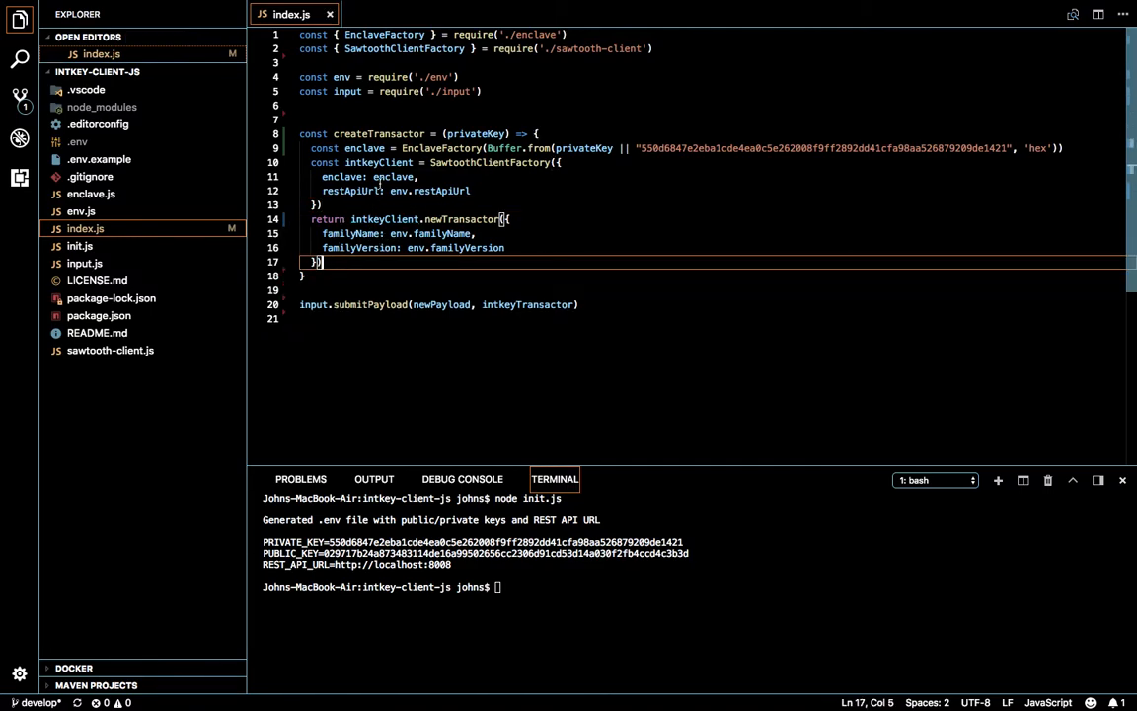
Locate the client options and declare const VERSION = "1.0" in place of the env value.
key("ctrl+f")
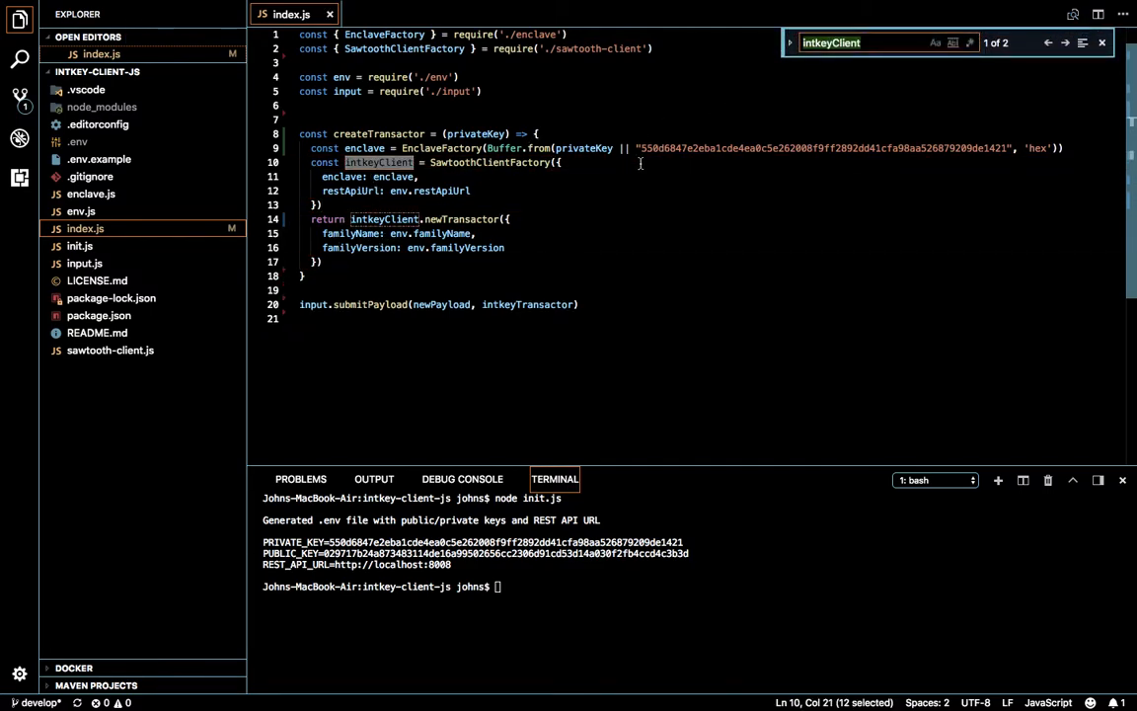
type("client")
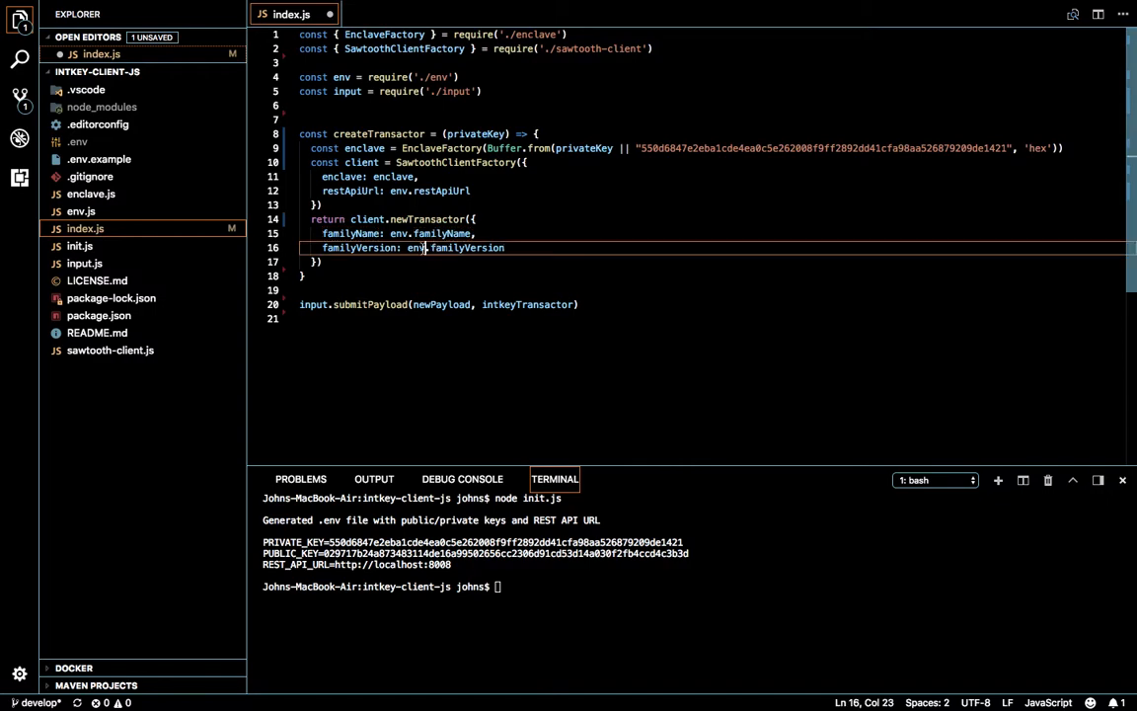
left_click(391, 233)
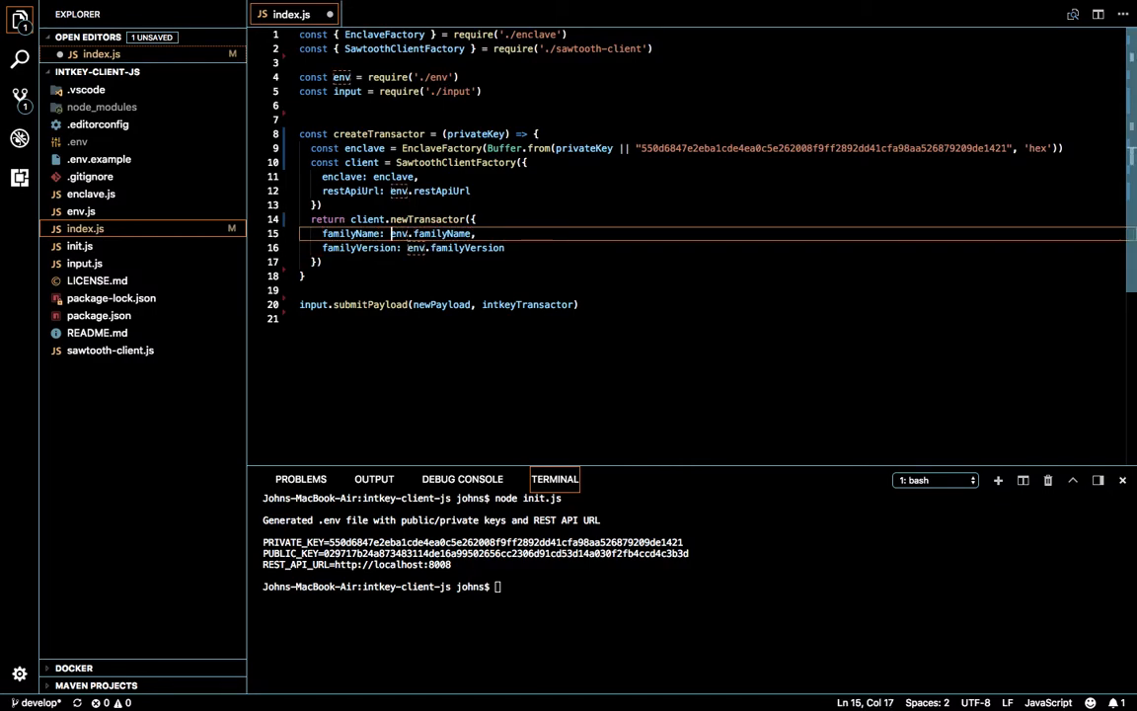
double_click(428, 233)
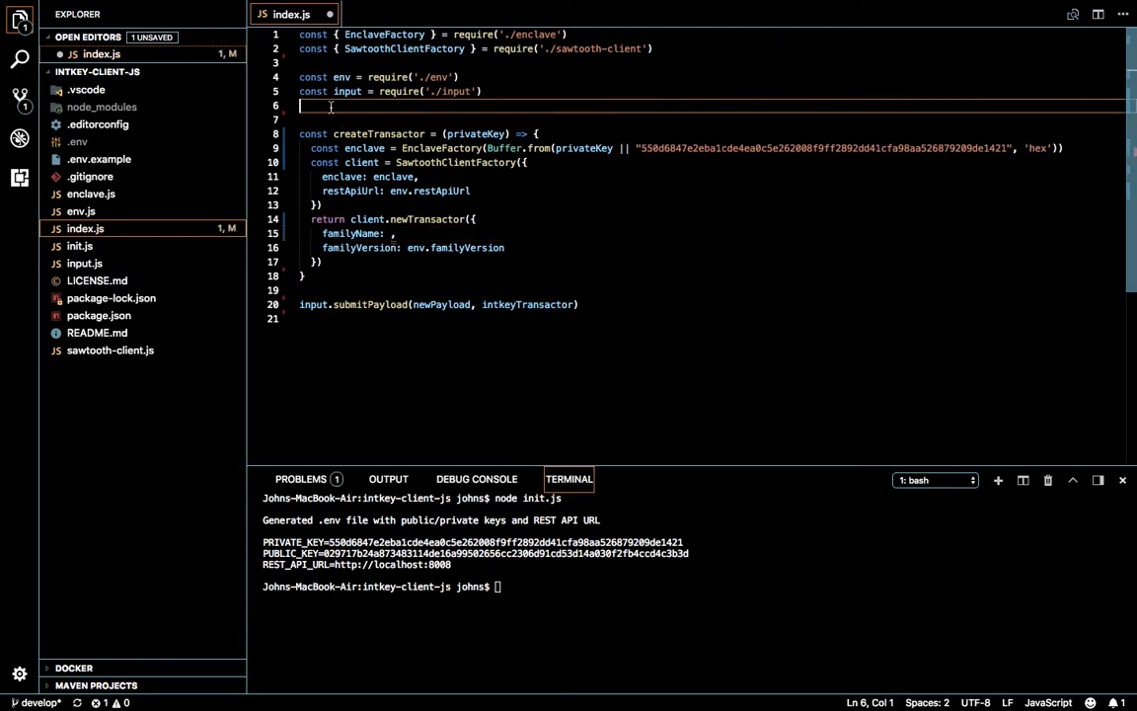
key("Enter")
type("const FAMILY_NAME =")
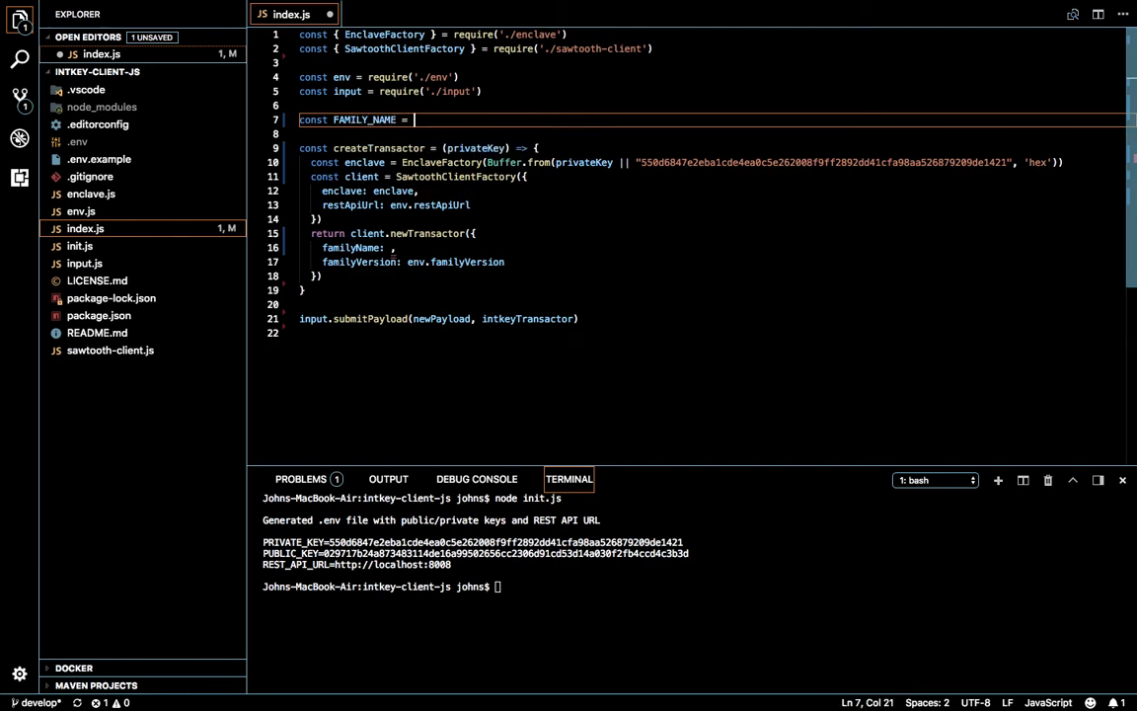
type("''")
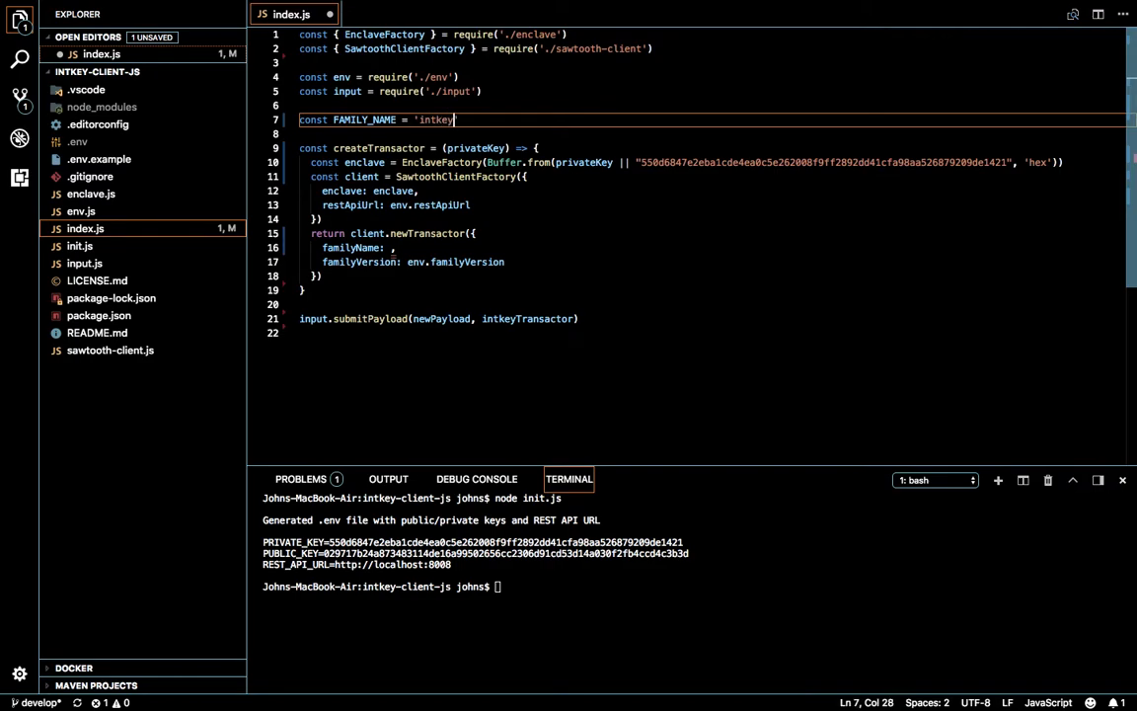
type("=")
left_click(711, 133)
type("cos")
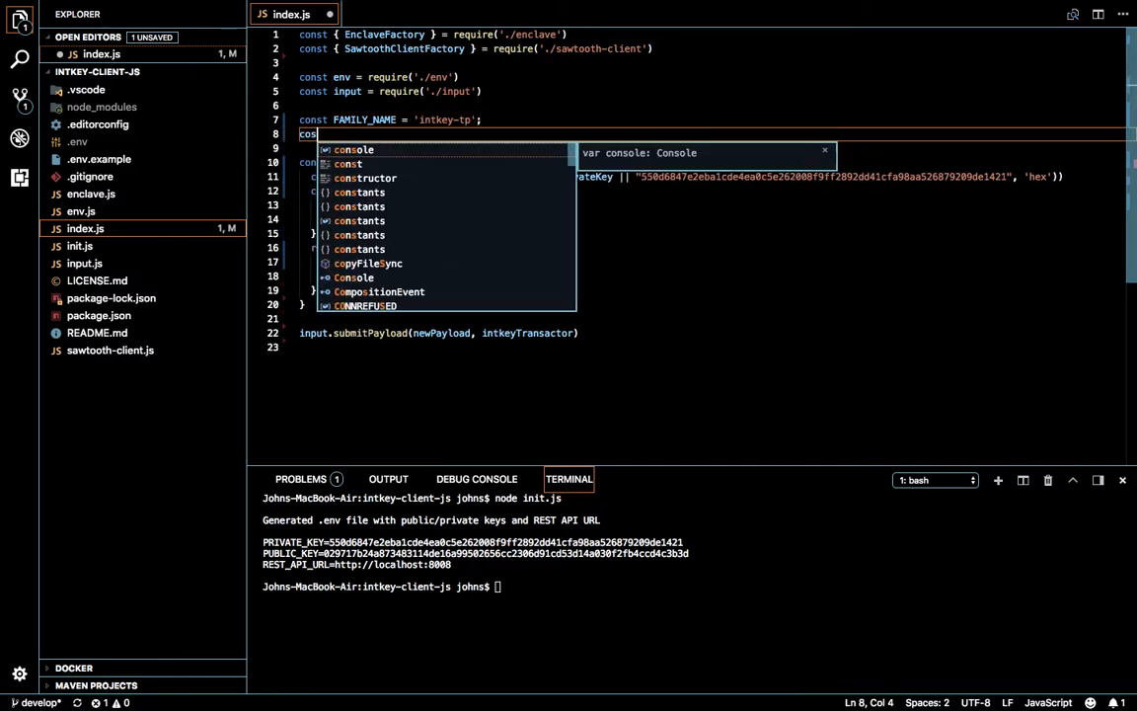
type("VERSION")
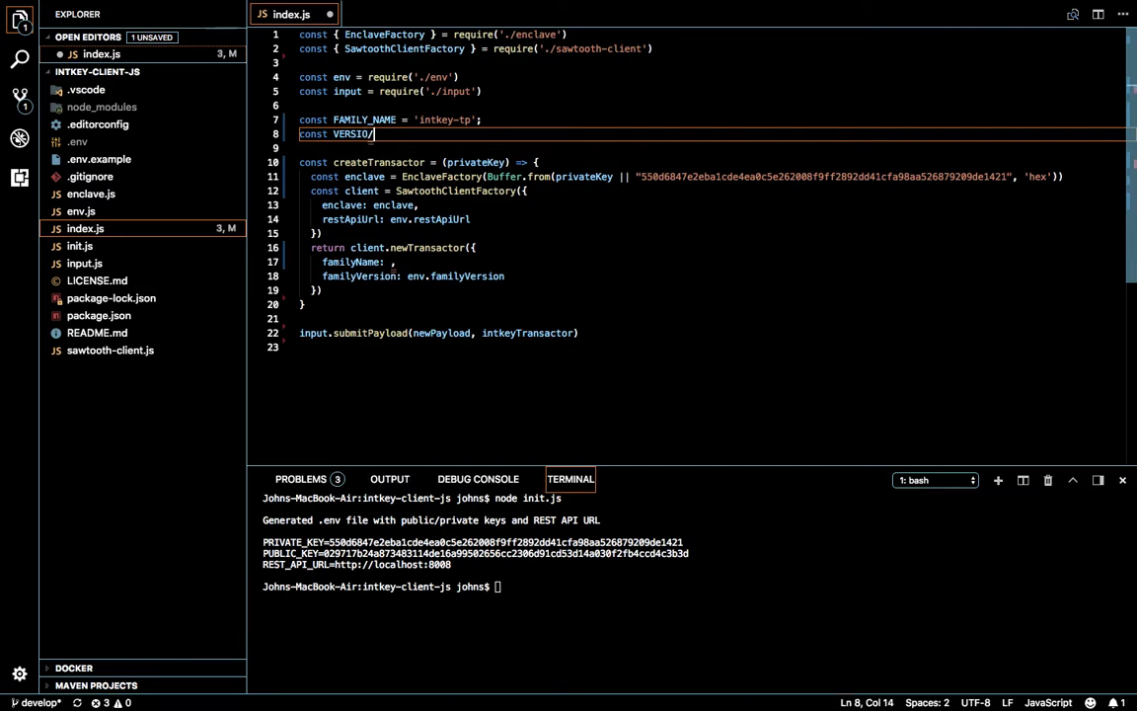
key("Backspace")
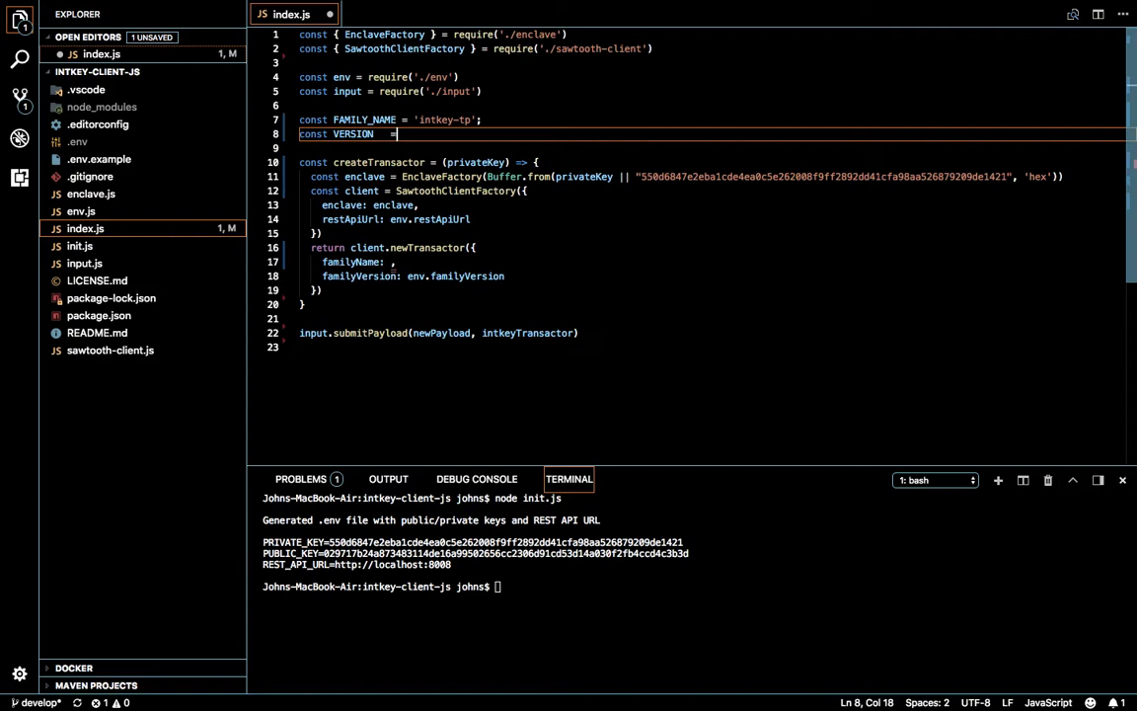
type("=\"1")
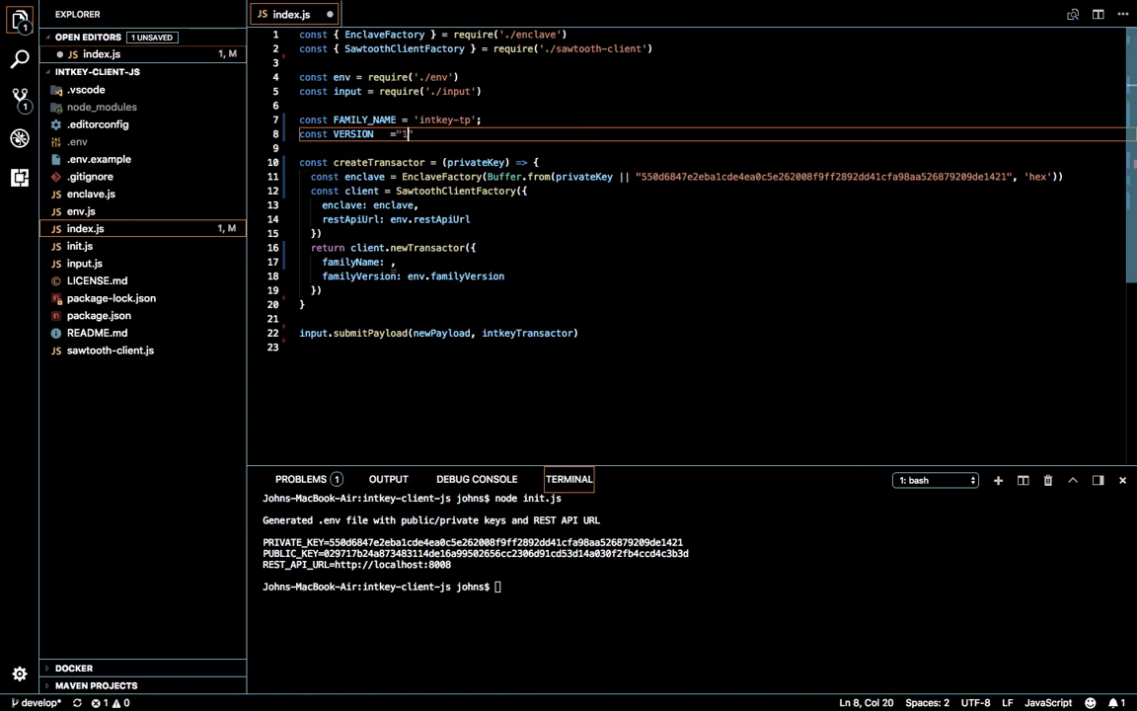
type("1.0\";")
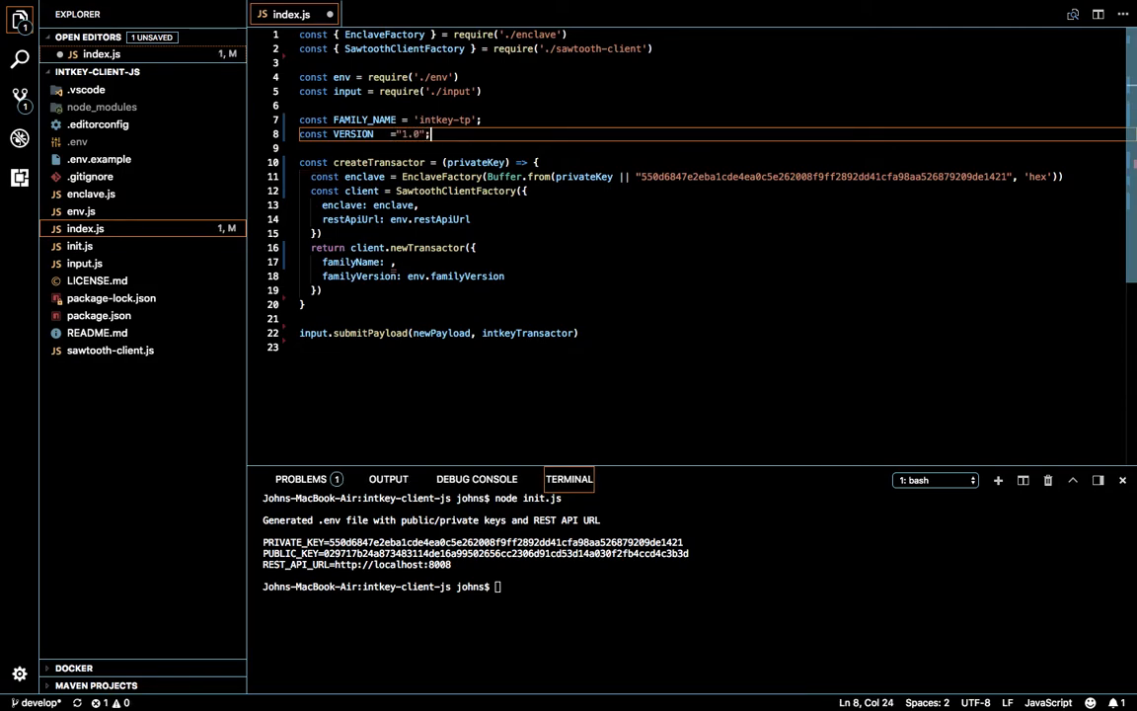
Drop env.restApiUrl and declare const VALIDATOR_URL = "tcp://localhost:8000".
double_click(442, 219)
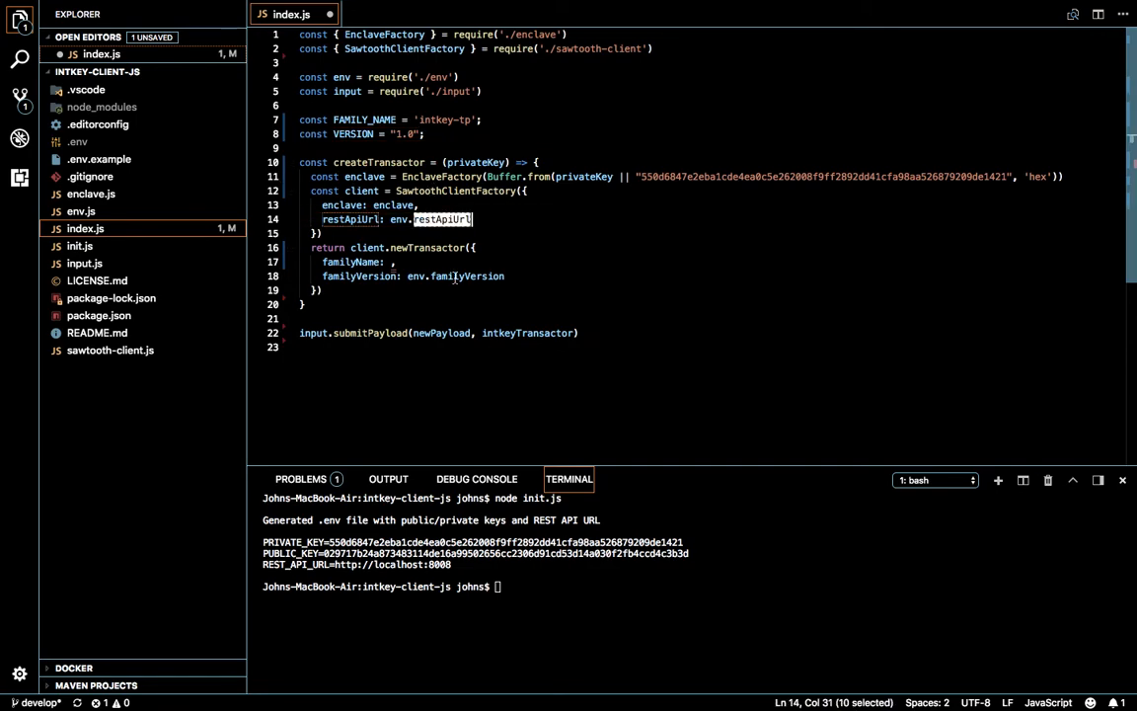
left_click(483, 219)
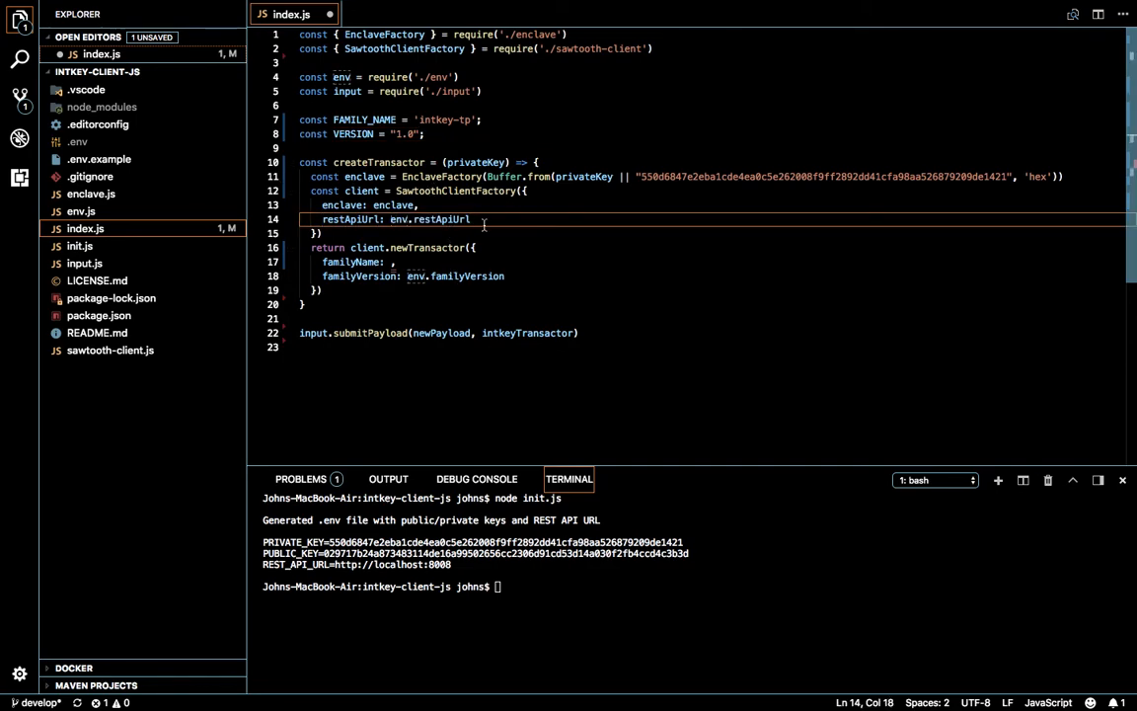
key("BackSpace")
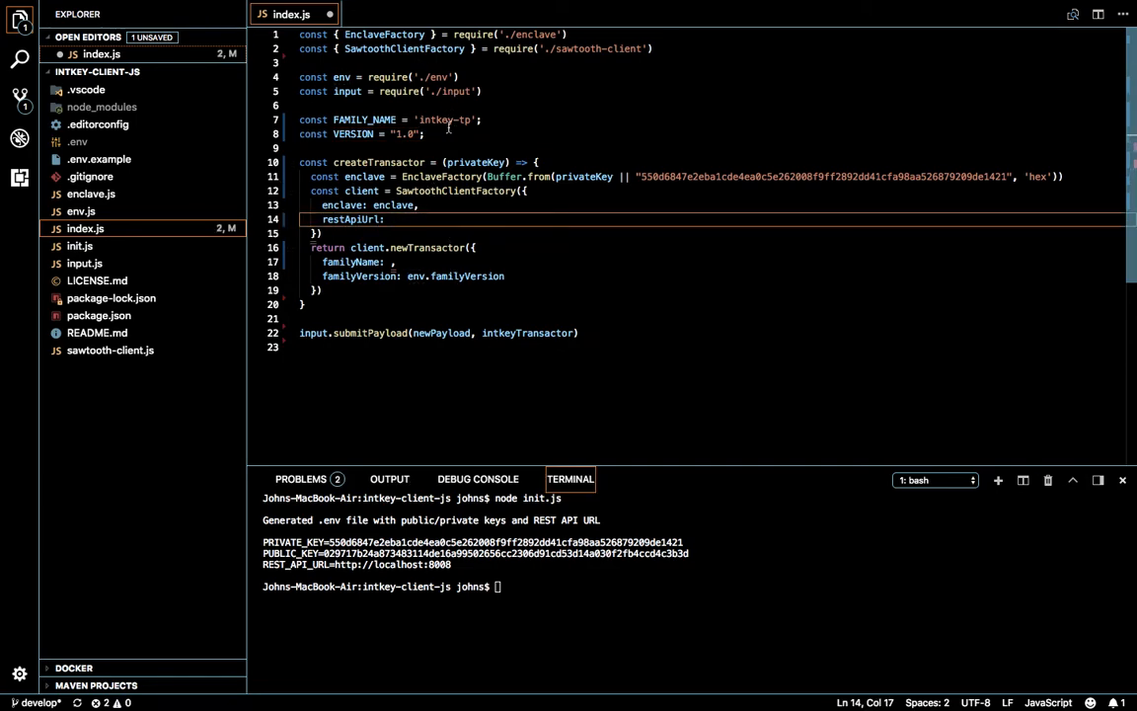
type("const")
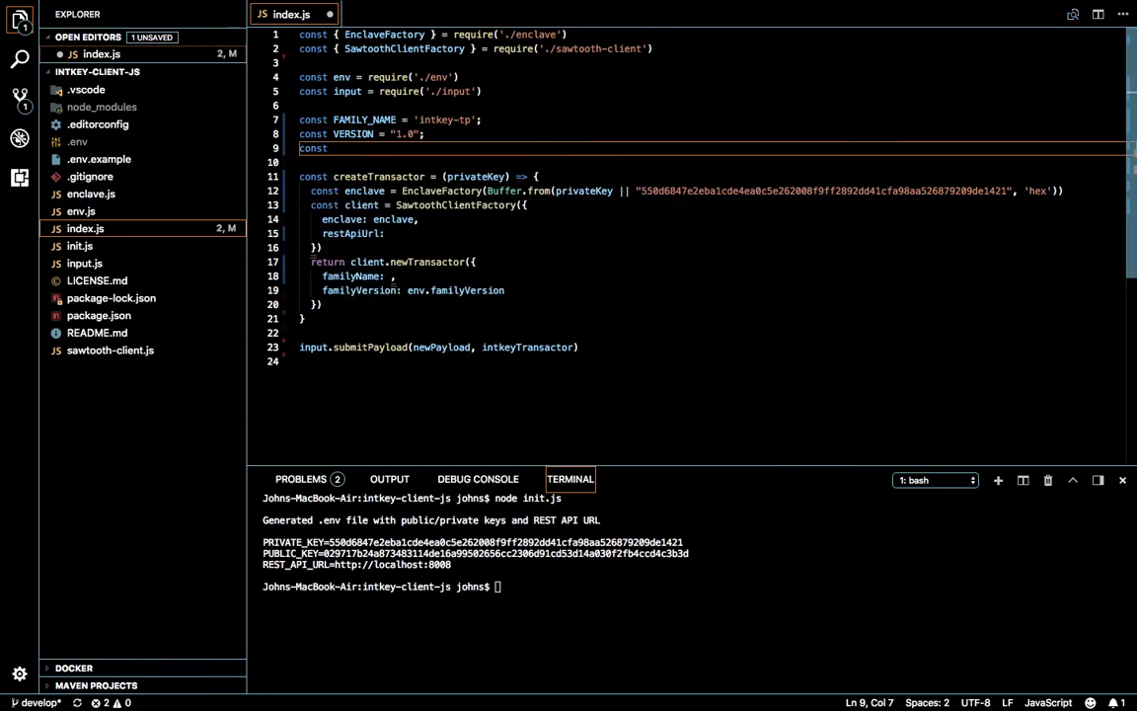
type("VALIDATOR =")
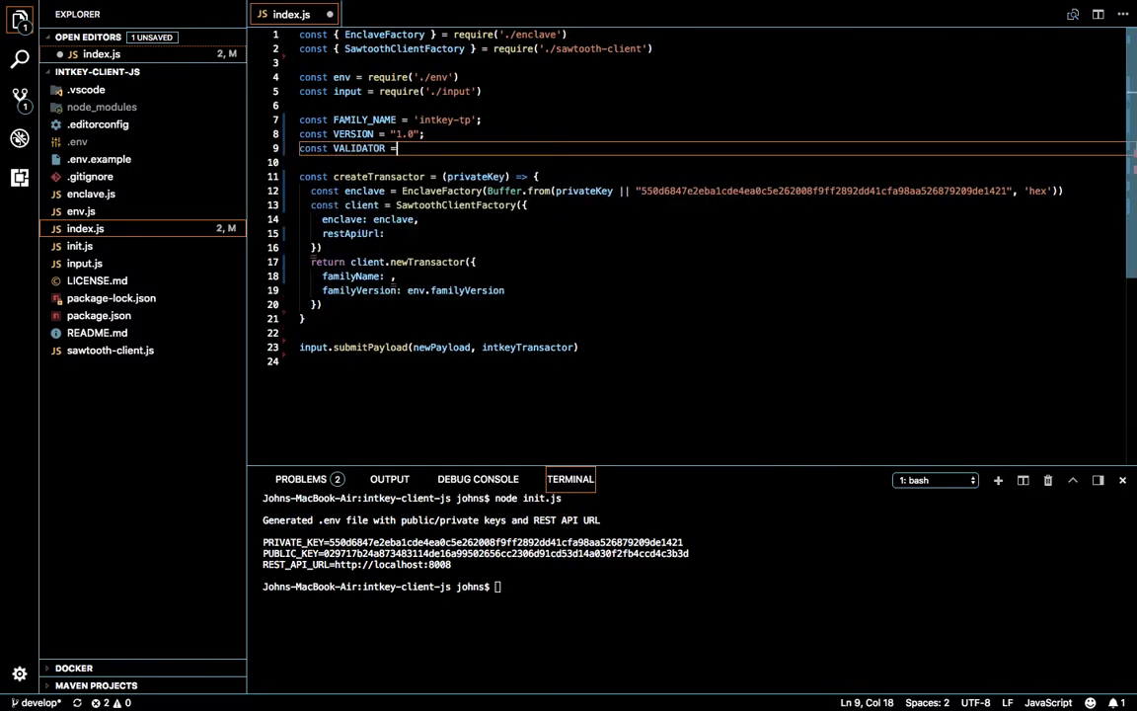
type("\"t")
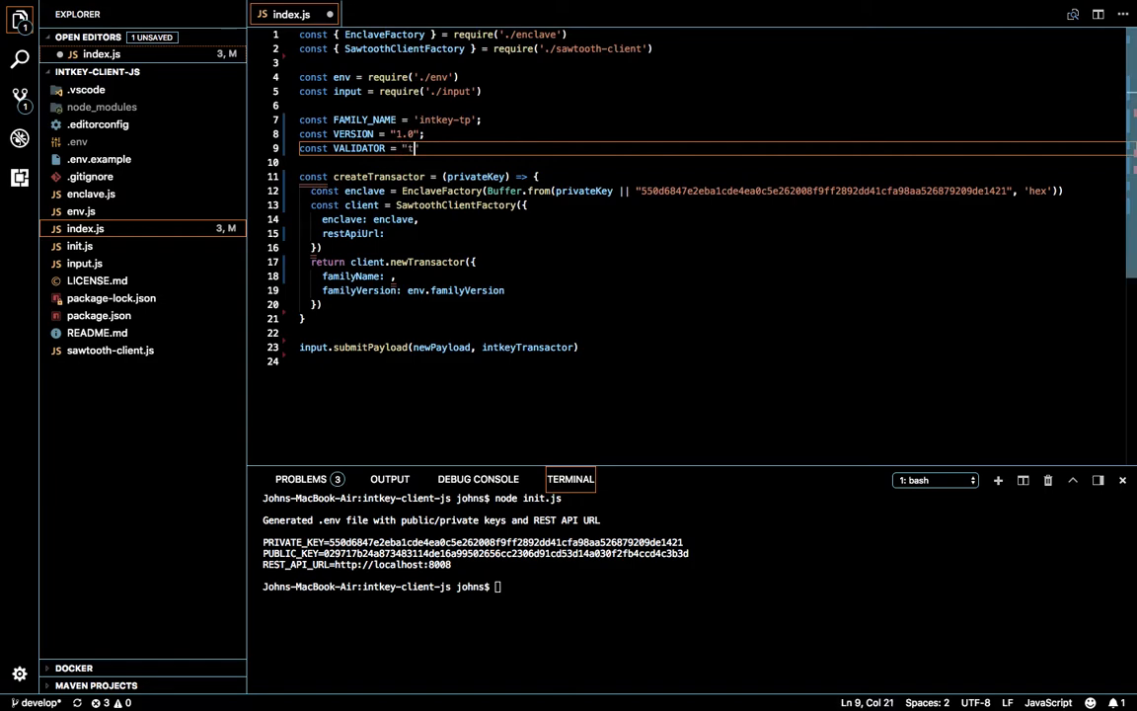
type("cp://localhost:8000")
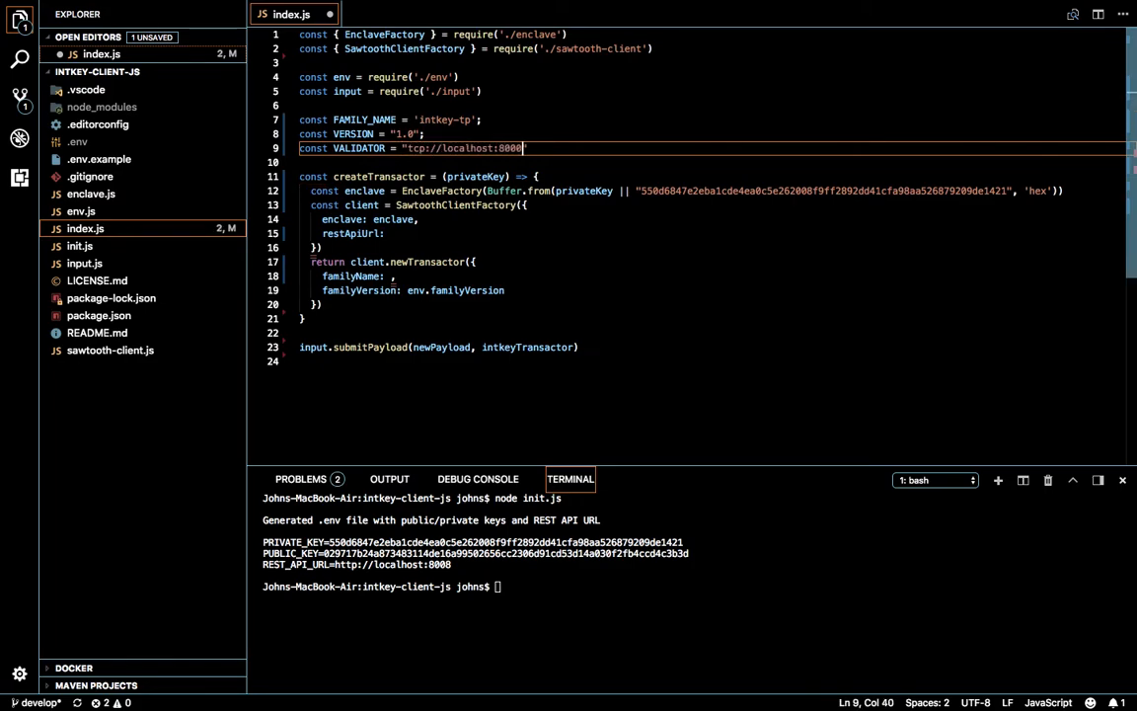
type("\"")
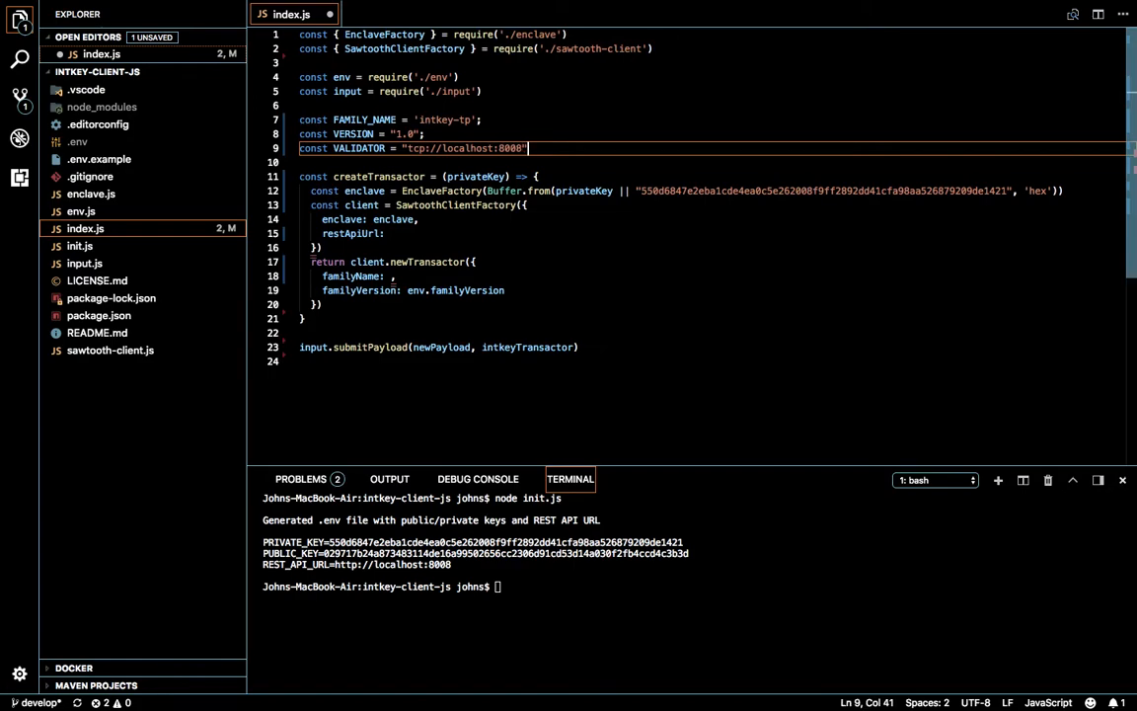
left_click(387, 148)
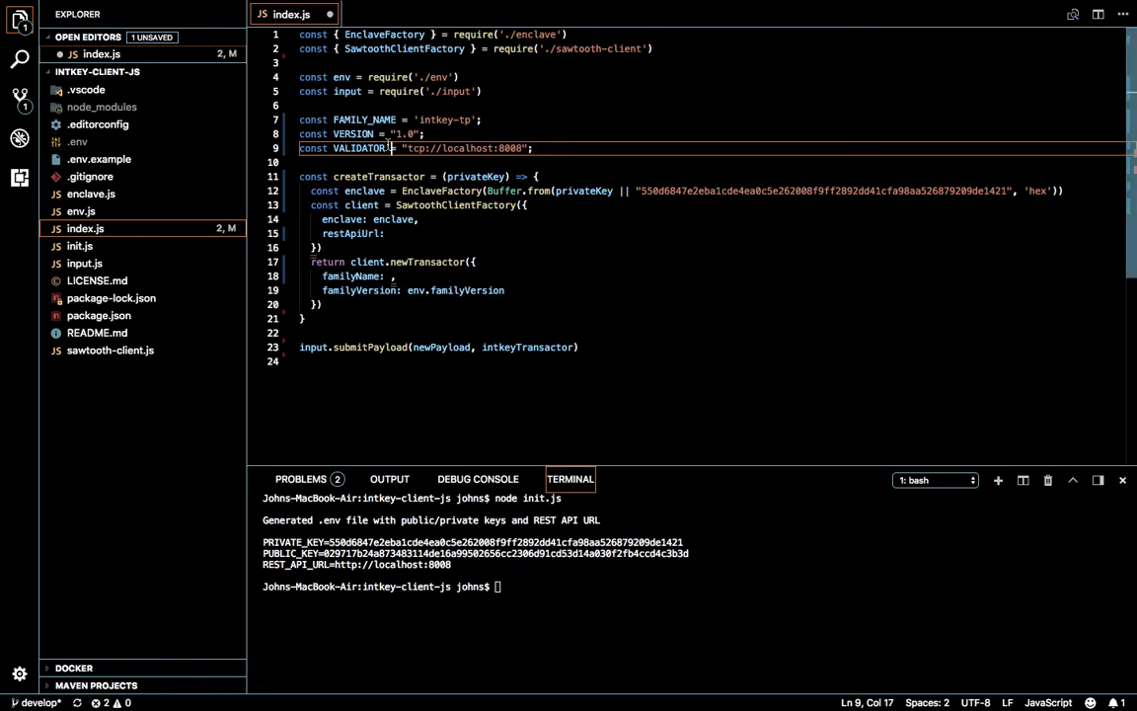
type("_U")
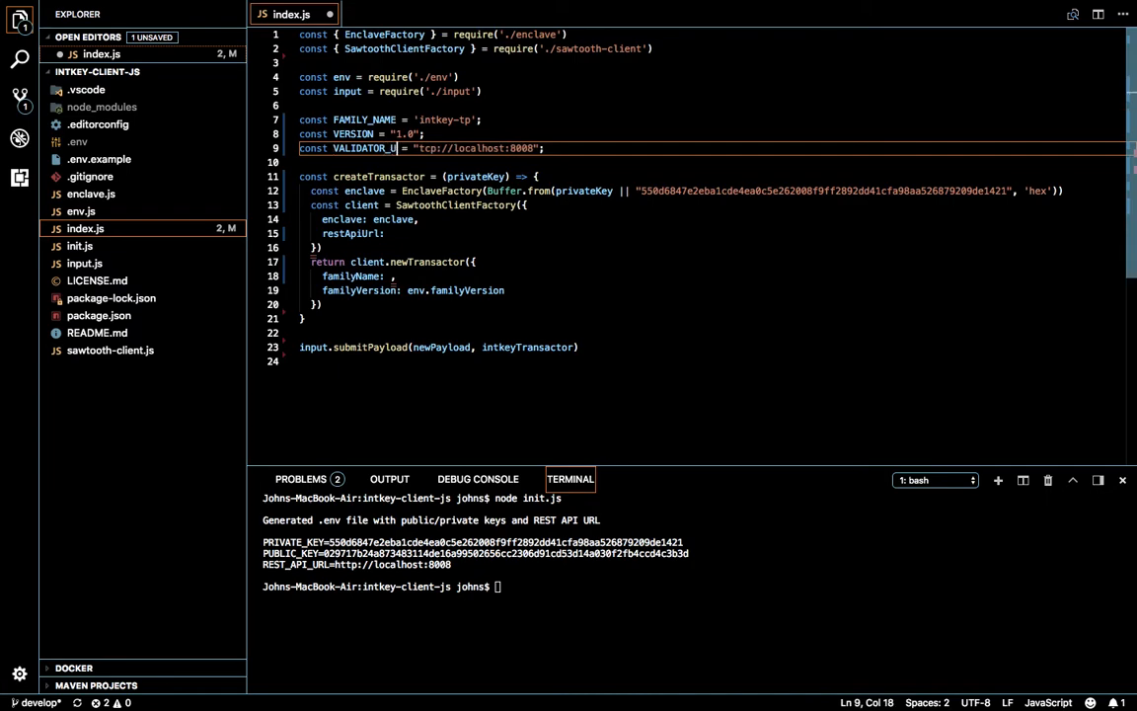
type("RL")
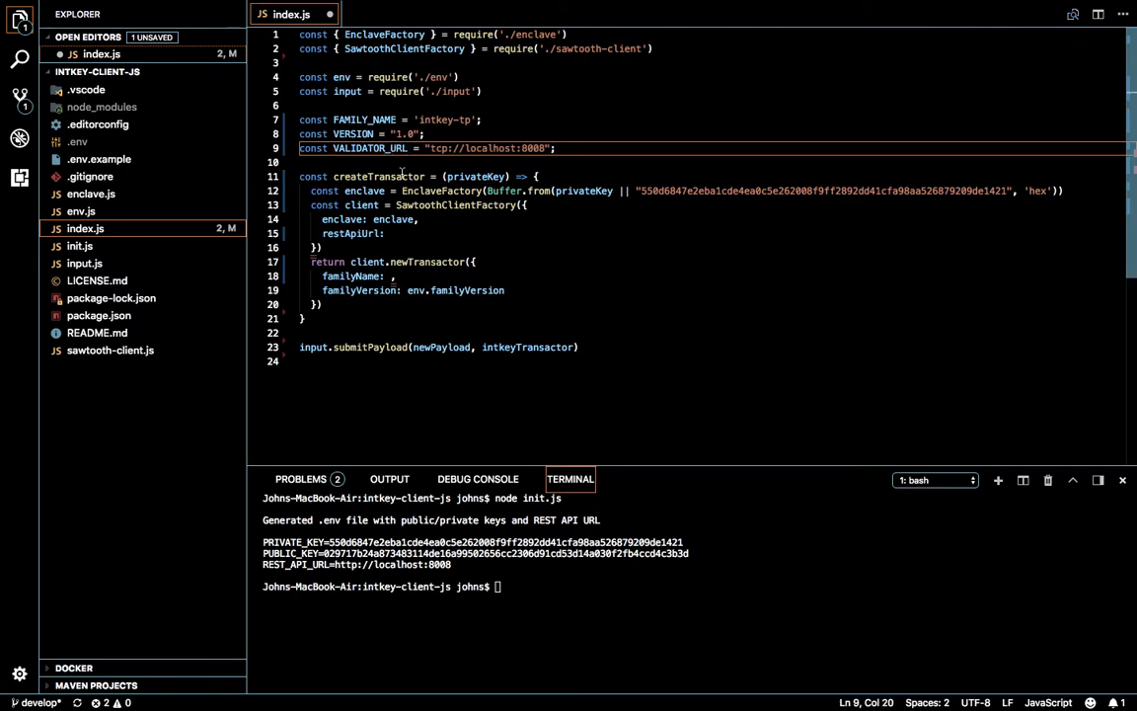
mouse_move(379, 175)
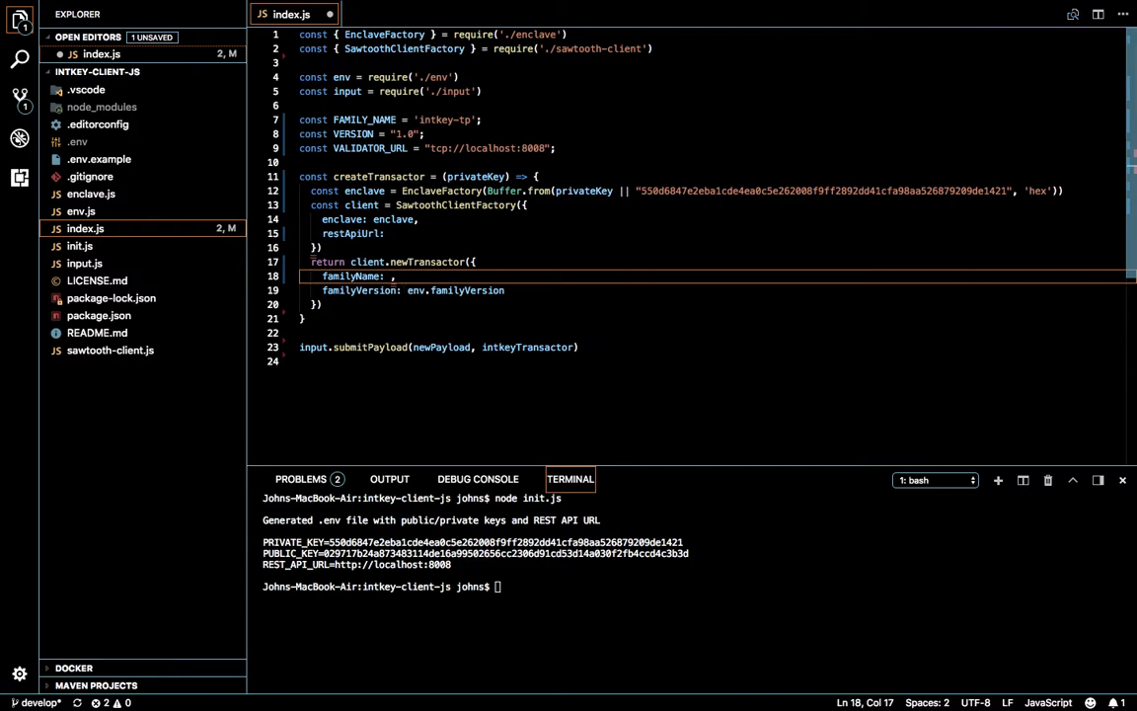
Fill familyName with FAMILY_NAME, familyVersion with VERSION and restApiUrl with VALIDATOR_URL.
type("FAMILY_NAME")
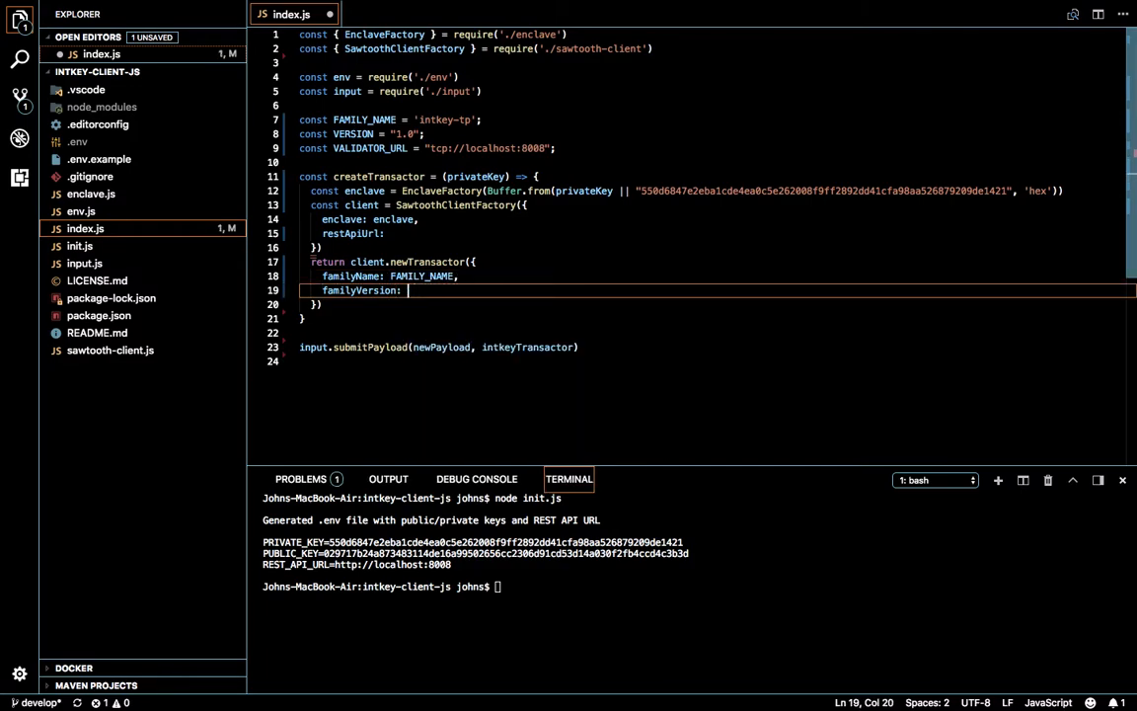
type("FAMIL")
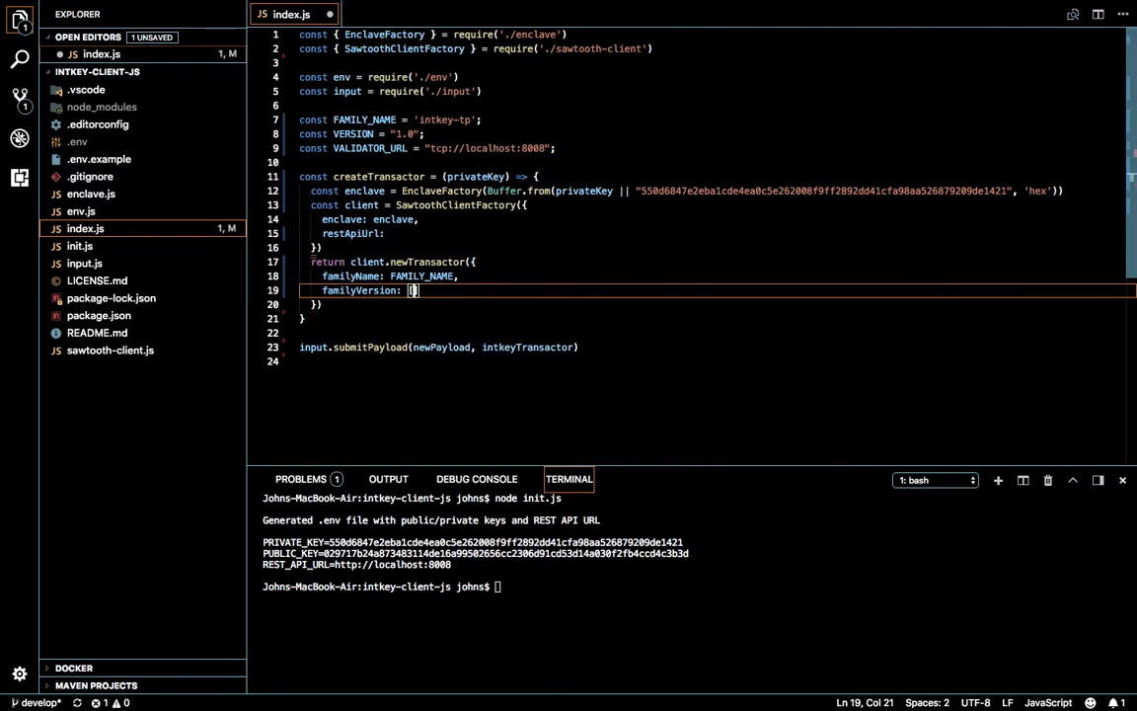
type("VERSION")
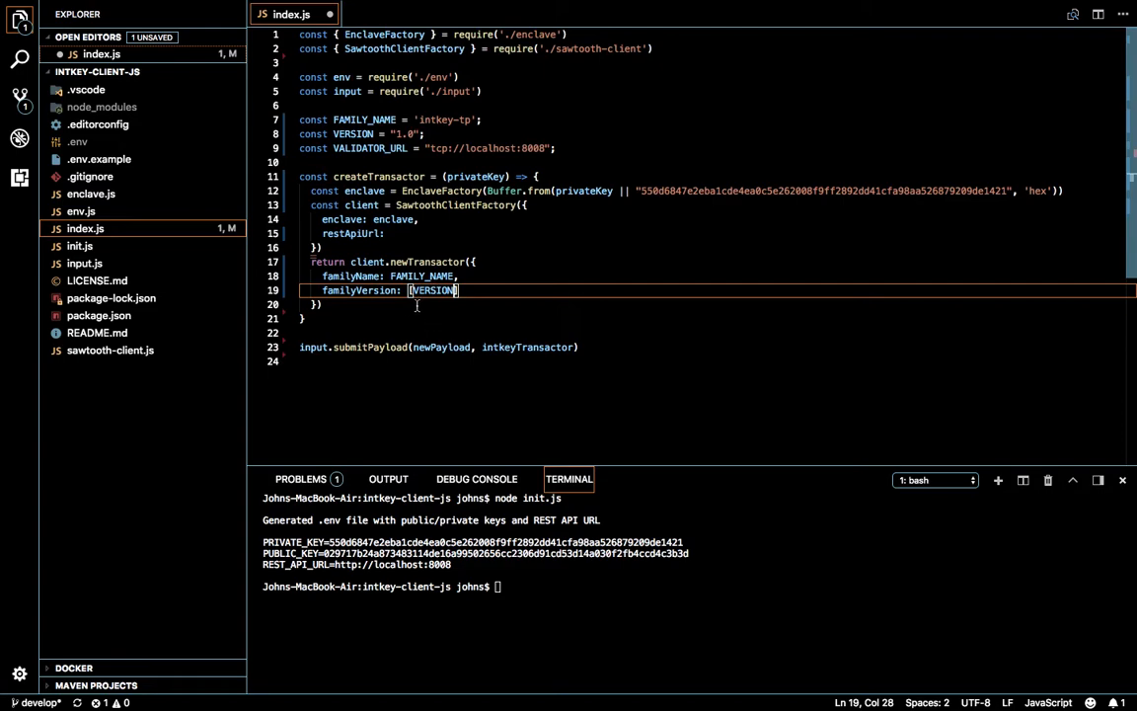
key("Backspace")
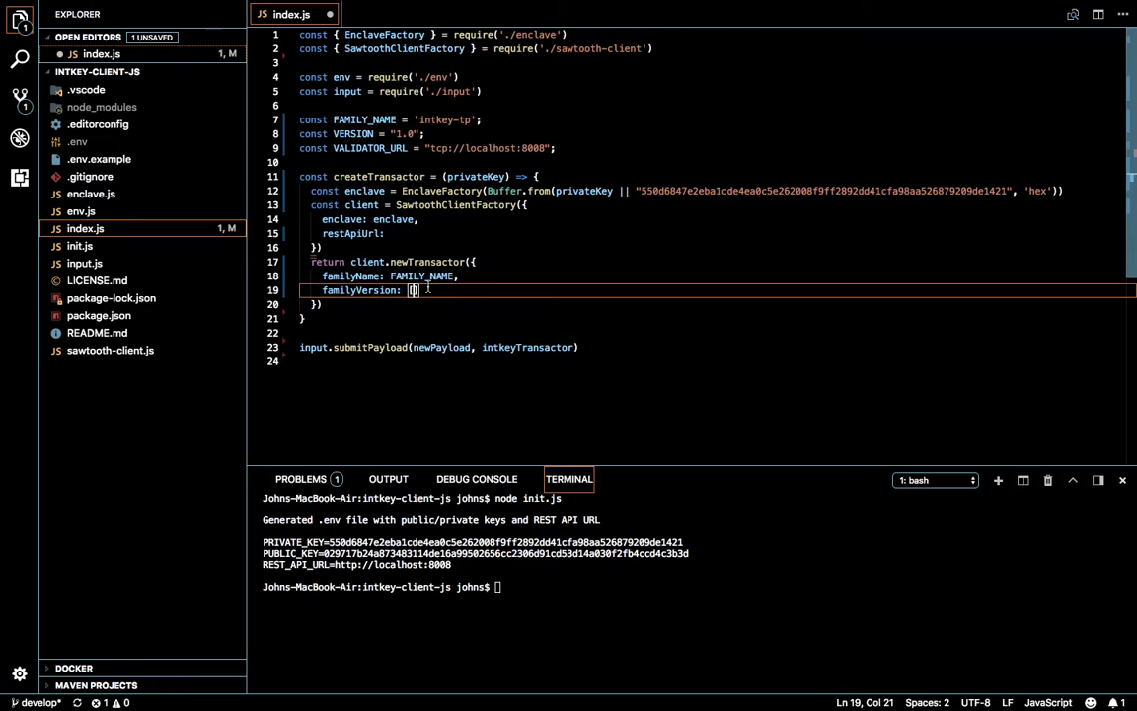
type("VERSION")
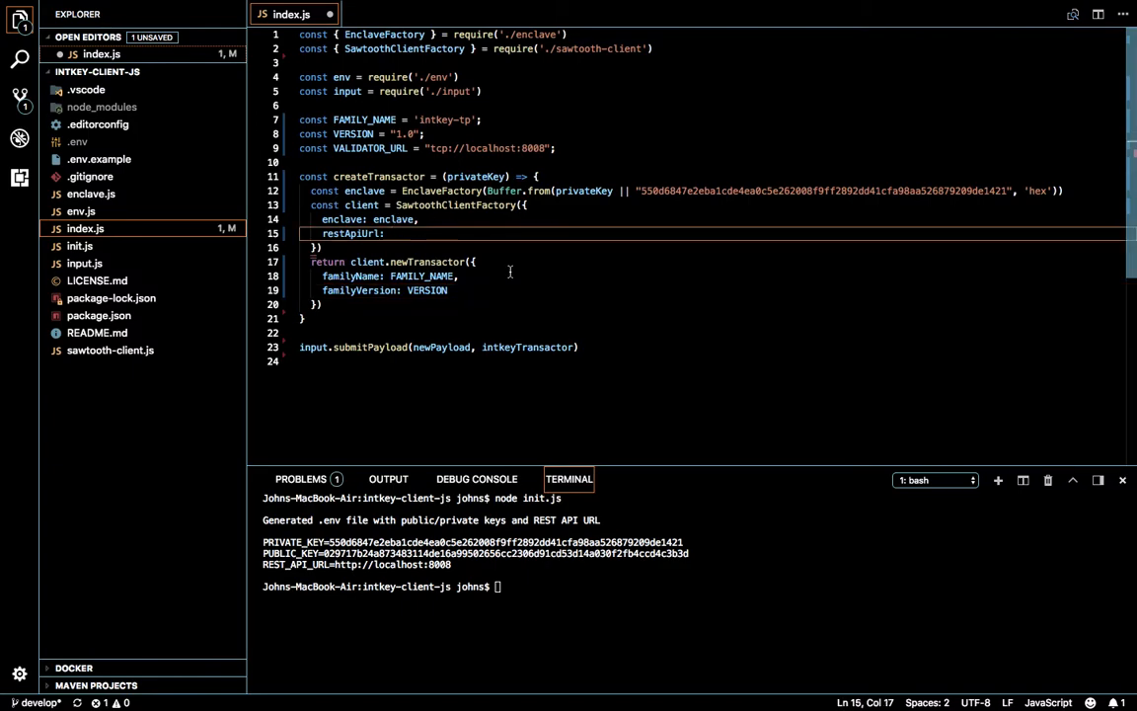
type("VALIDATOR_URL")
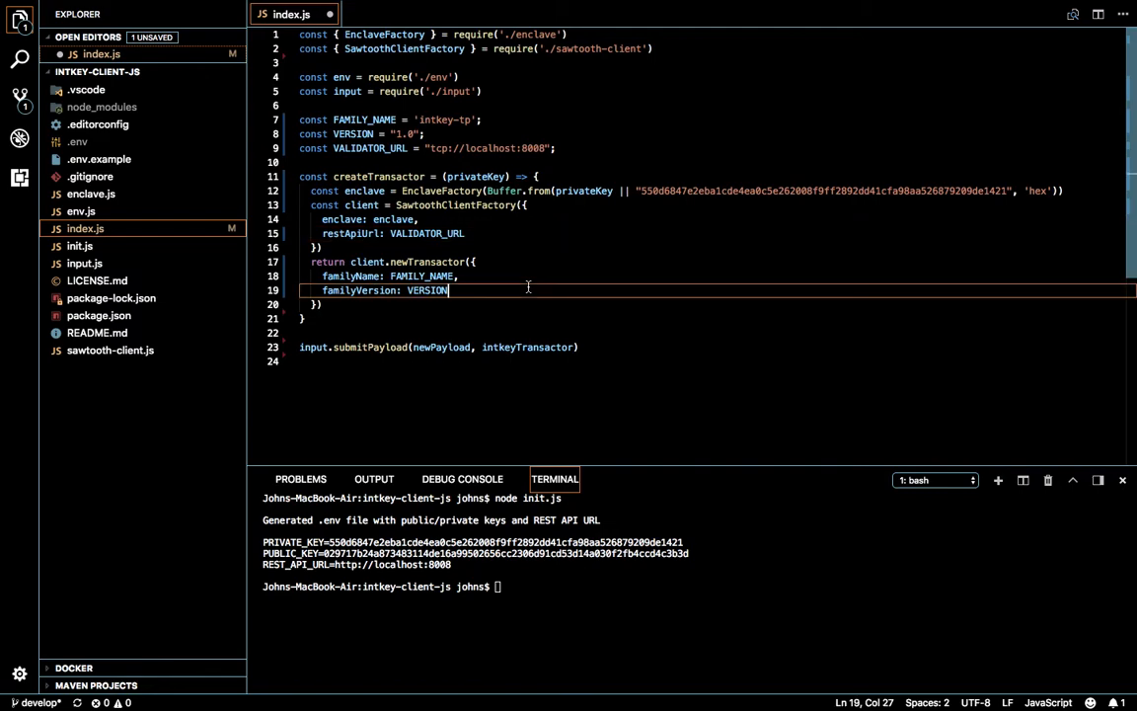
Replace intkeyTransactor with createTransactor(null) in the submitPayload call.
double_click(377, 177)
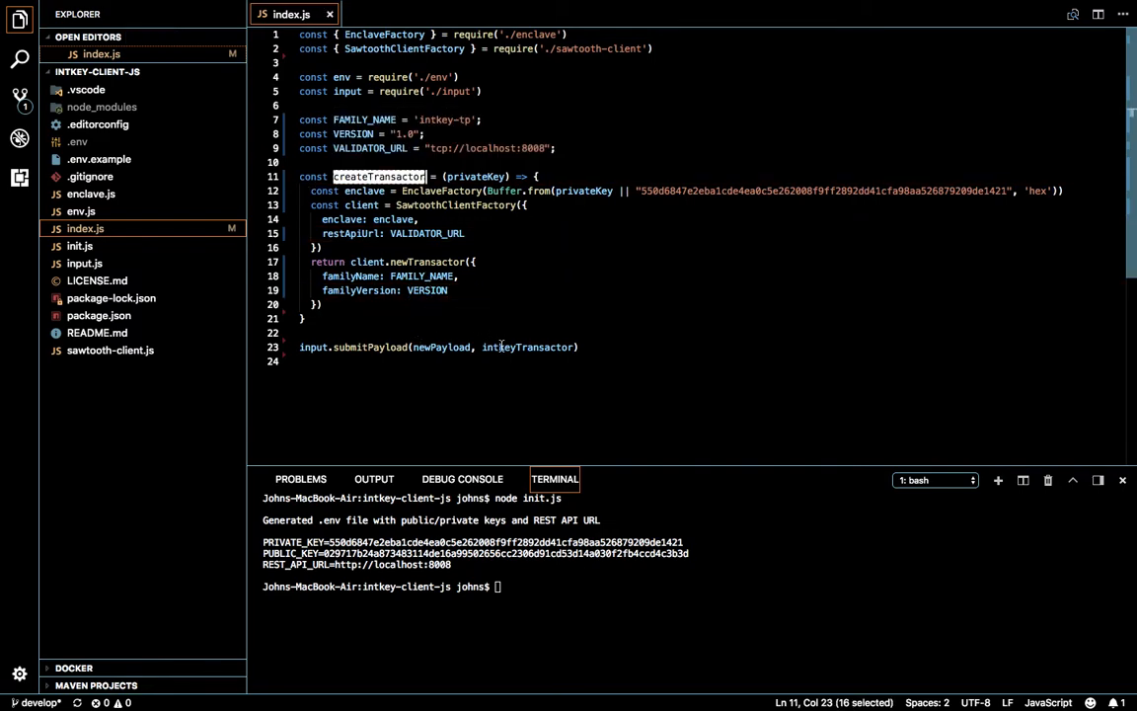
double_click(529, 348)
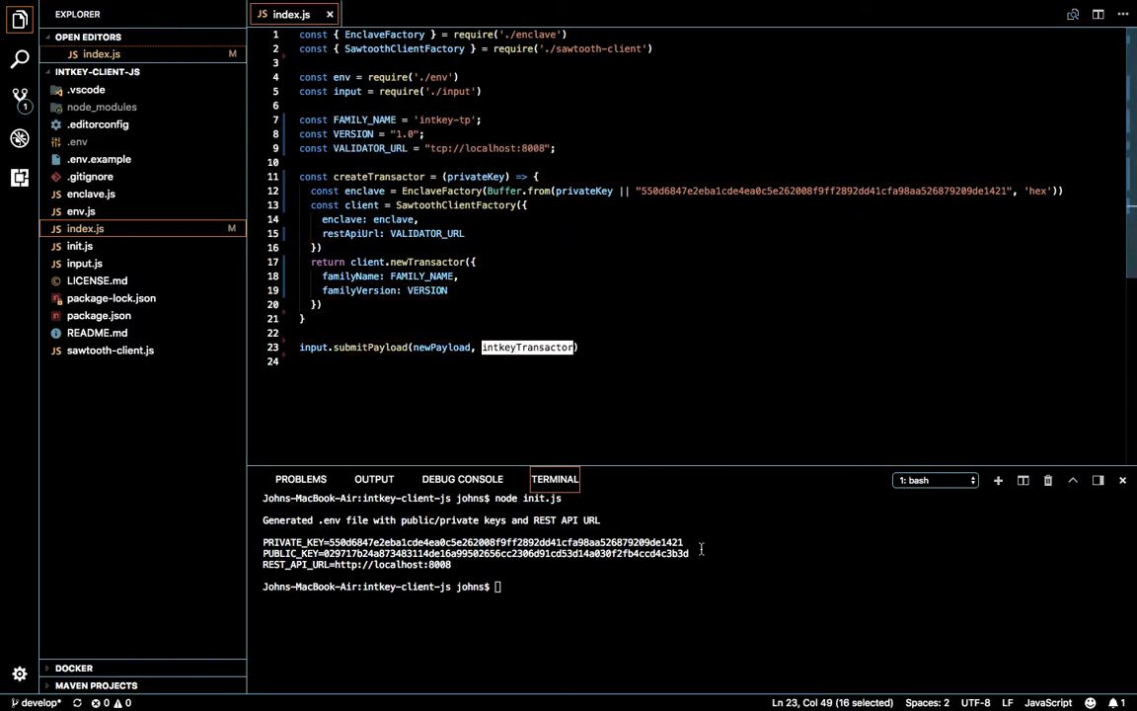
type("createTransactor(h")
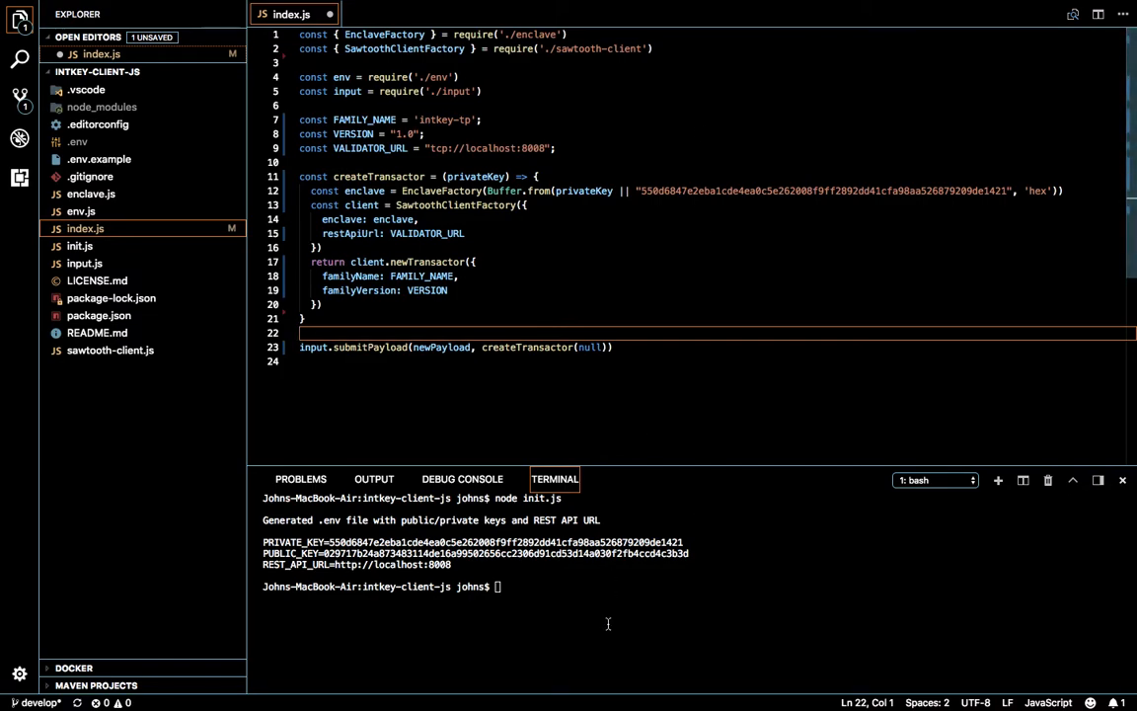
Run npm i -S express body-parser, then begin const express = require(' in index.js.
type("npm i --S")
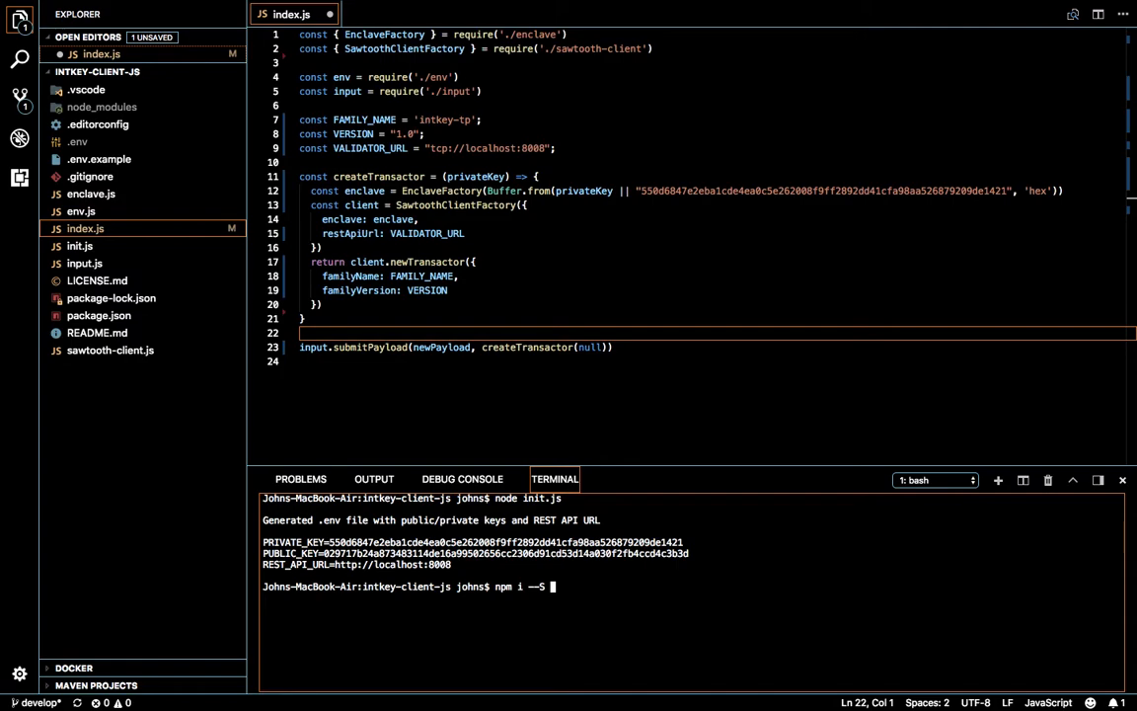
type("express body-parser")
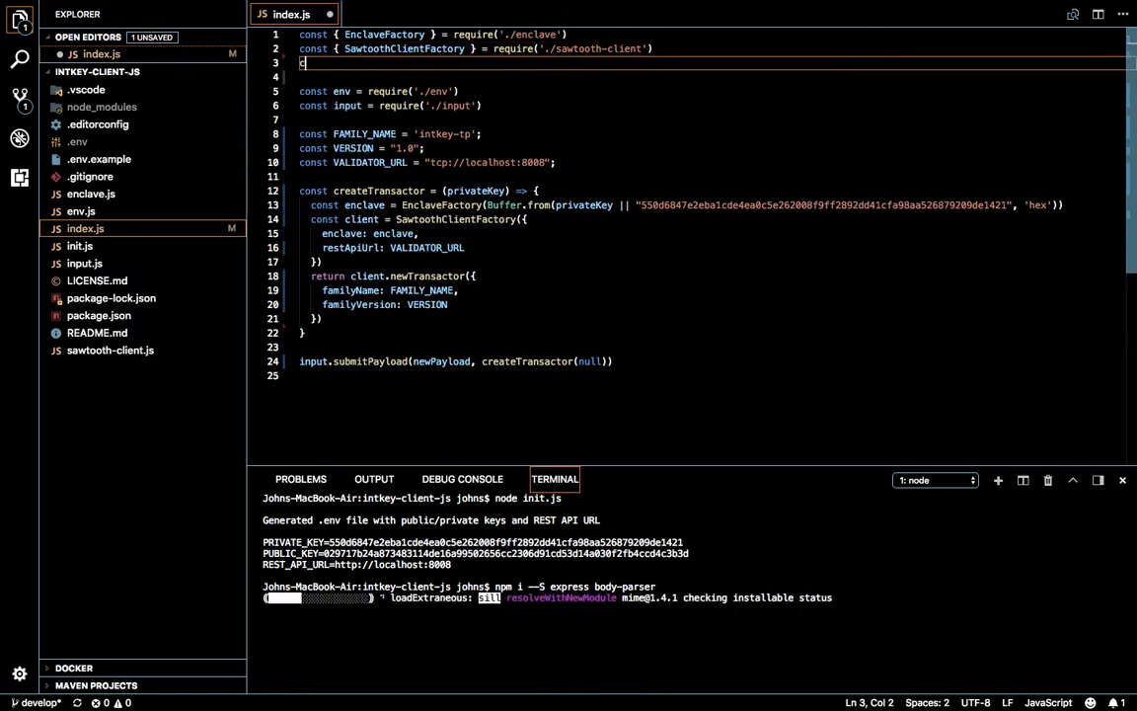
type("const express")
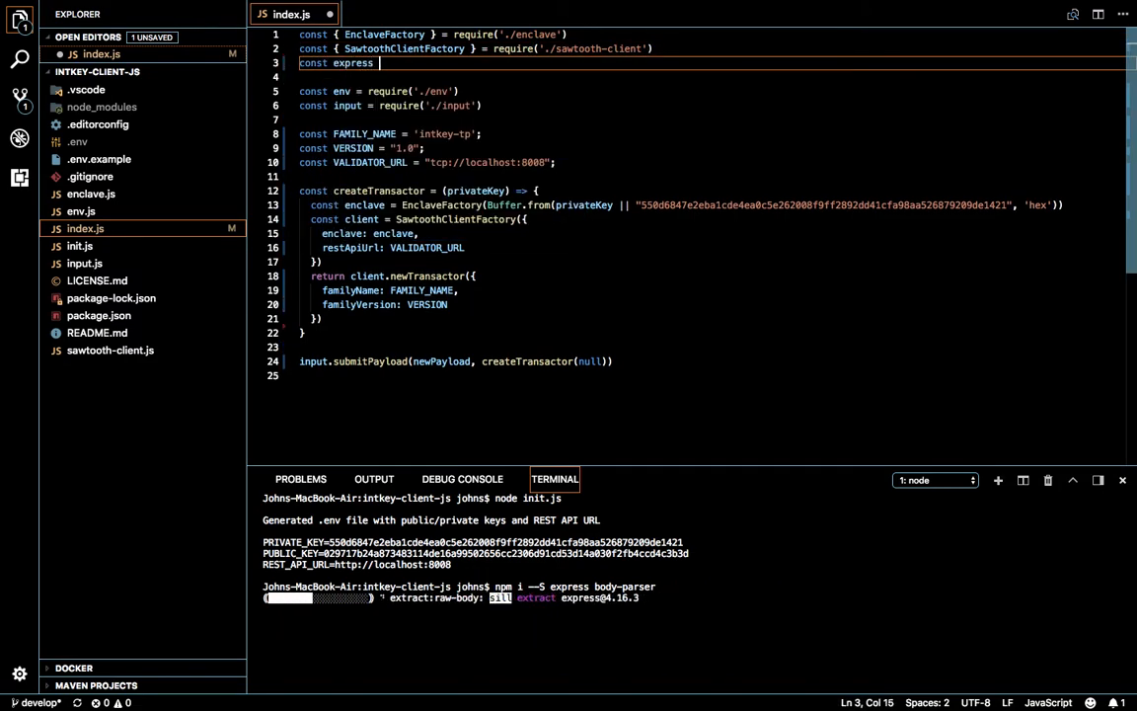
type("= require")
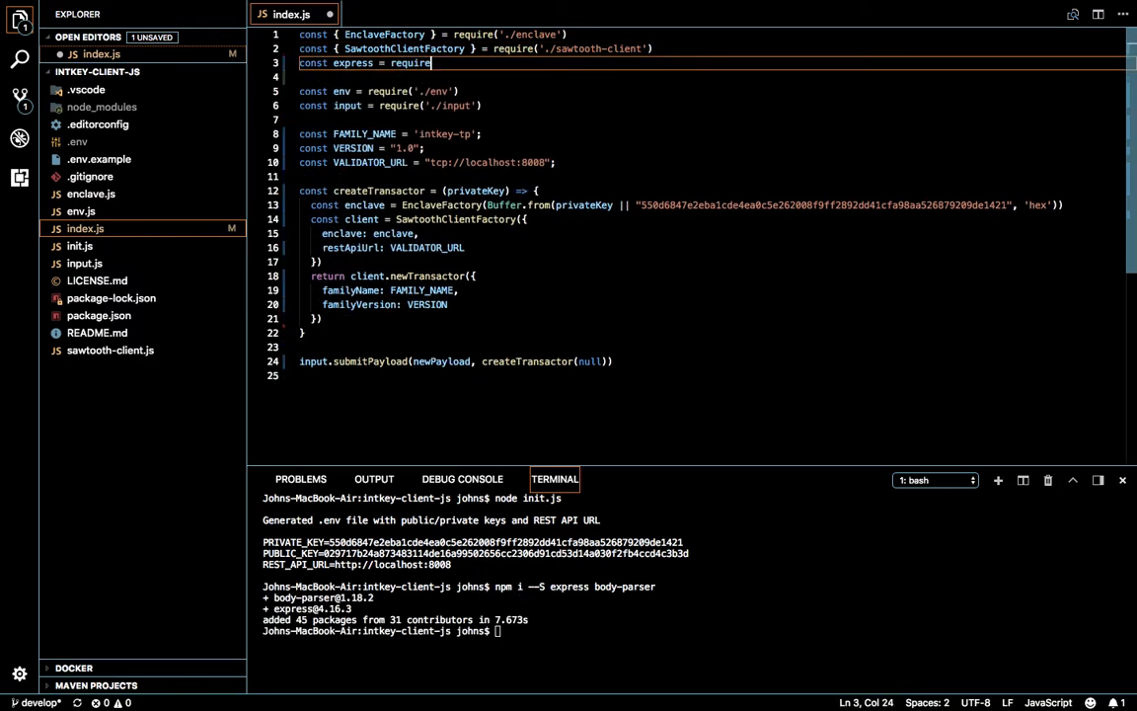
type("('express');")
left_click(712, 77)
type("const app")
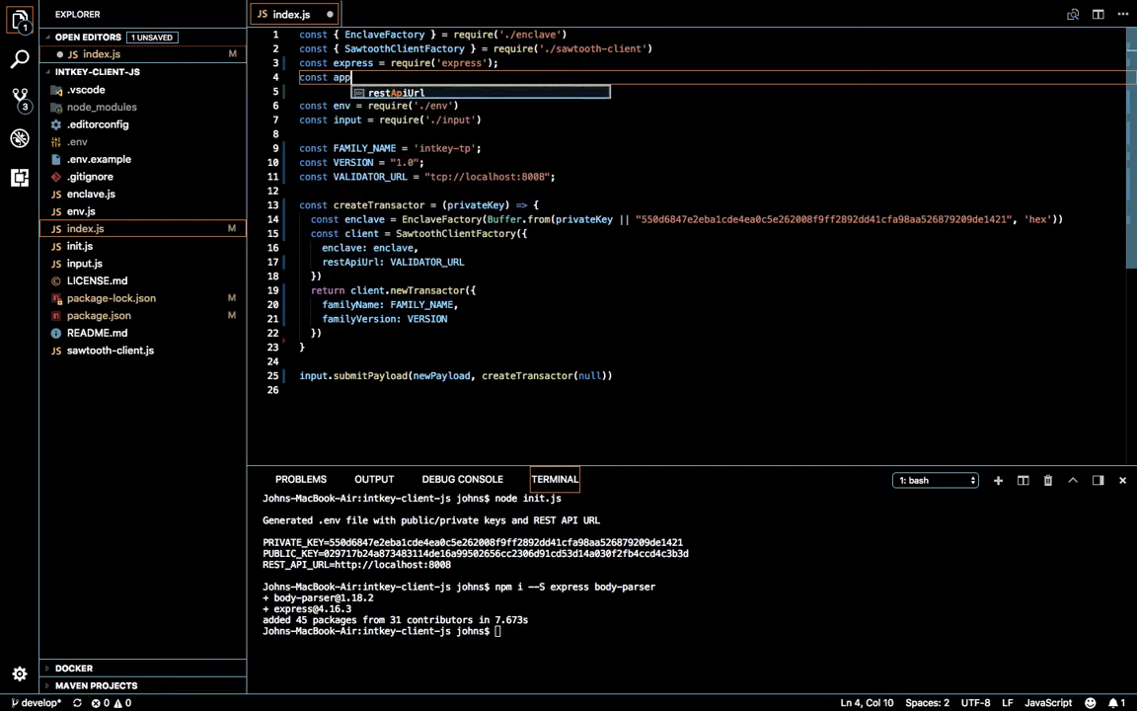
Require express and body-parser and create the app with express().
type("=e")
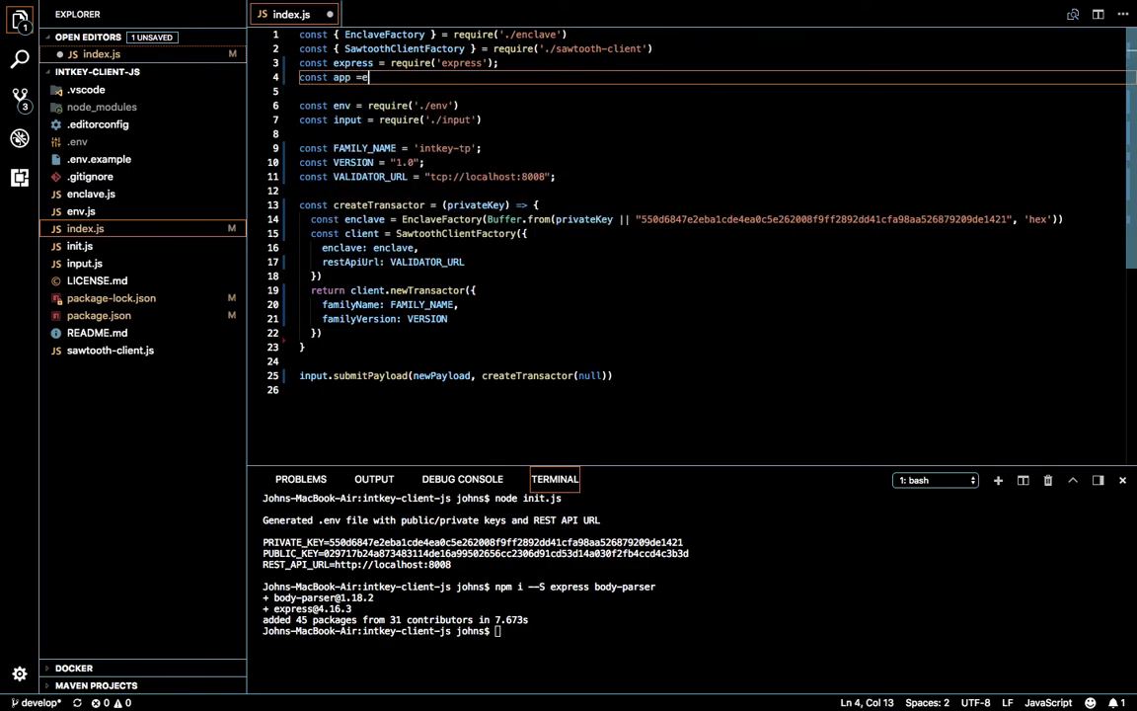
type("express();")
type("app.")
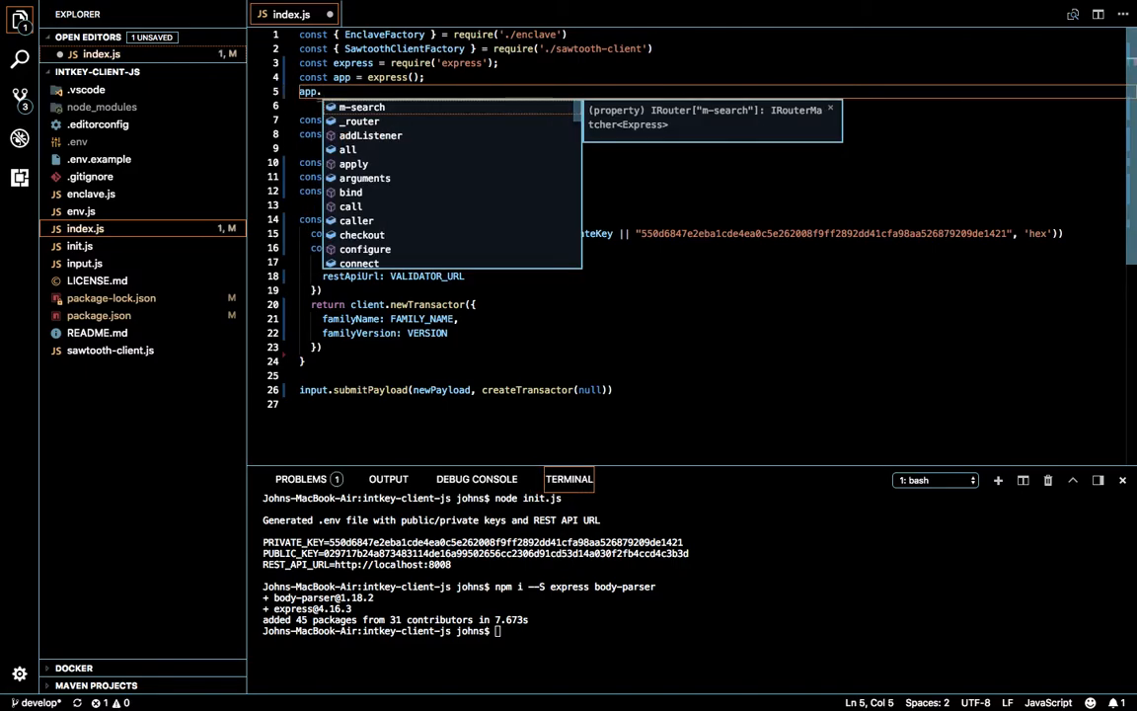
type("use")
type("const bodyParser = require(")
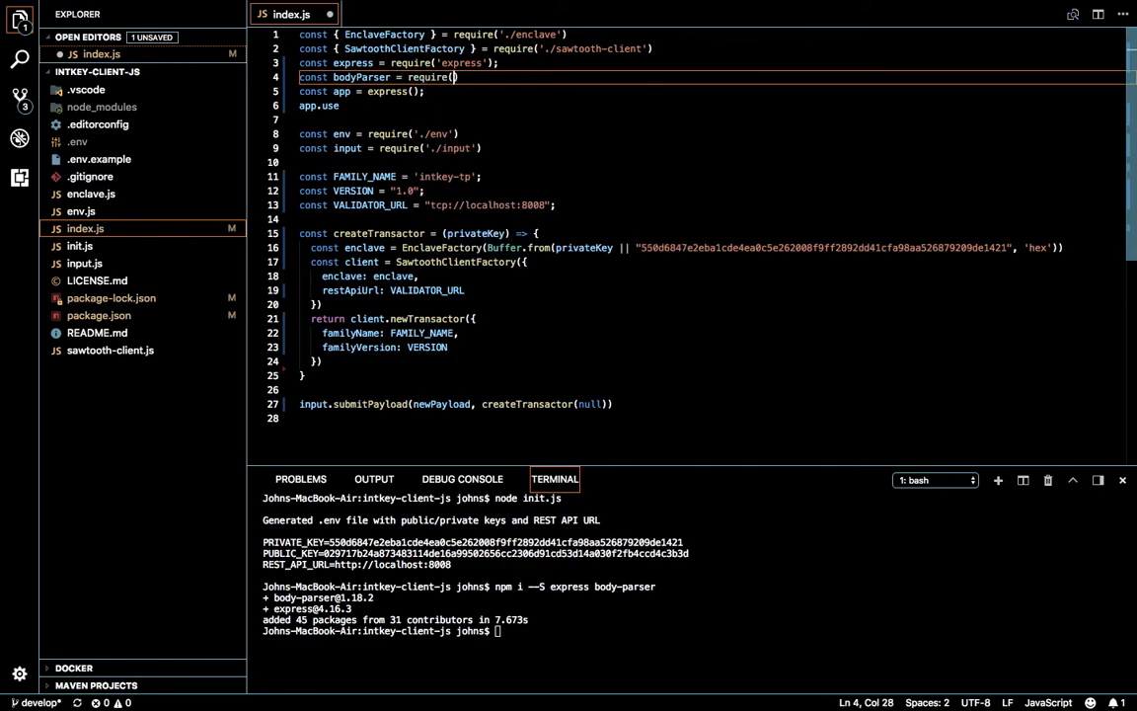
type("'body-parser');")
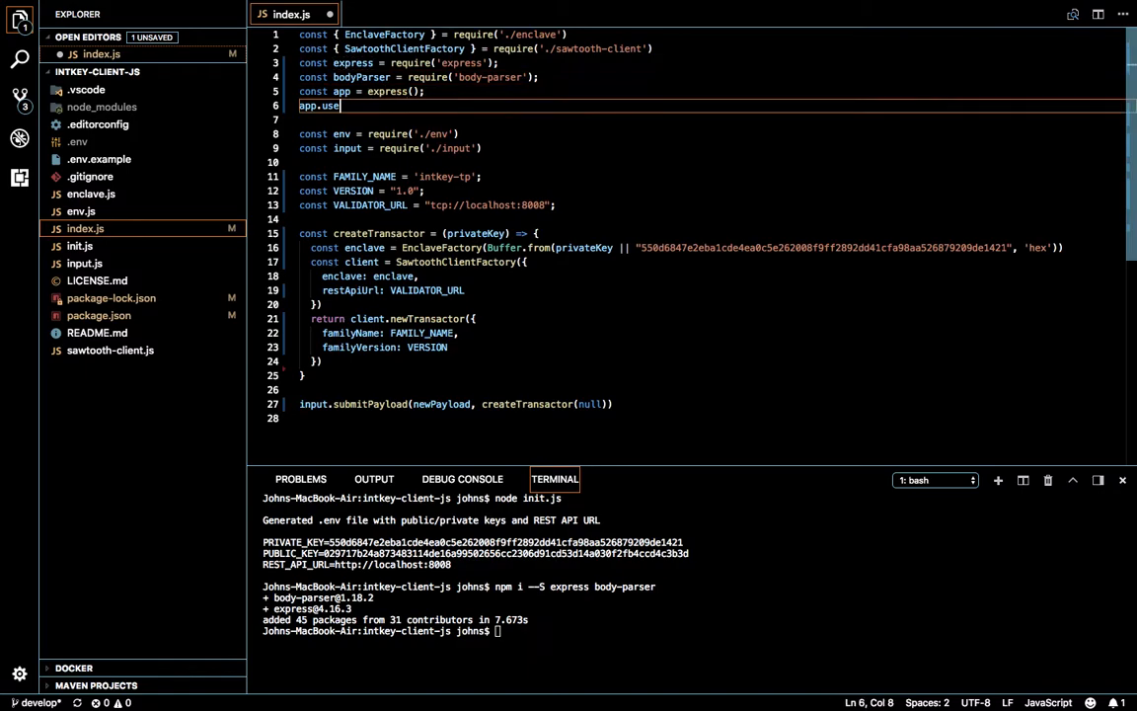
Register bodyParser.urlencoded({extended:true}) and bodyParser.json() as app middleware.
type("(")
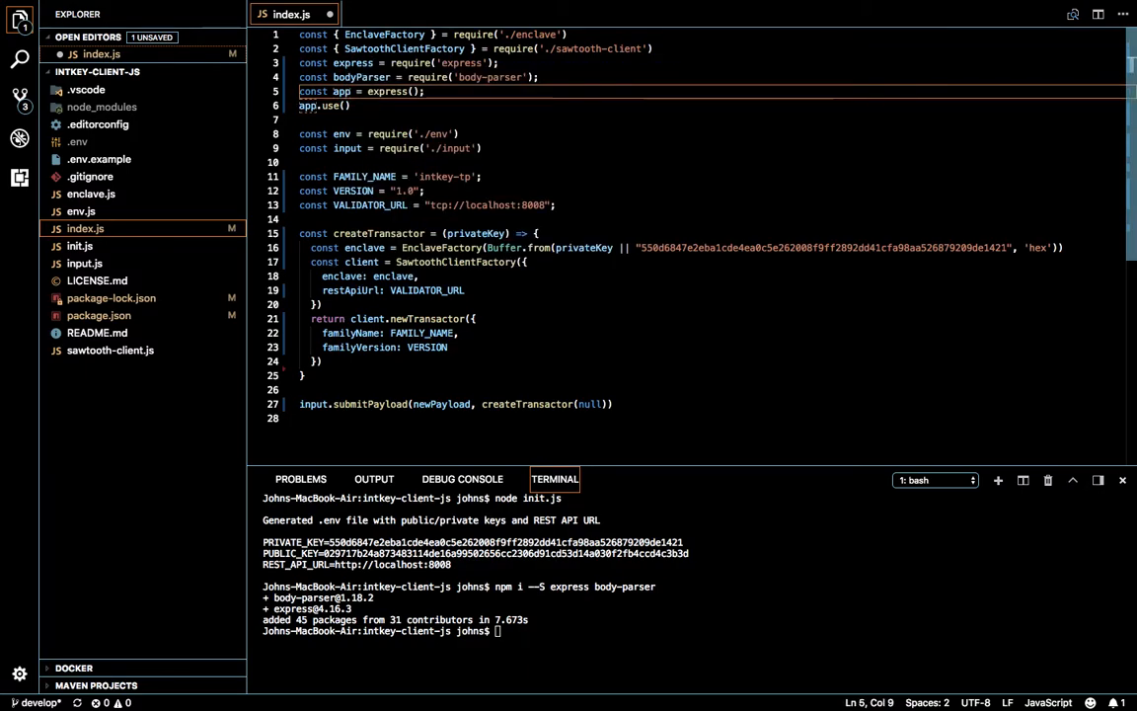
type("bodyParser.urlencoded({")
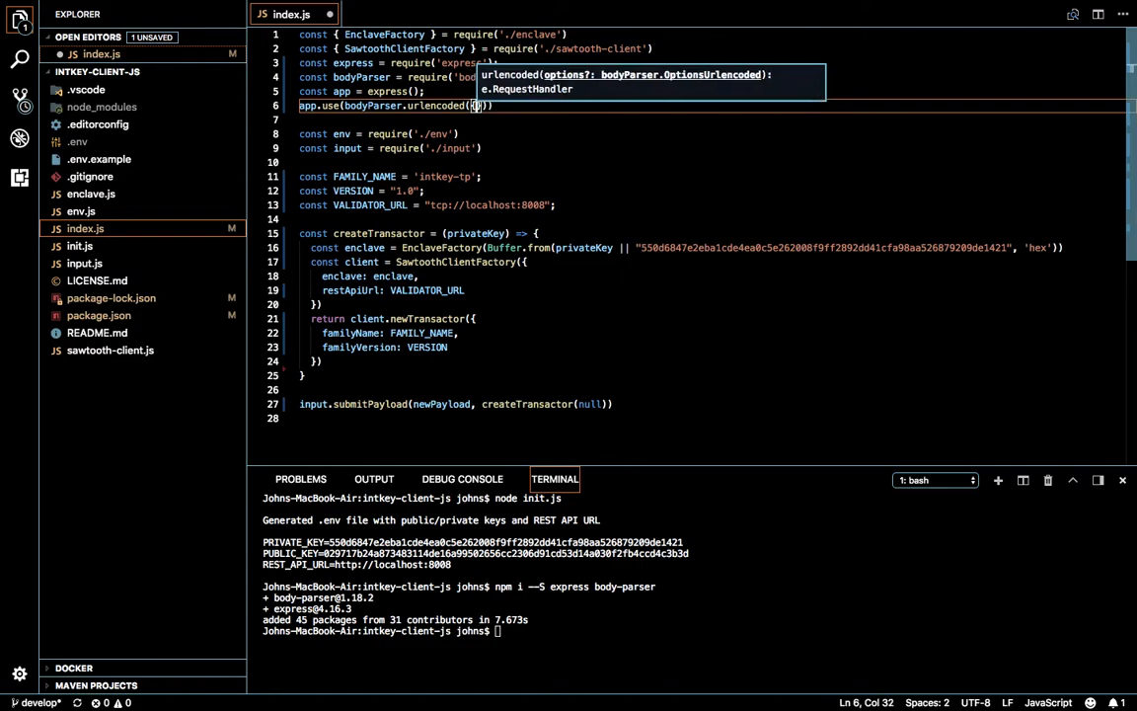
type("extended")
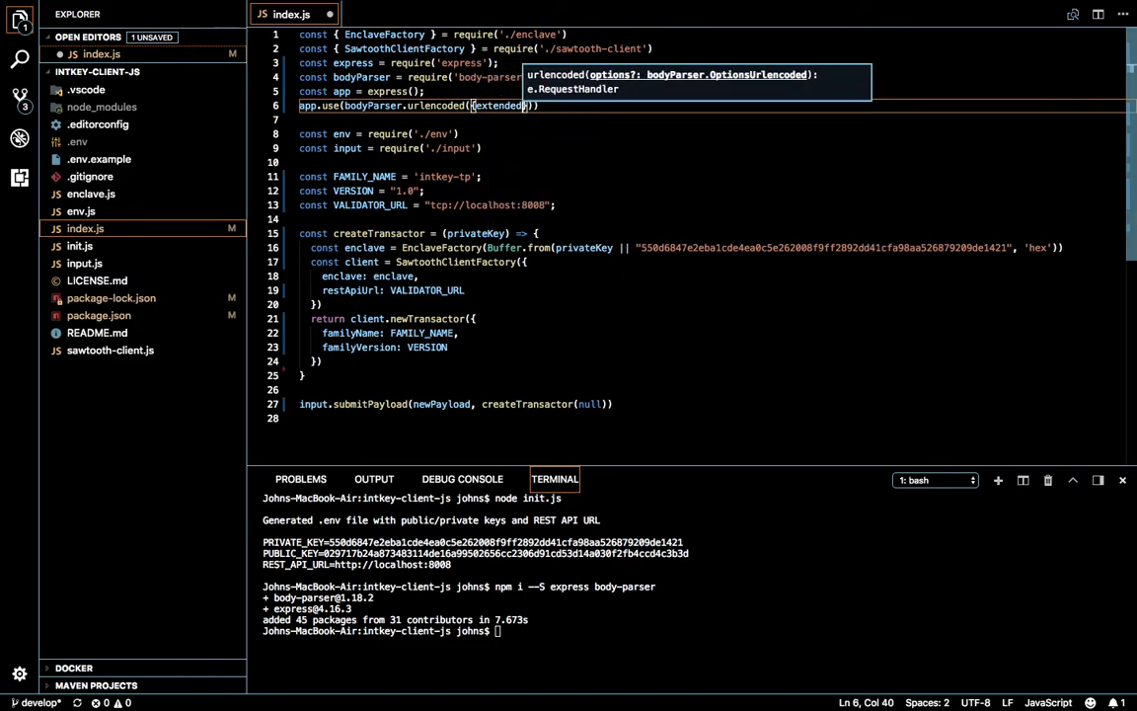
type(":true")
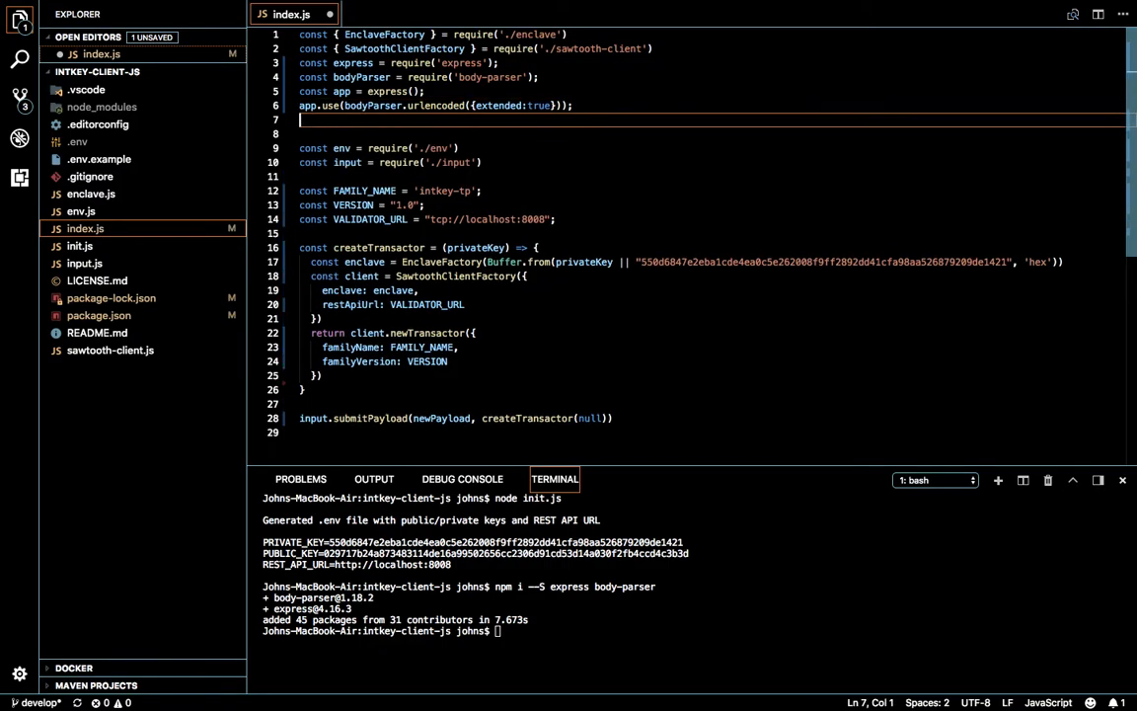
type("app.use(")
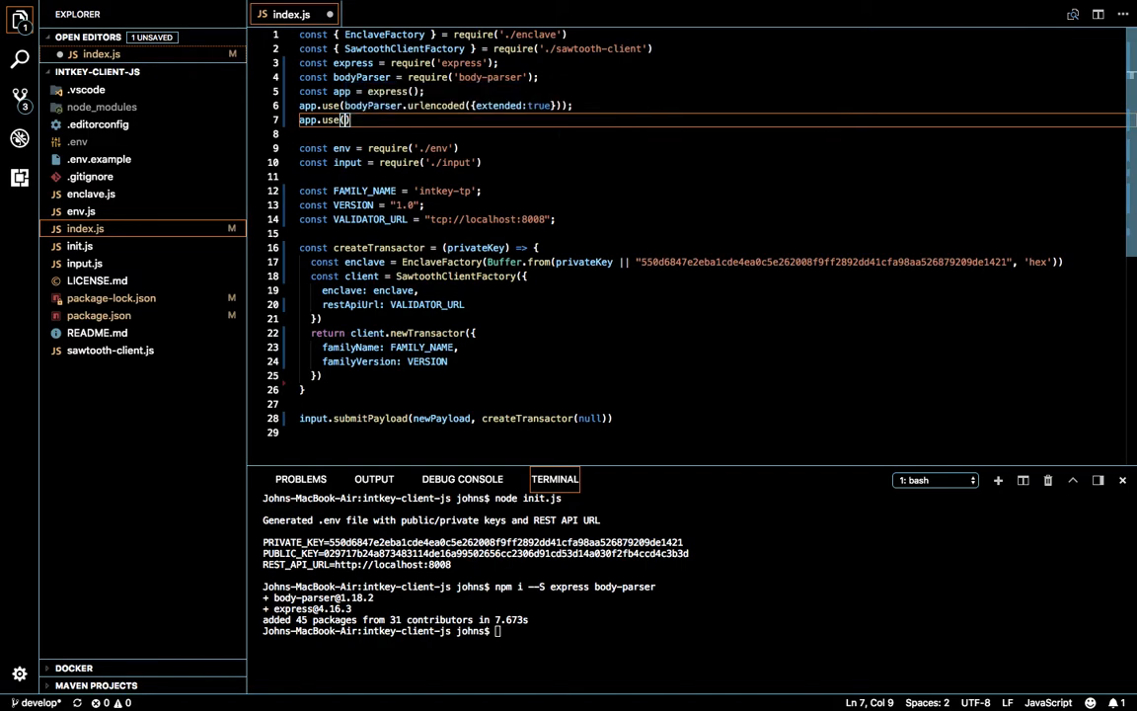
type("bodyParser.json")
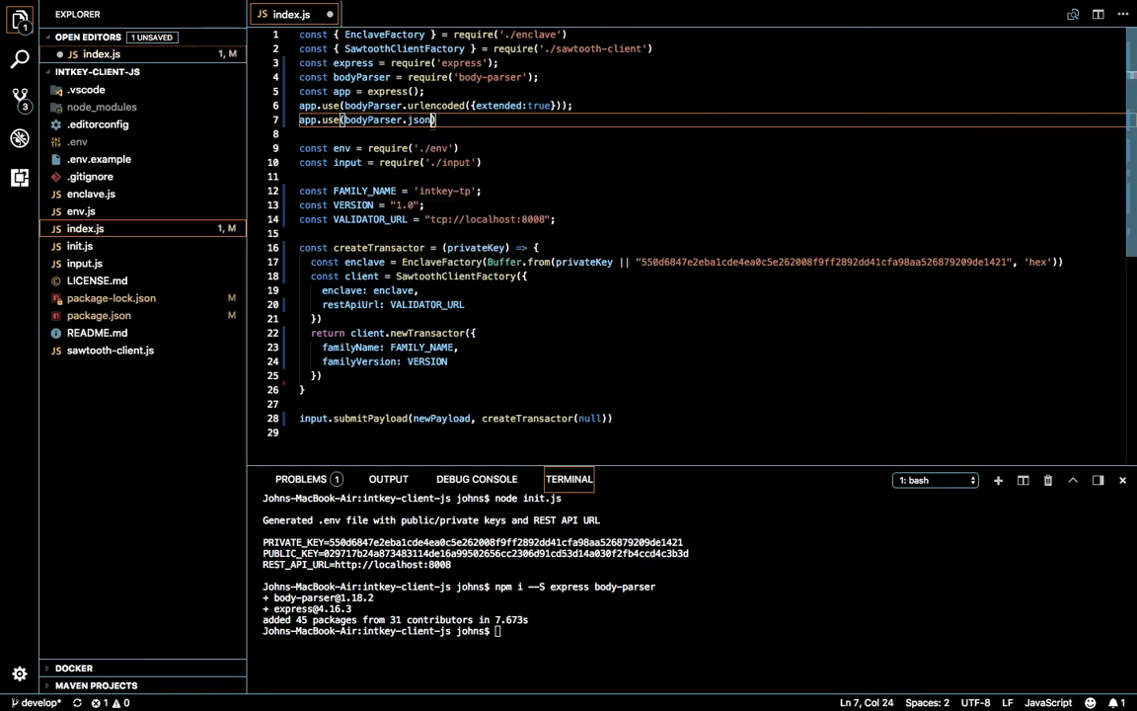
type("())")
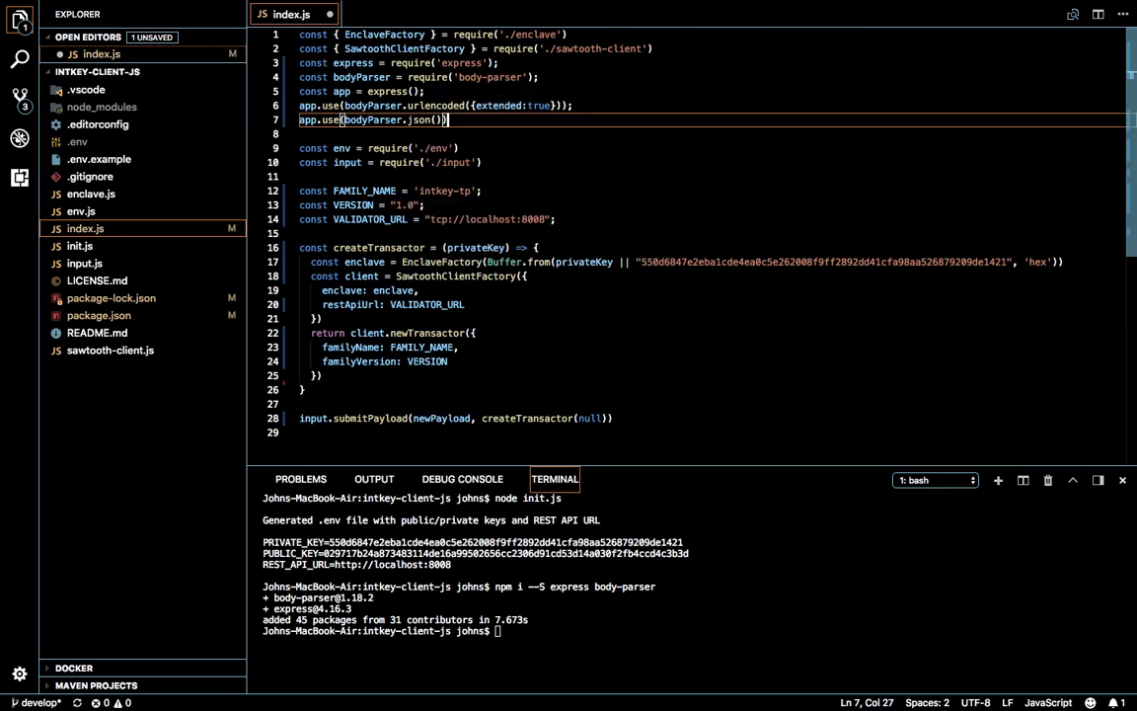
left_click(424, 91)
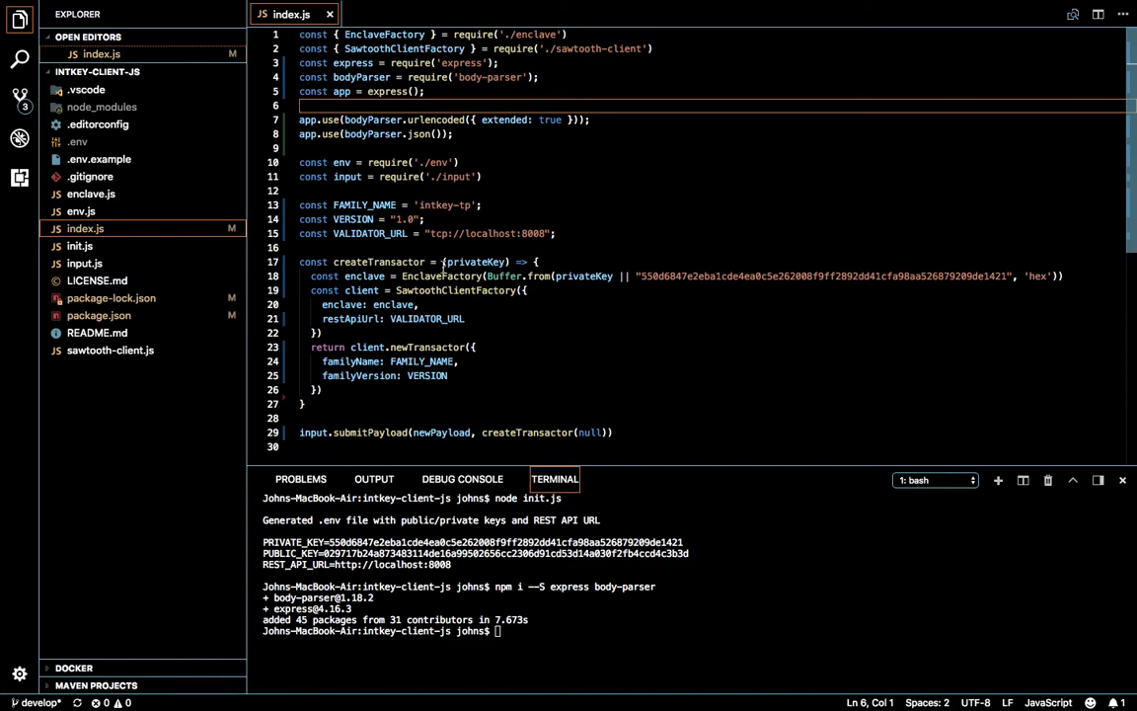
Add app.post('/submit', (req,res)=>{...}) calling input.submitPayload(newPayload, createTransactor(null)).
scroll("down", 3)
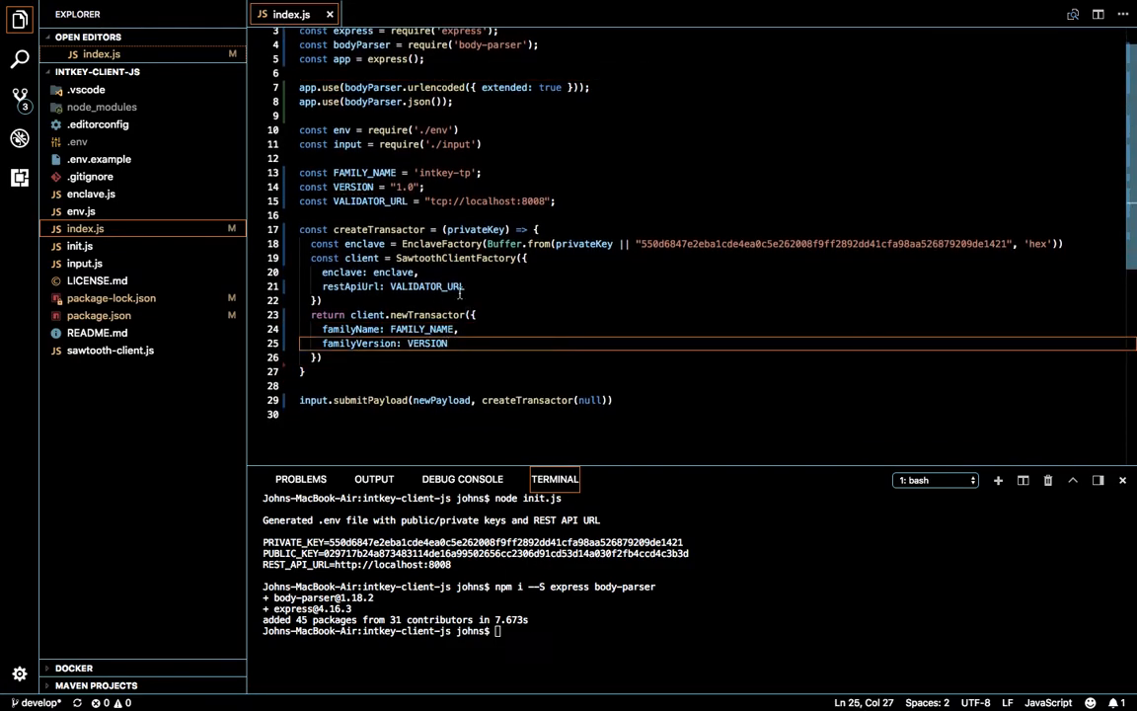
key("enter")
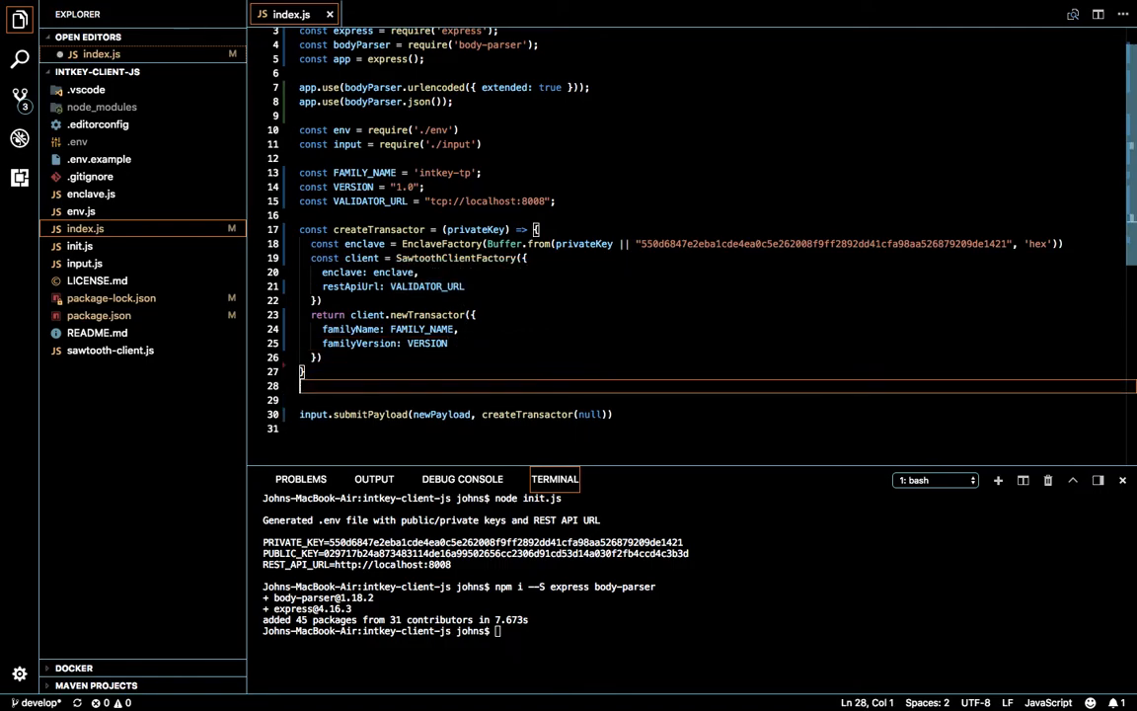
type("app.post")
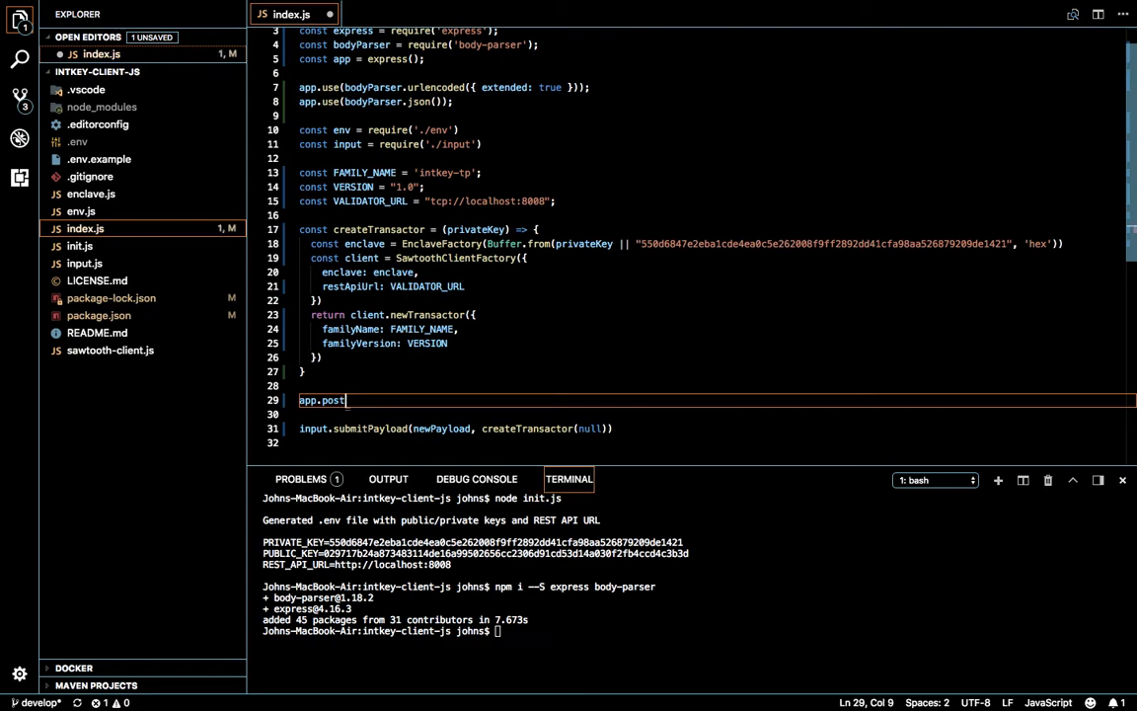
type("('/')")
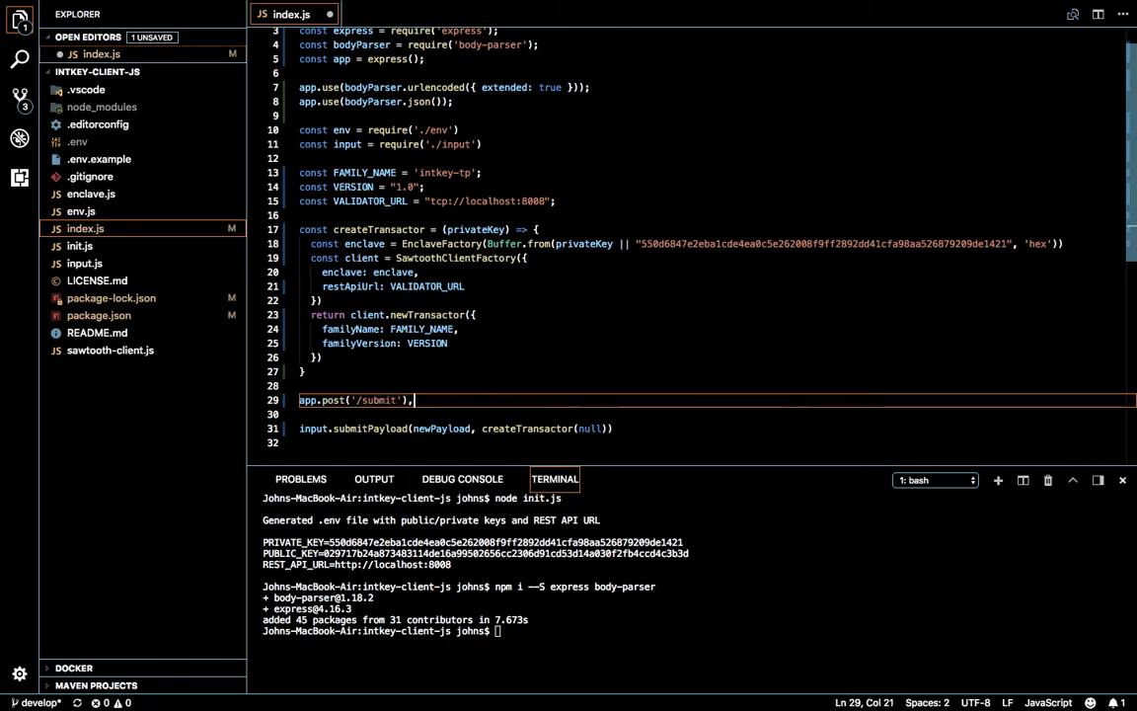
type("(req,res")
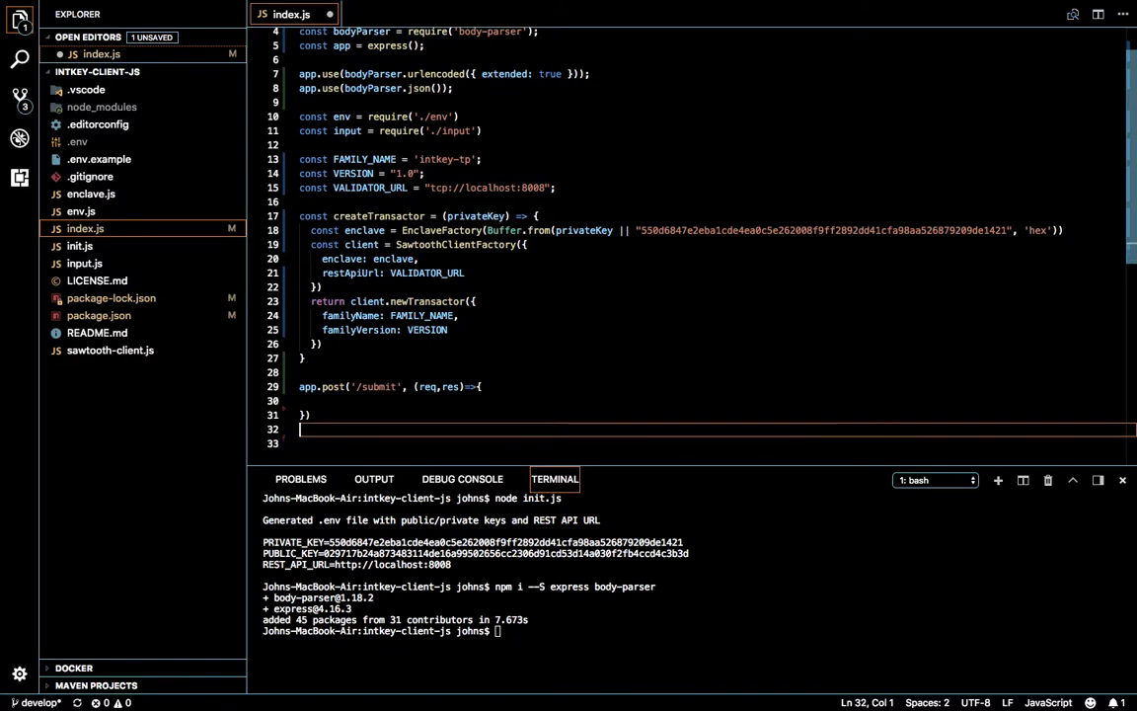
type("input.submitPayload(newPayload, createTransactor(null))")
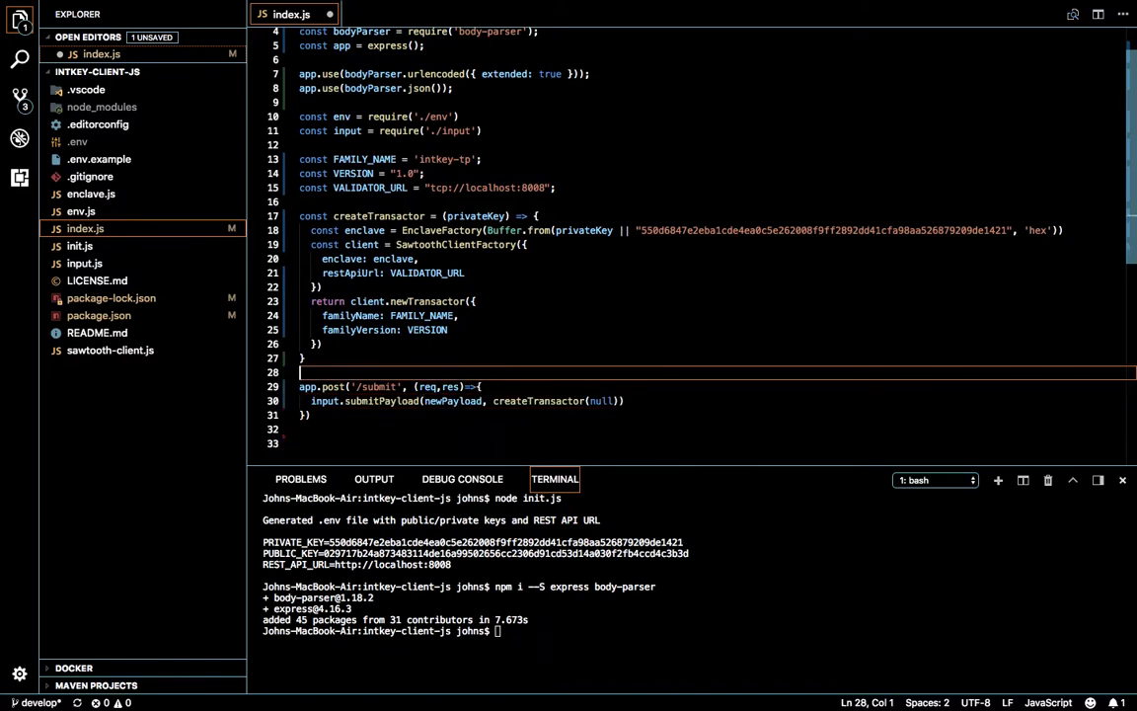
type("app.")
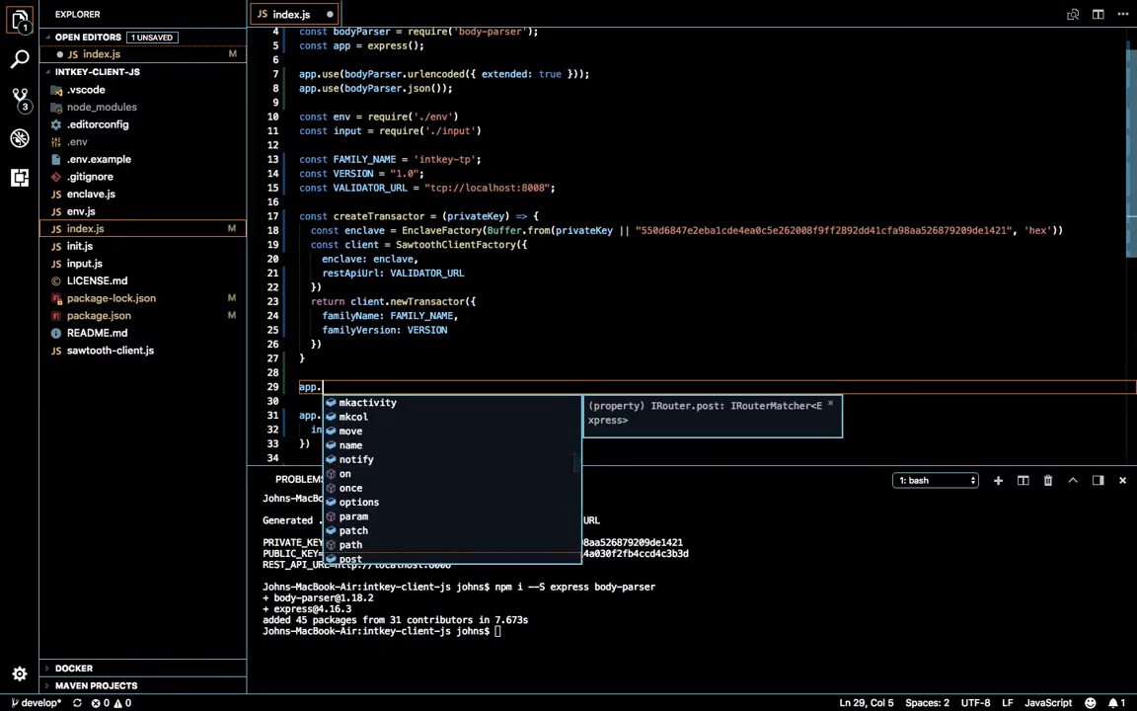
type("all")
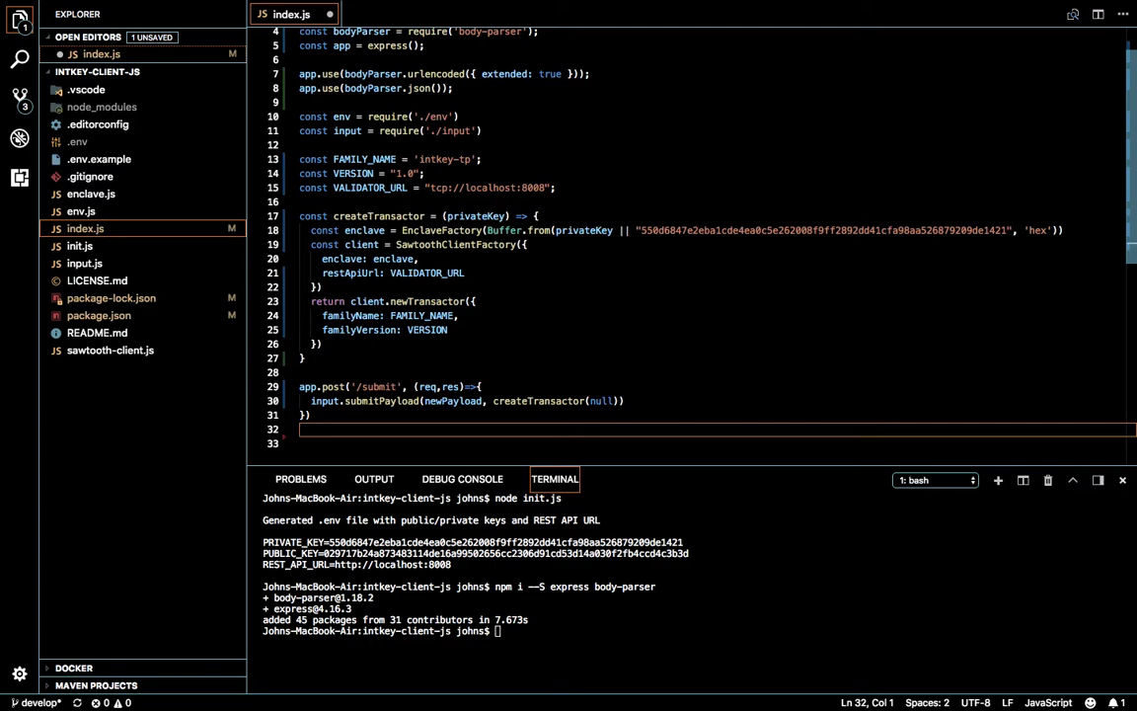
Add app.listen(8080) whose callback logs "Cool.. The server is up and running in 8080".
key("Enter")
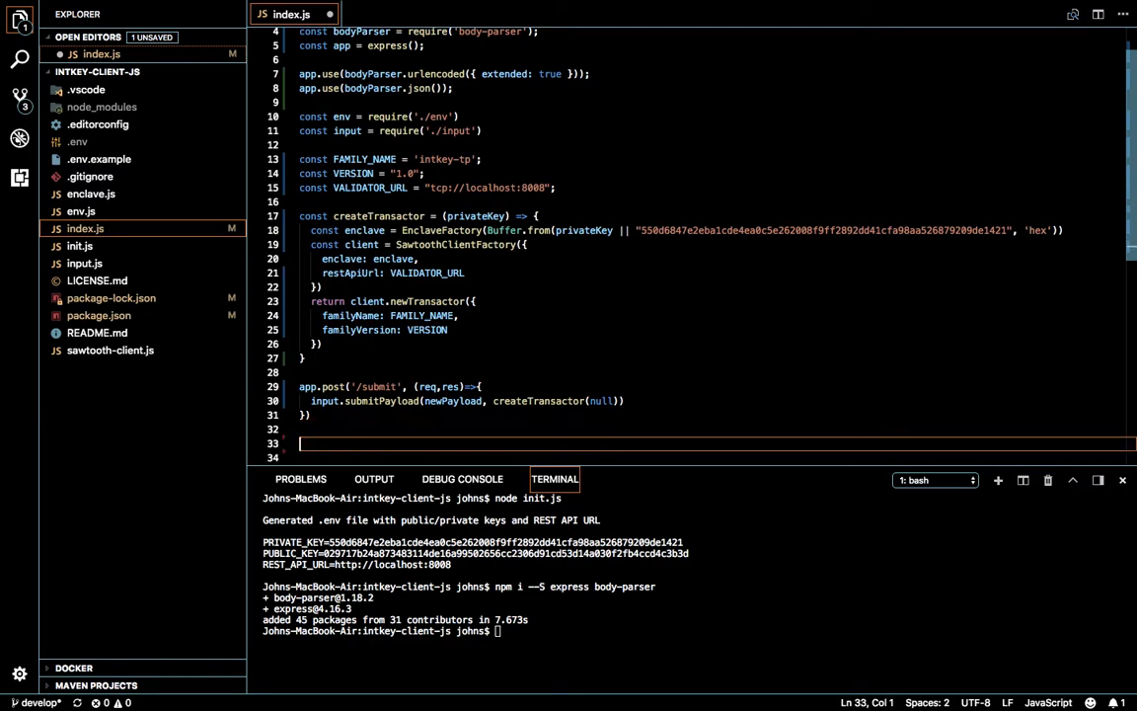
type("app.")
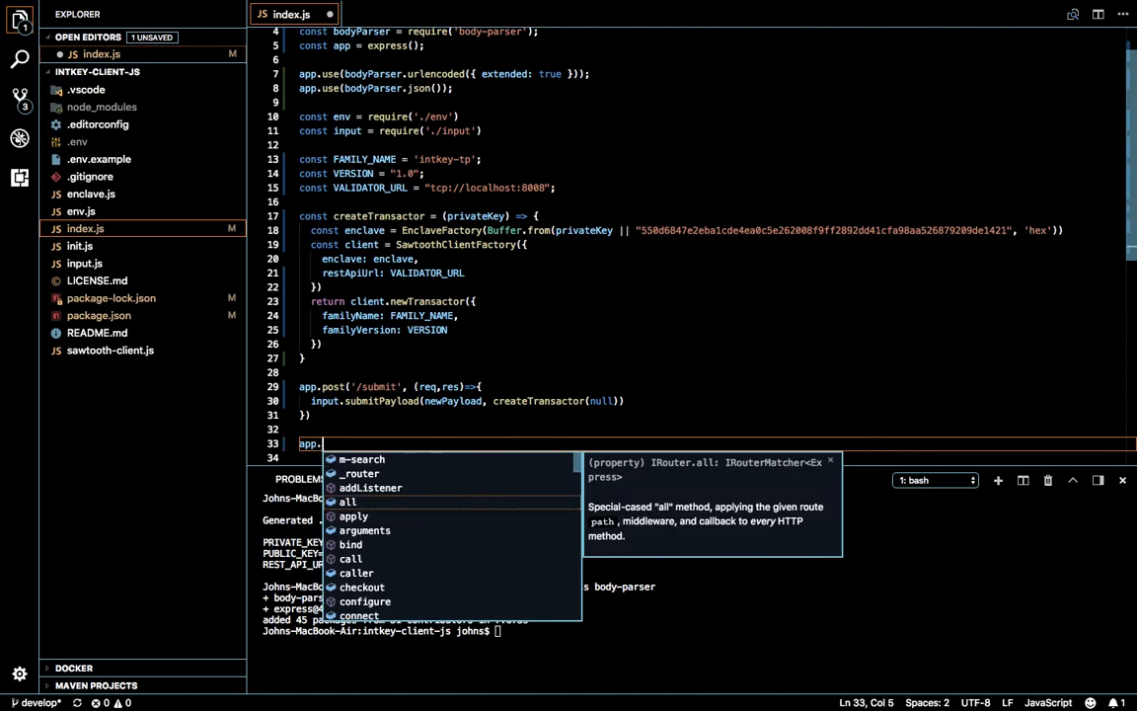
type("listen(8080,")
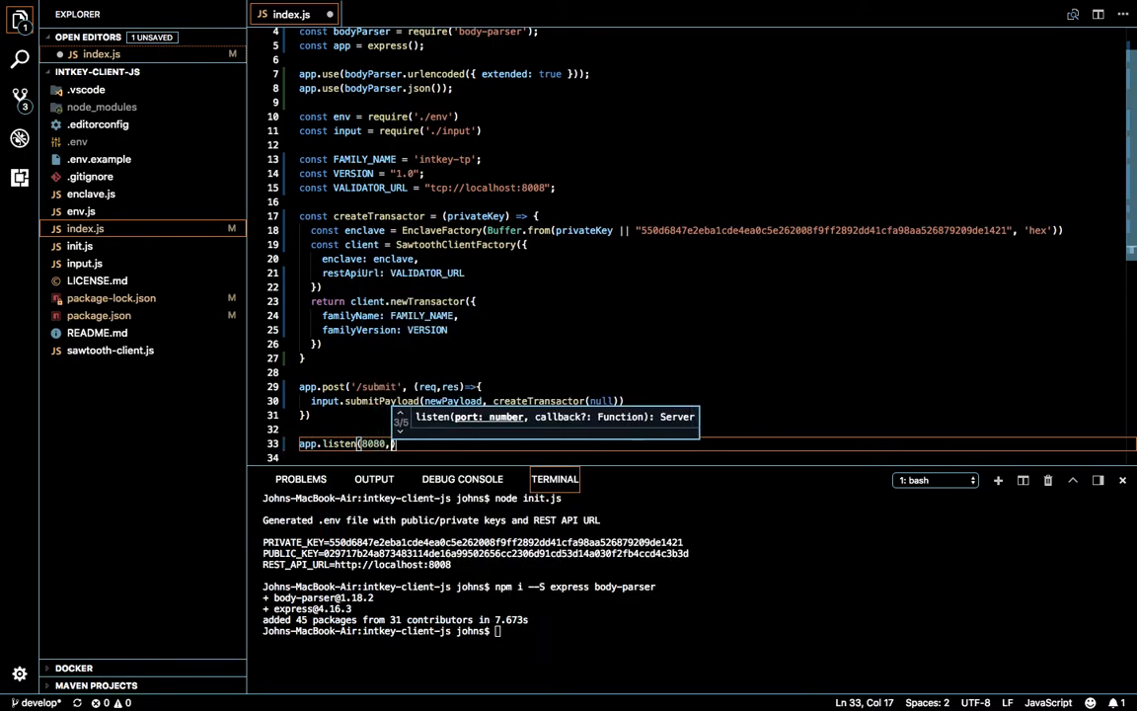
type("()")
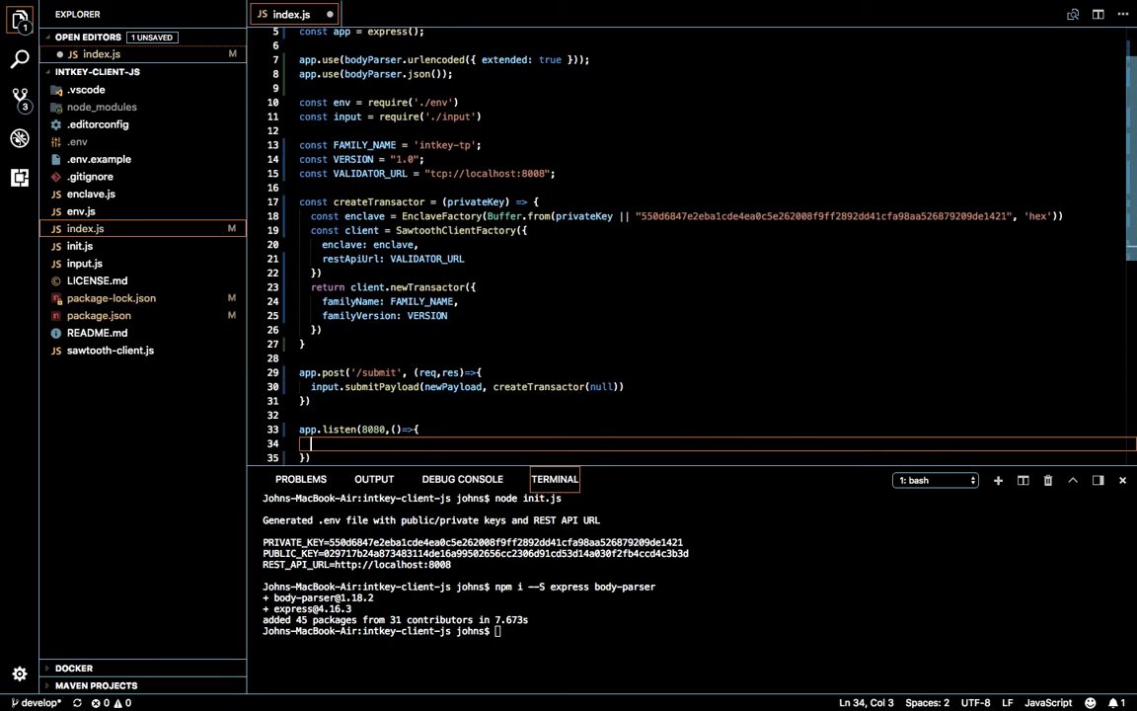
type("console.info('")
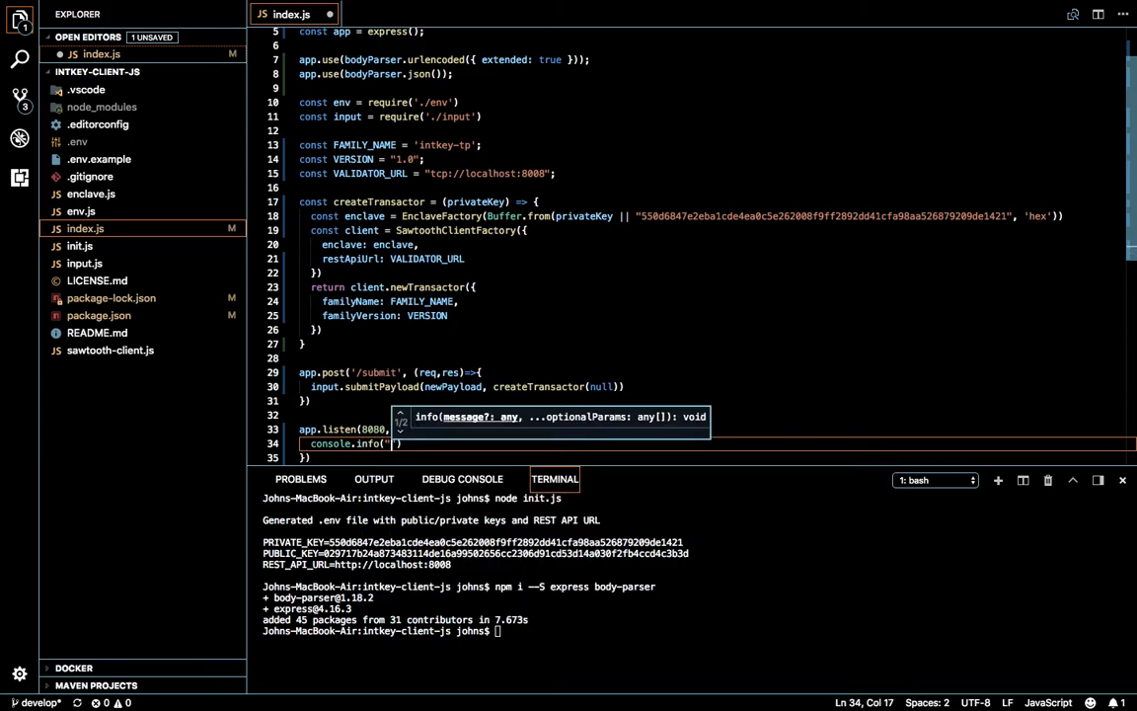
type("Wo")
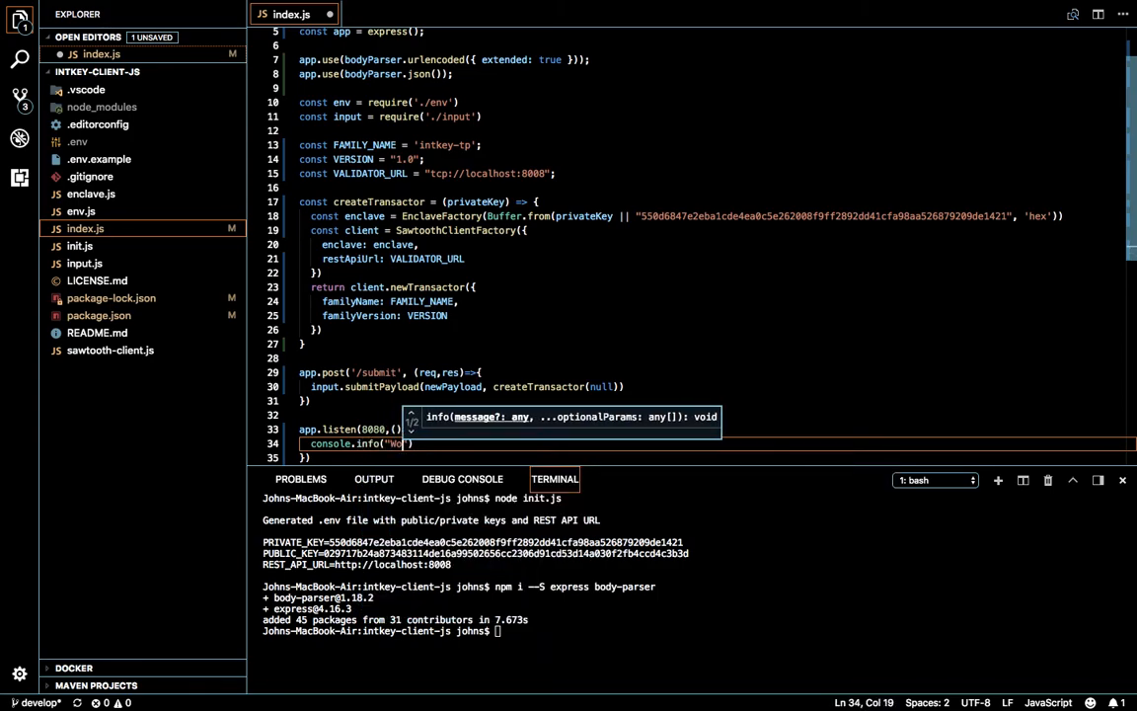
key("BackSpace")
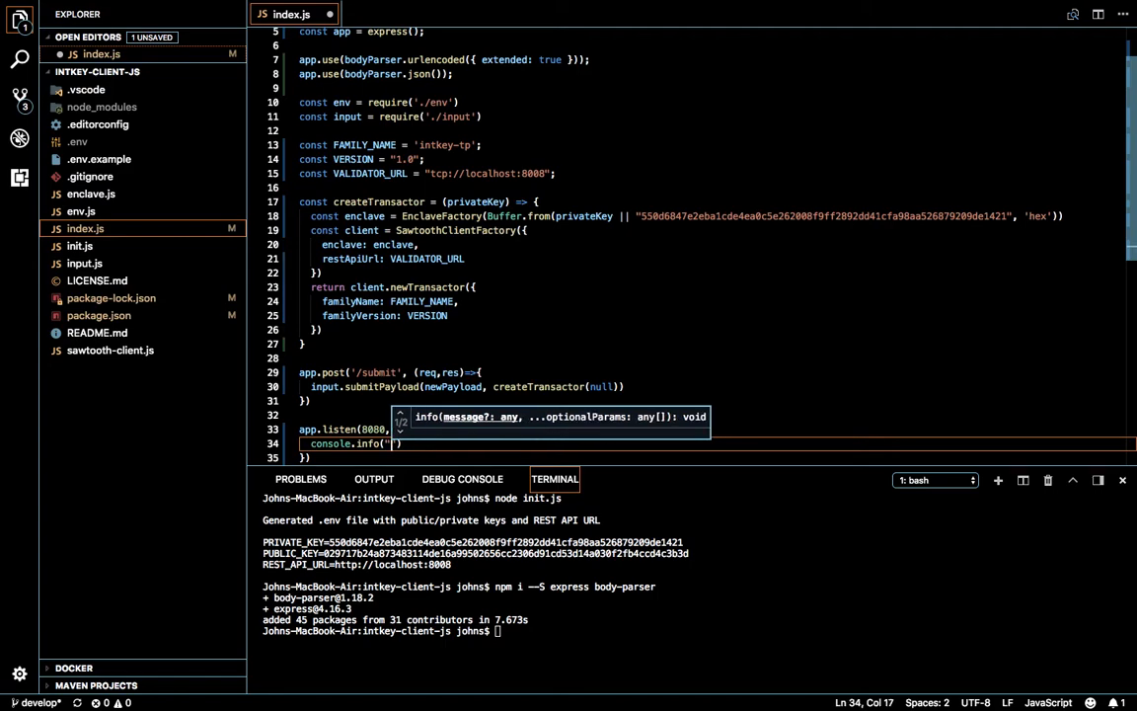
type("Cool.. Th")
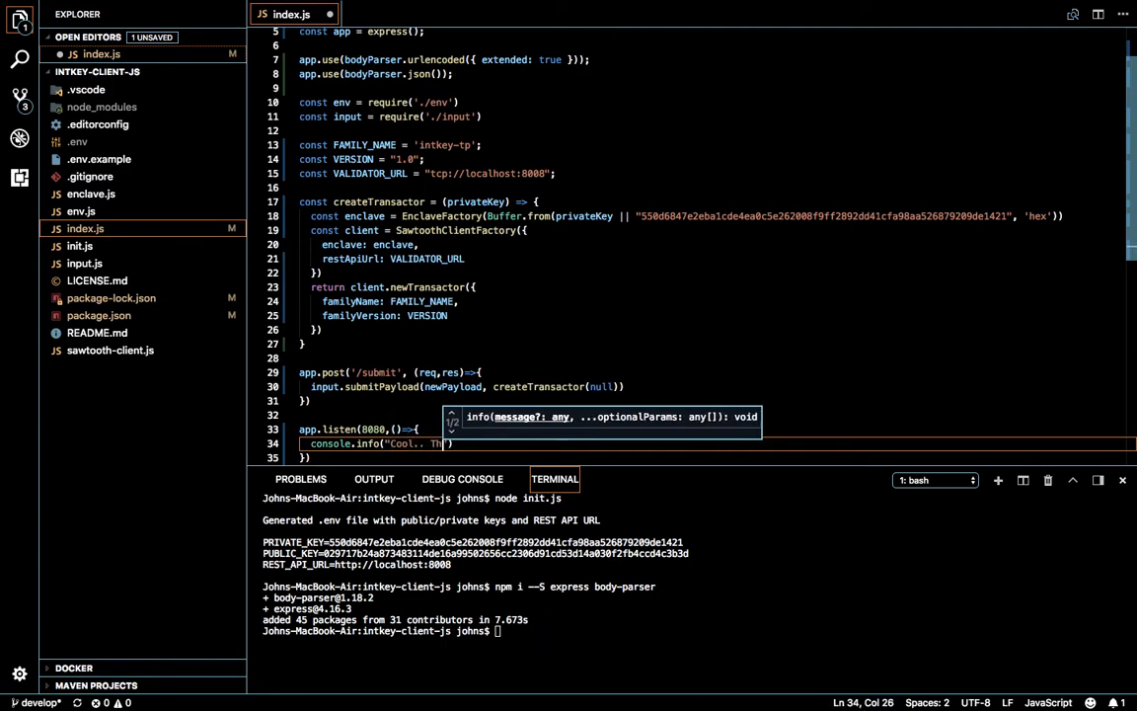
type("The server is up and running in")
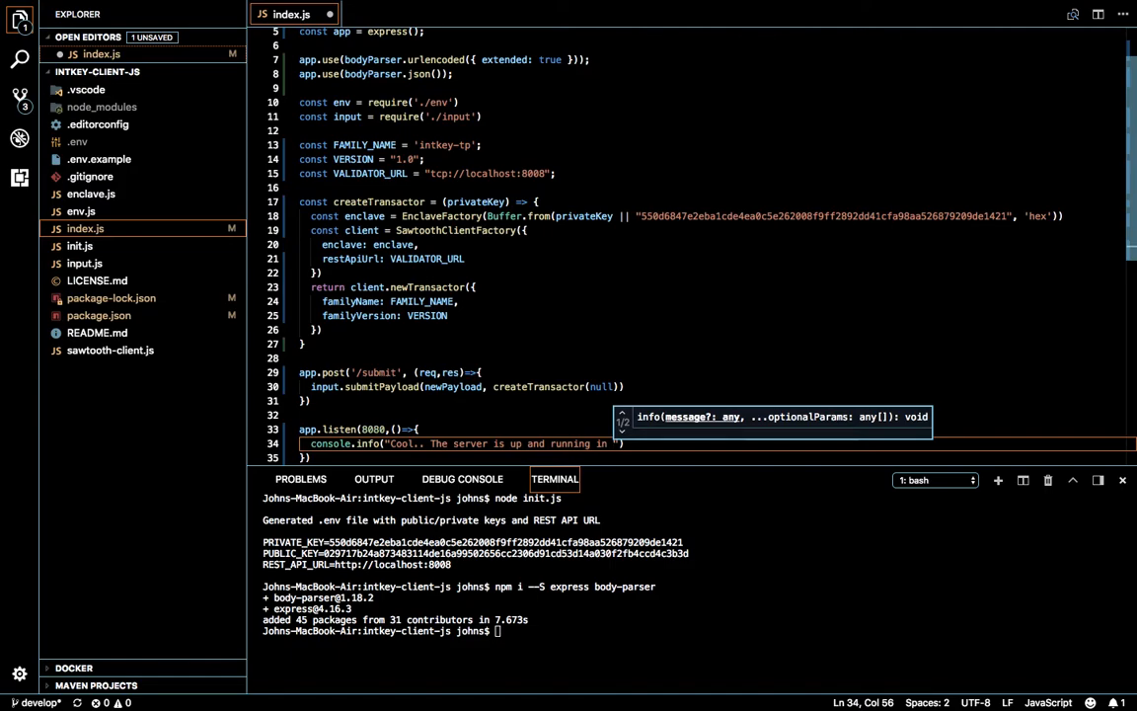
type("8080")
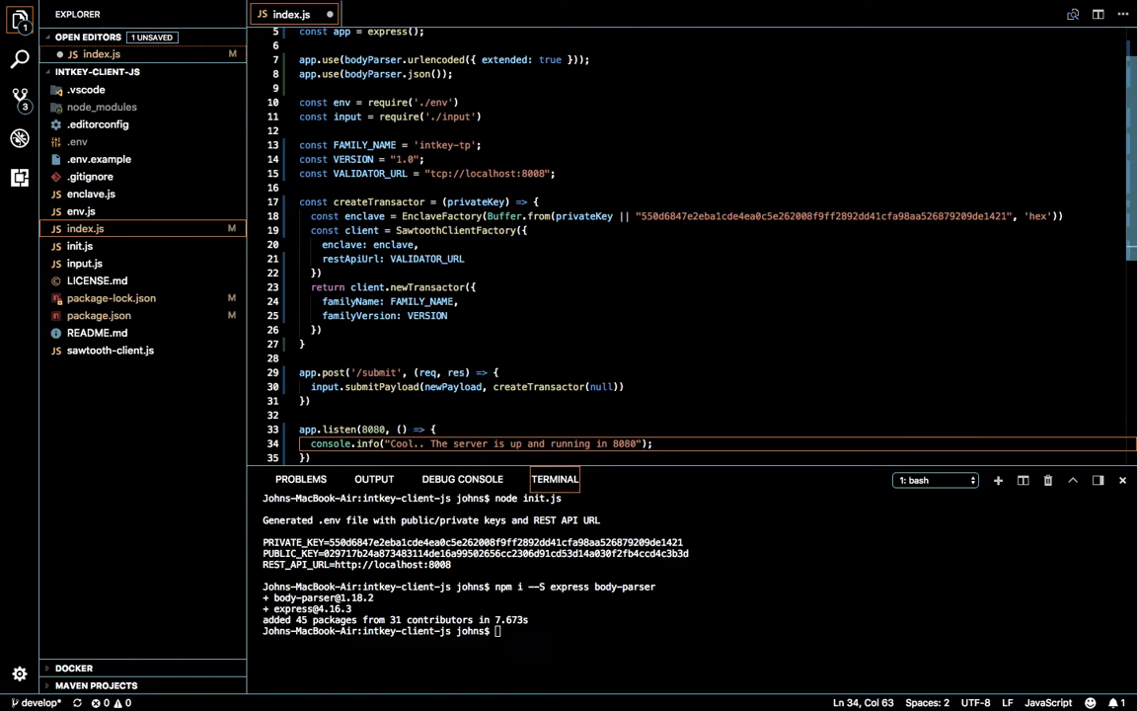
scroll("down", 3)
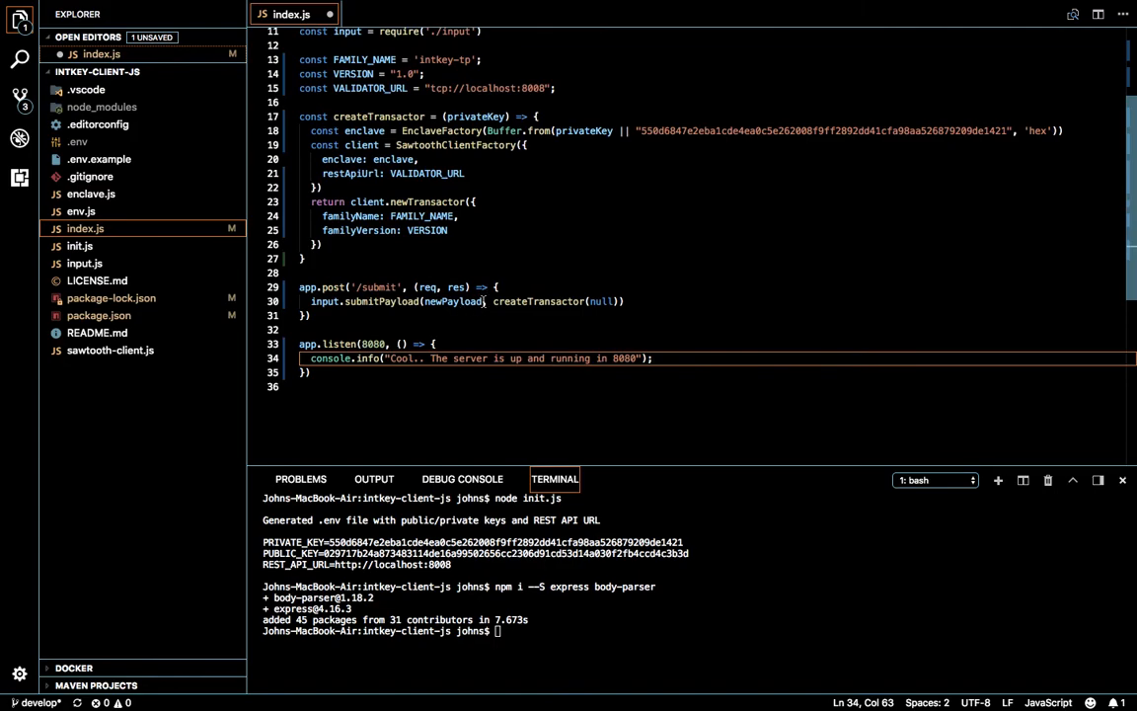
Chain .then((result) => res.json(result.data.link)) onto submitPayload and start a /** comment.
type(".then((result) => {")
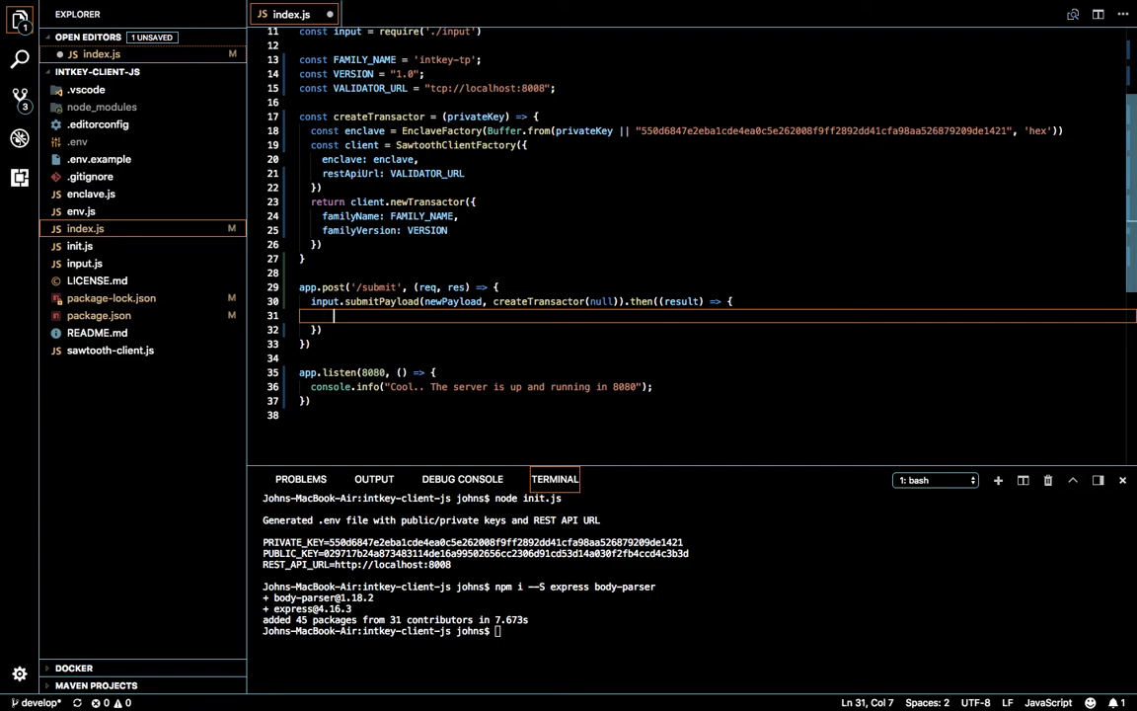
type("res.json(result.data")
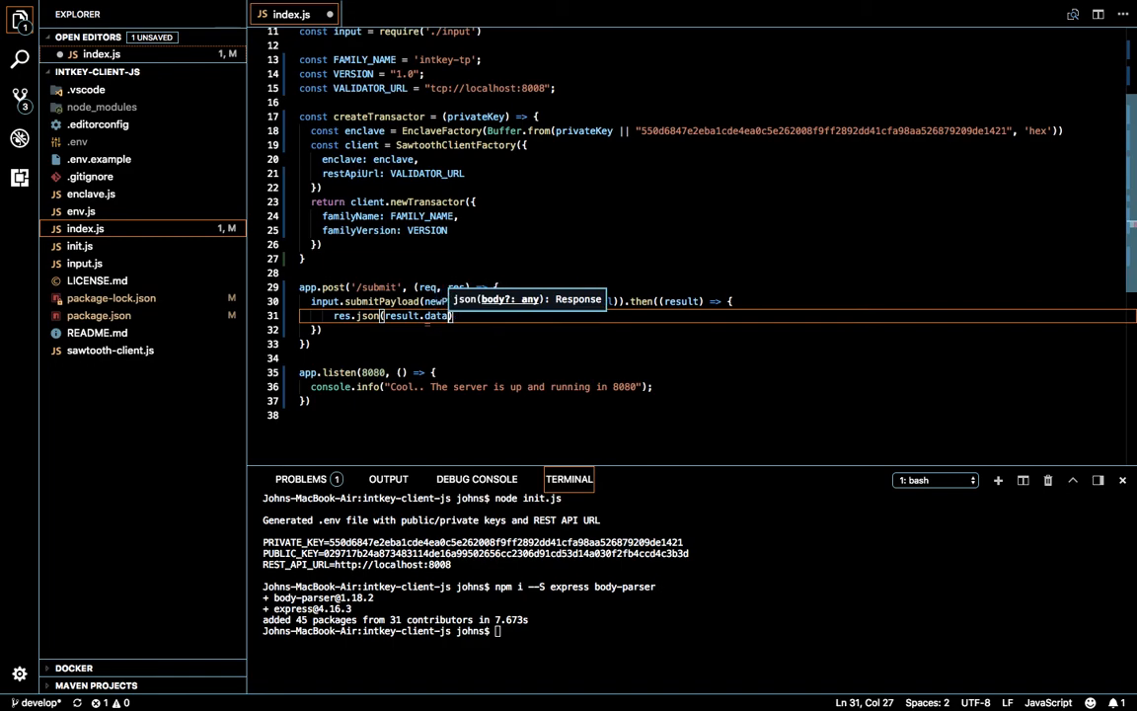
type(".link")
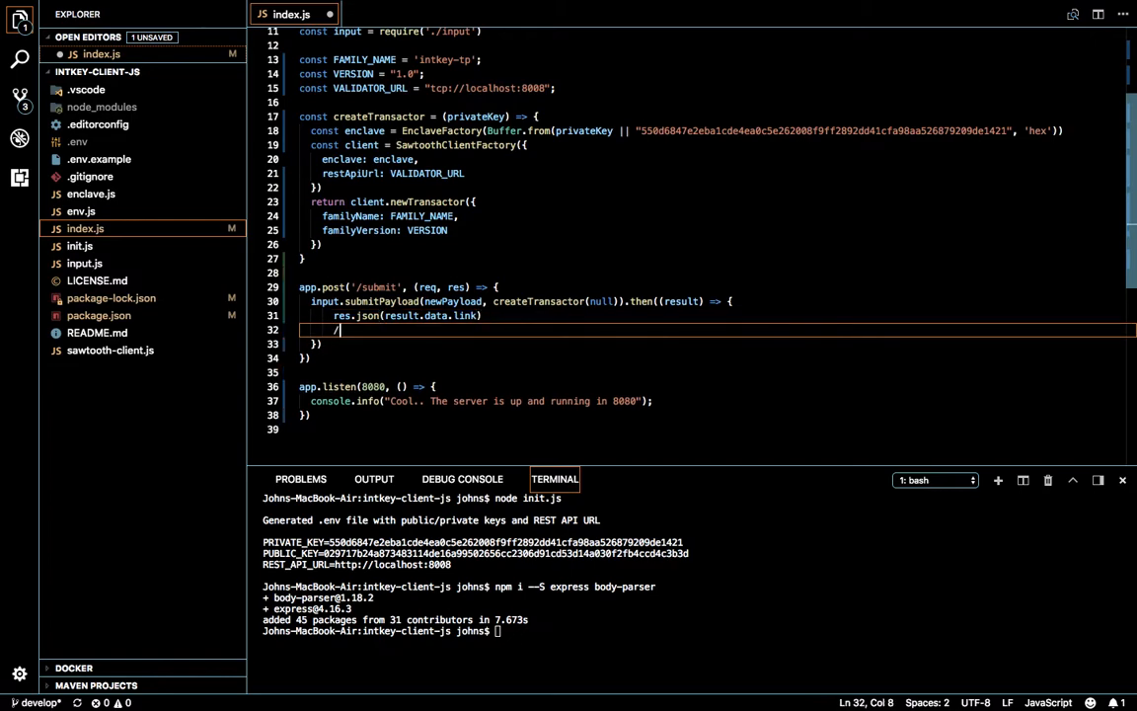
type("/**")
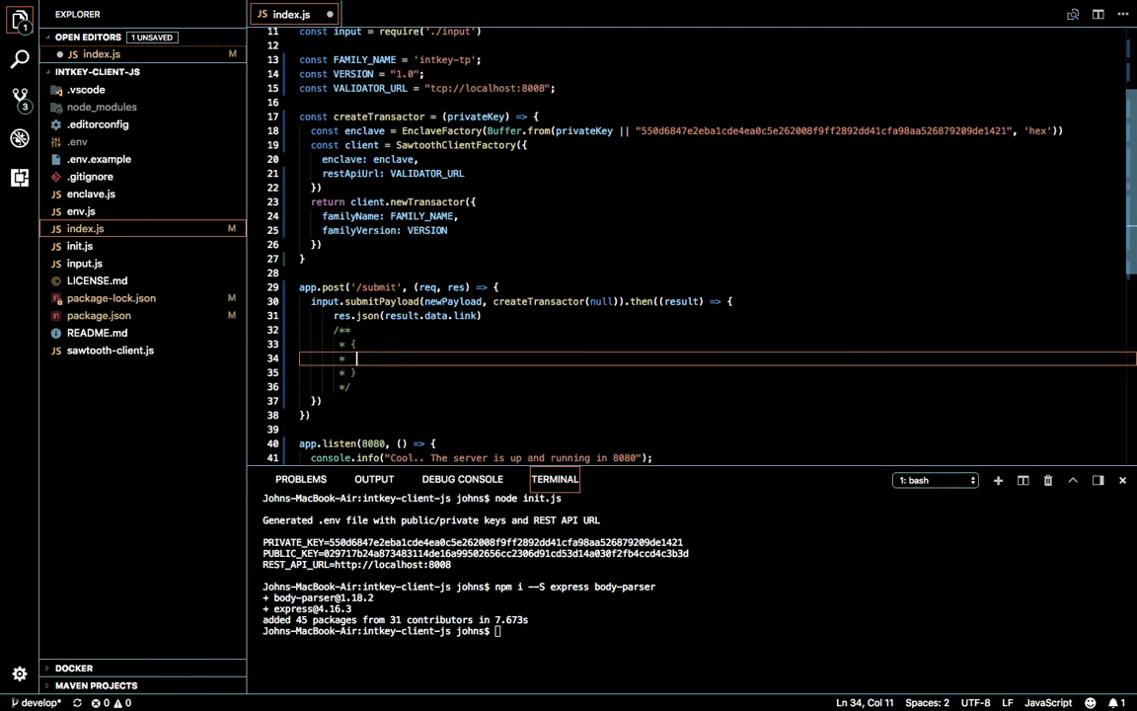
Document the response shape: "data" with "status": "COMMITED" | "UNKNOWN" | "FAILED".
type("\"dara\"")
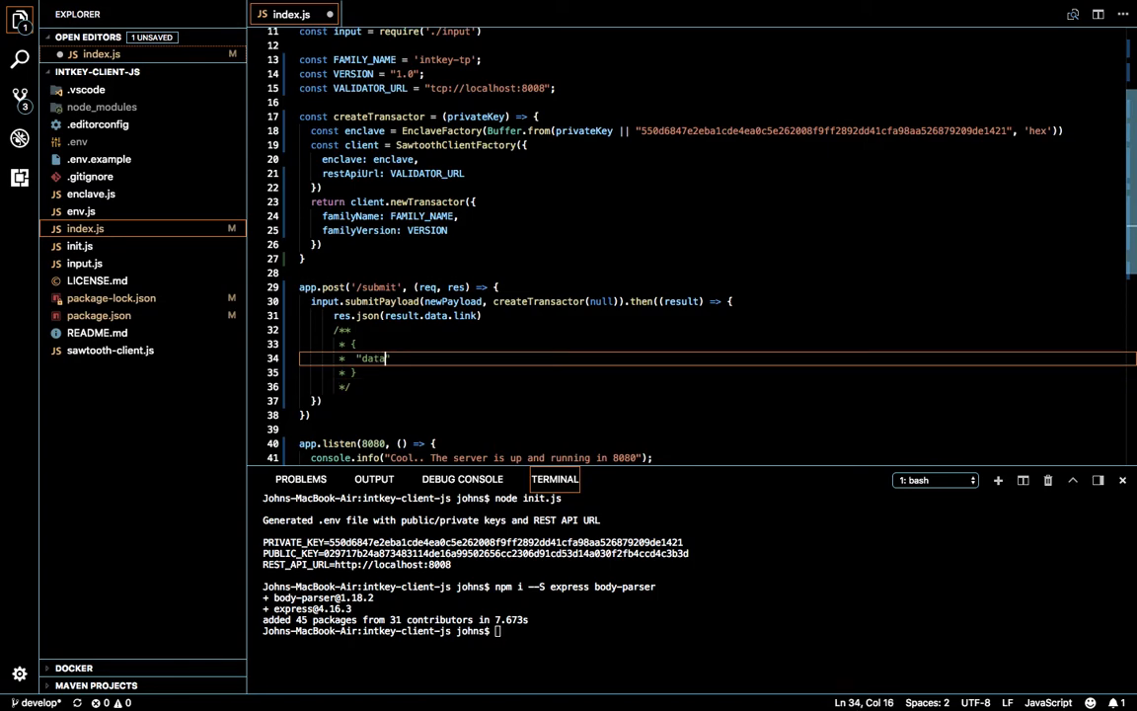
type("\":{")
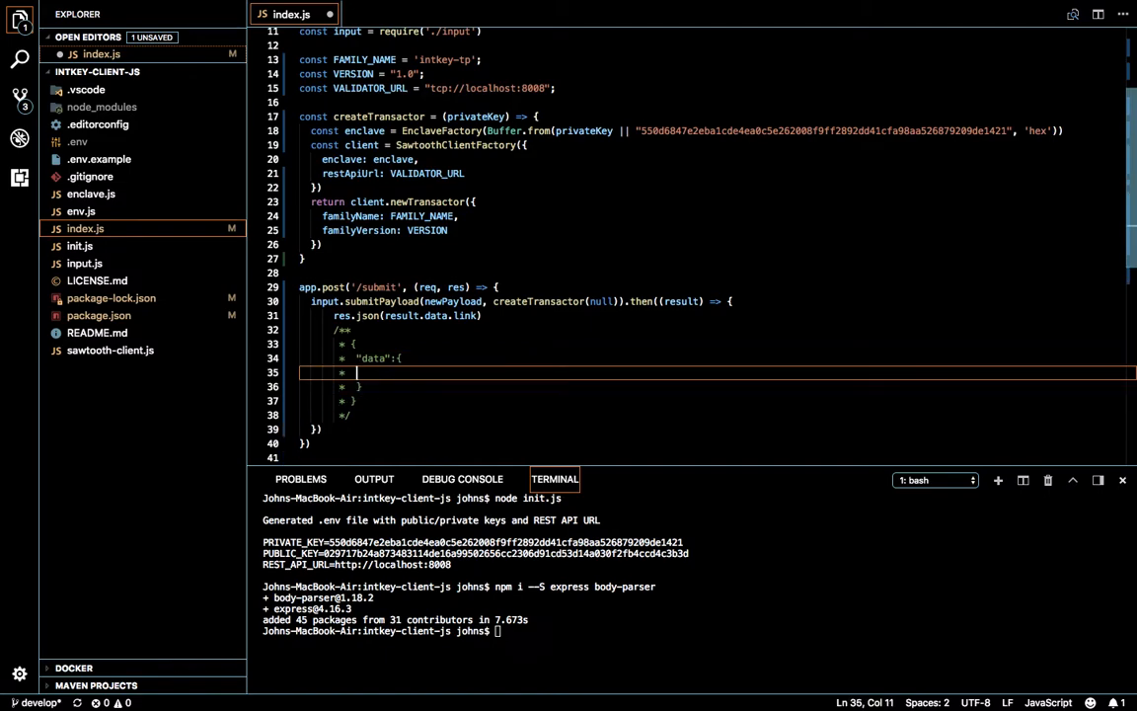
type("\"stats\"")
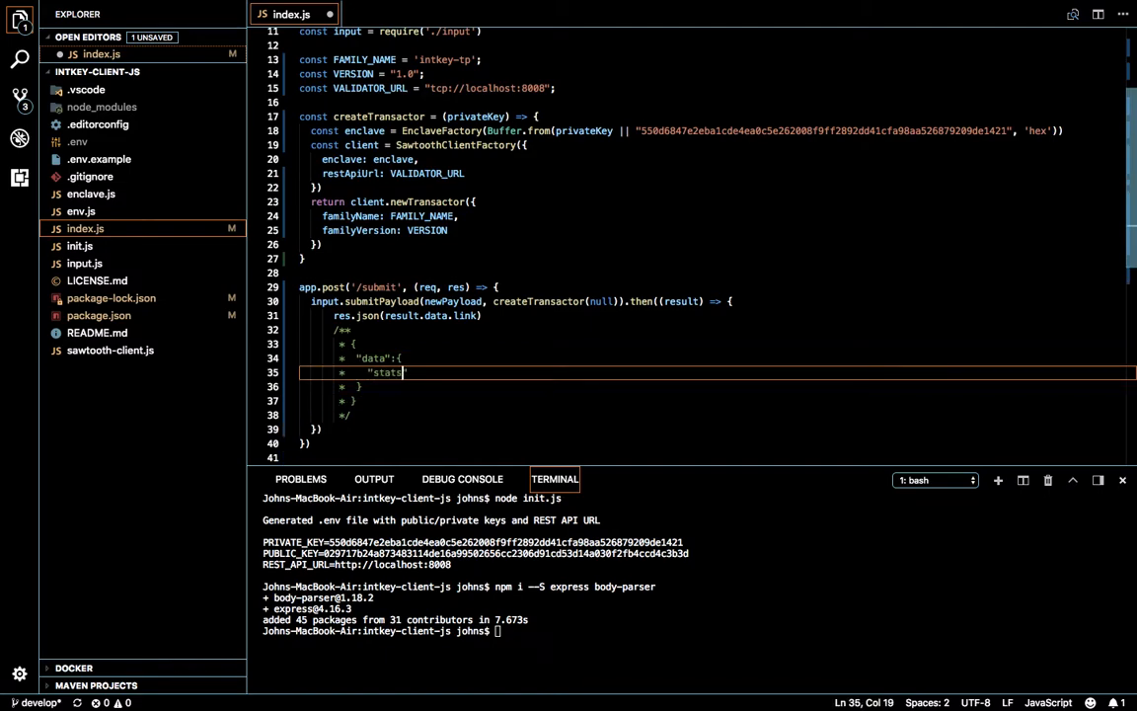
type("s")
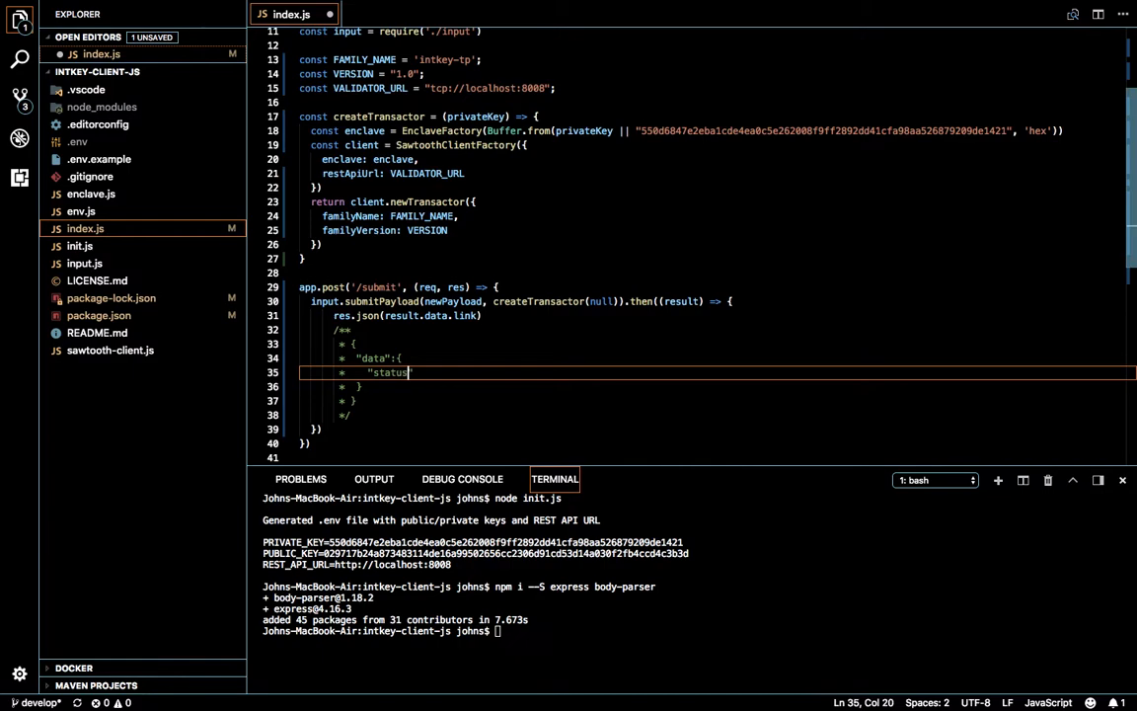
type(": \"CO\"")
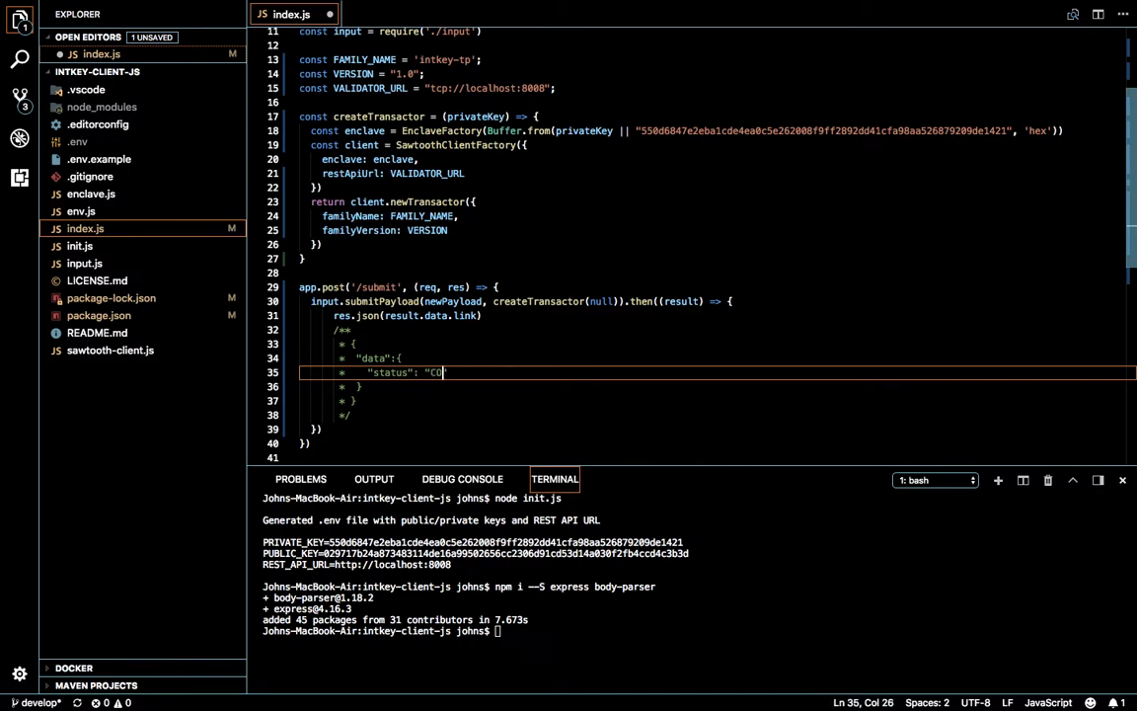
type("MMITTED\"")
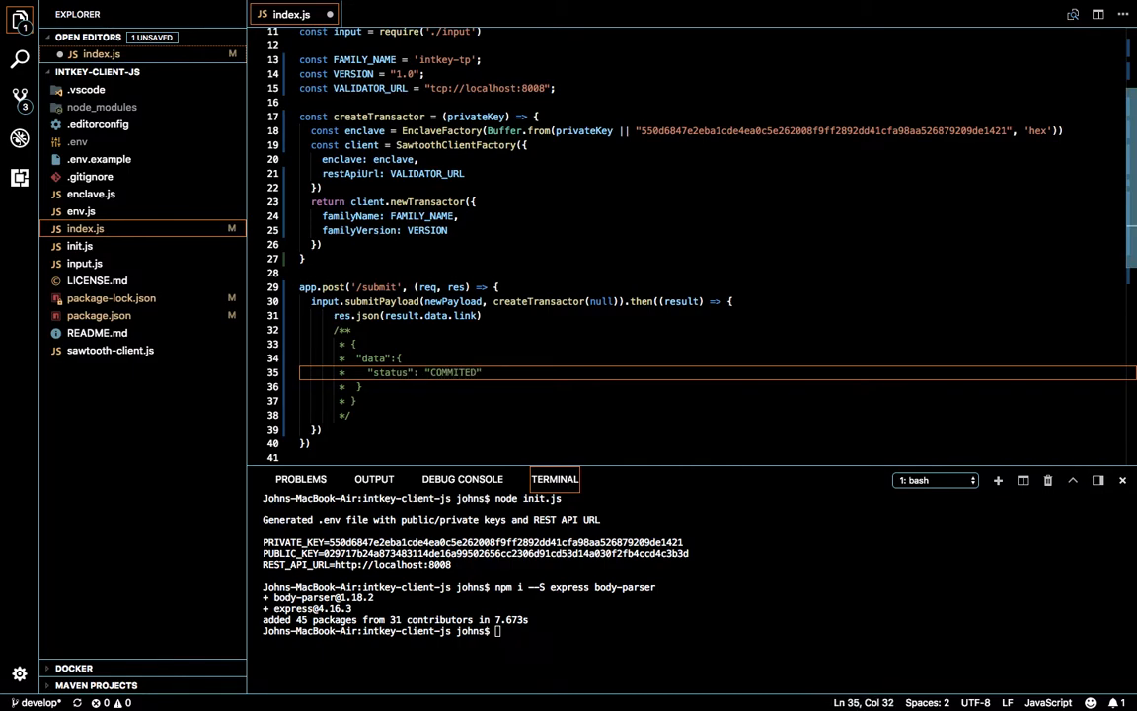
type("| \"\"")
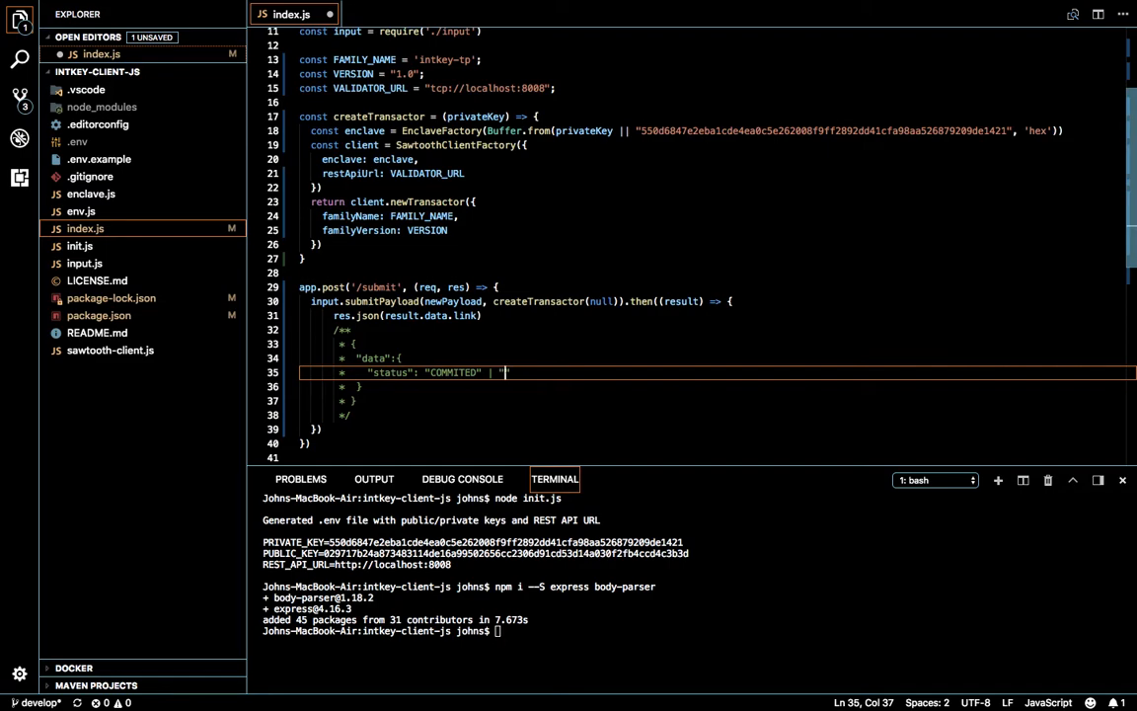
type("UNKNOWN")
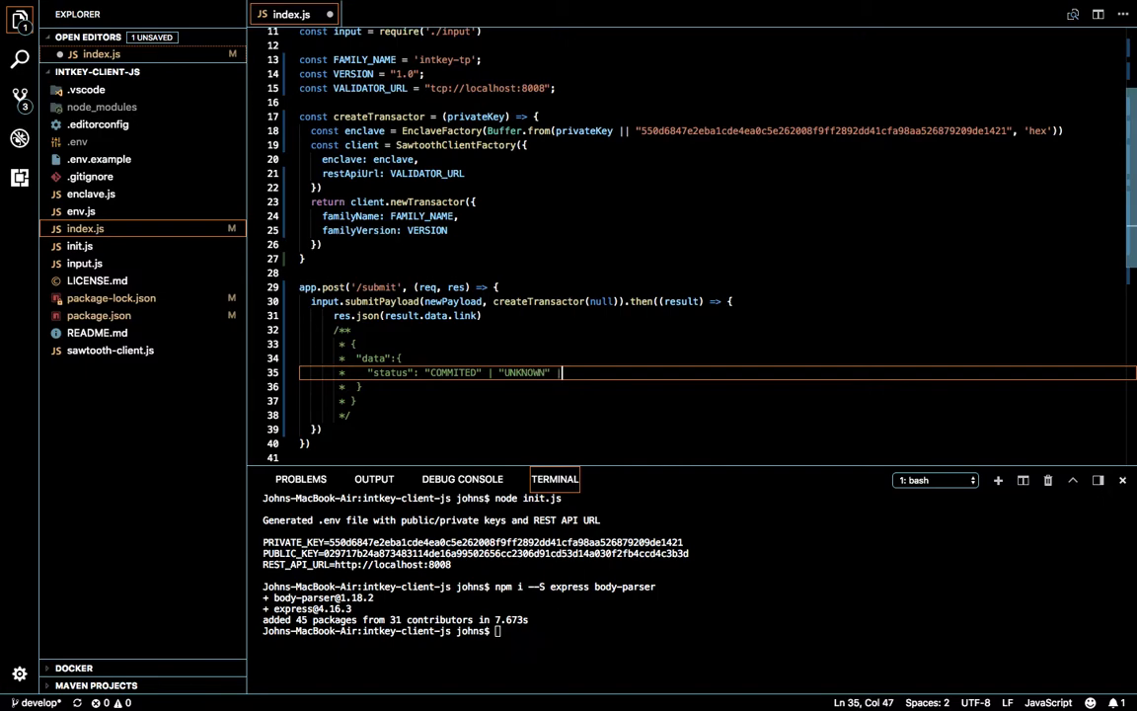
type("| \"FAILED\"")
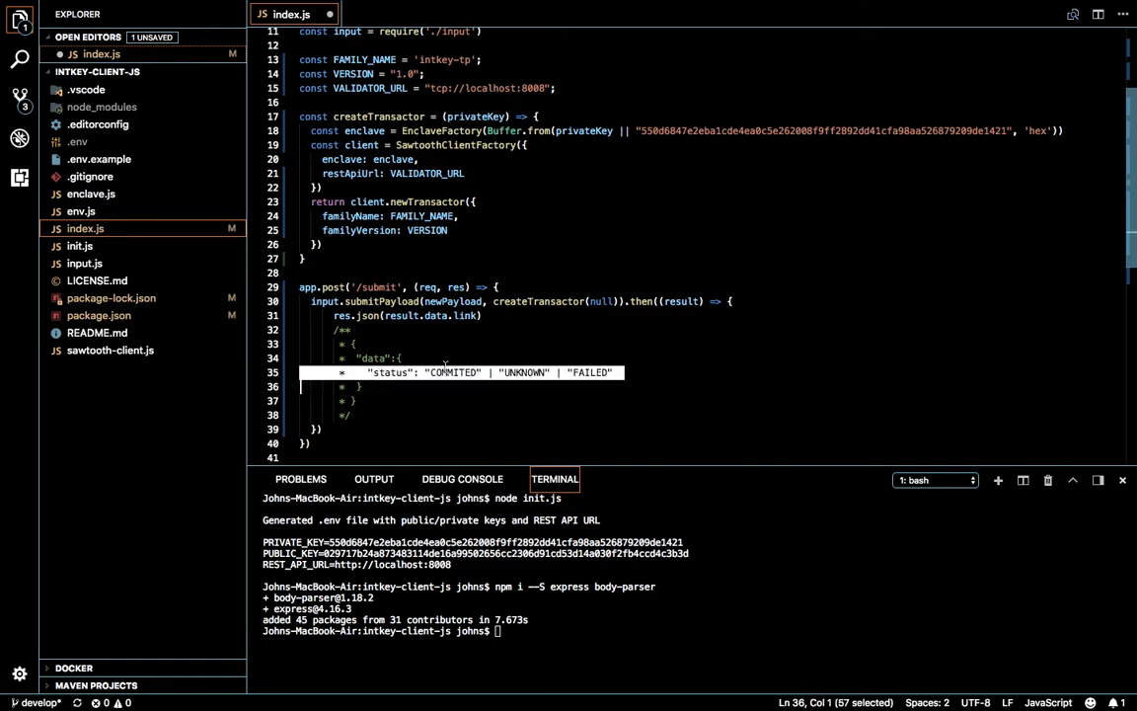
Append .end() so the response reads res.json(result.data.link).end(); and review the file.
left_click(454, 316)
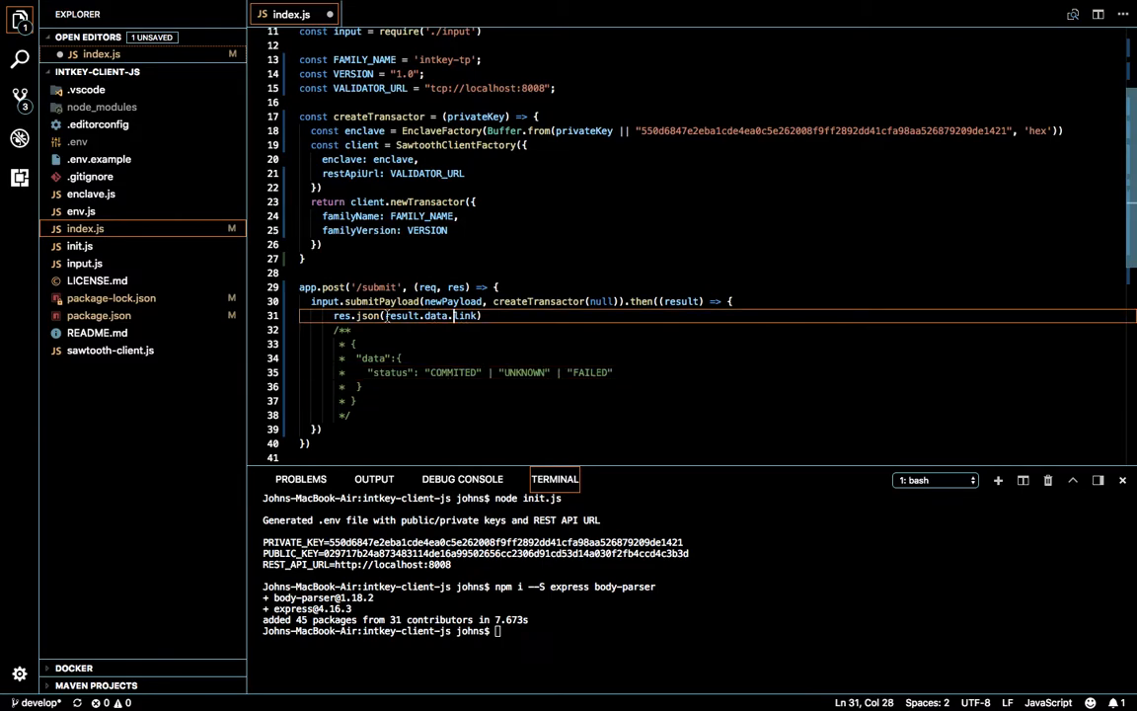
double_click(419, 316)
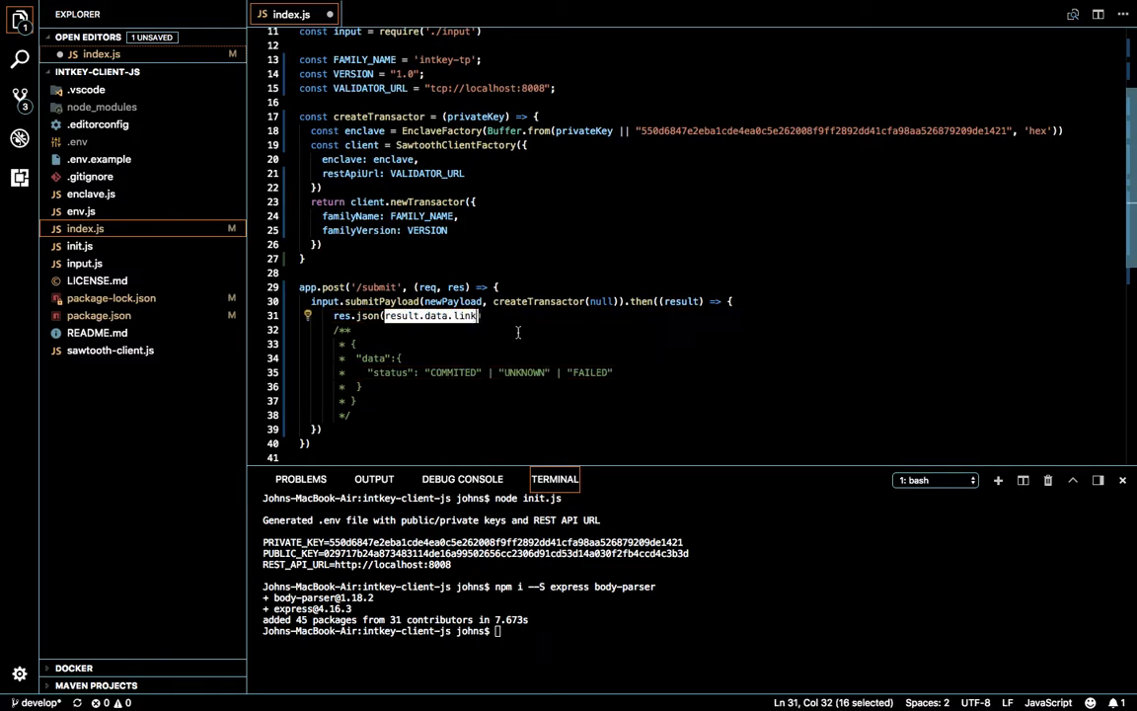
type(".end();")
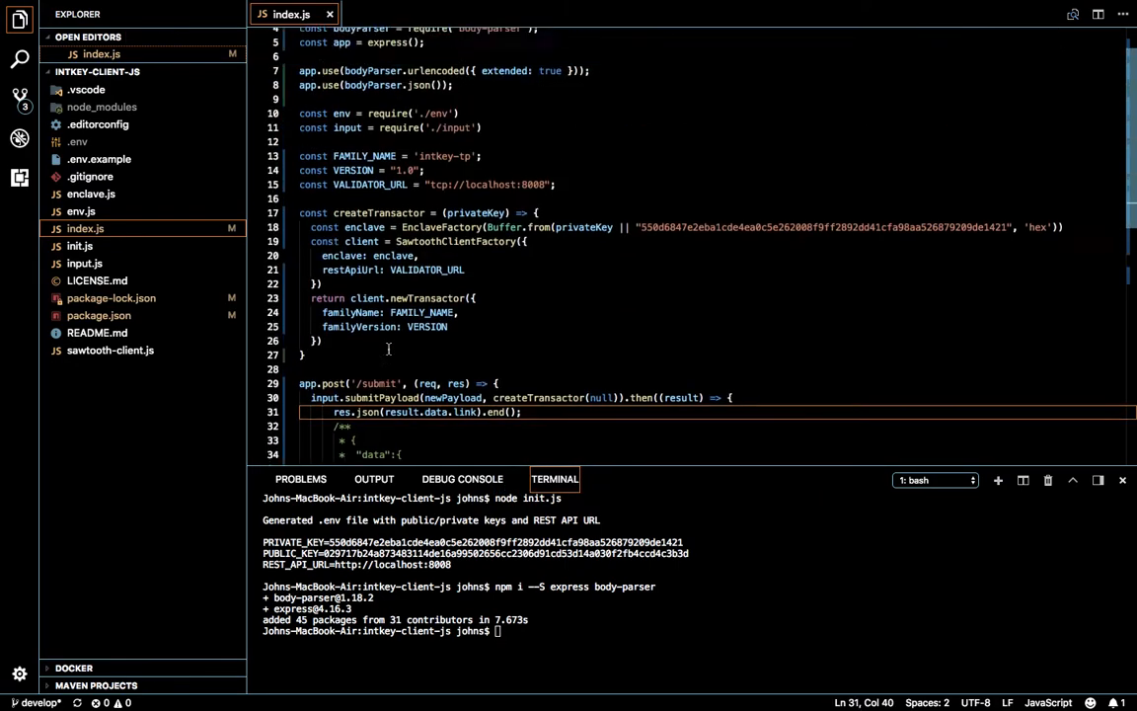
scroll("up", 3)
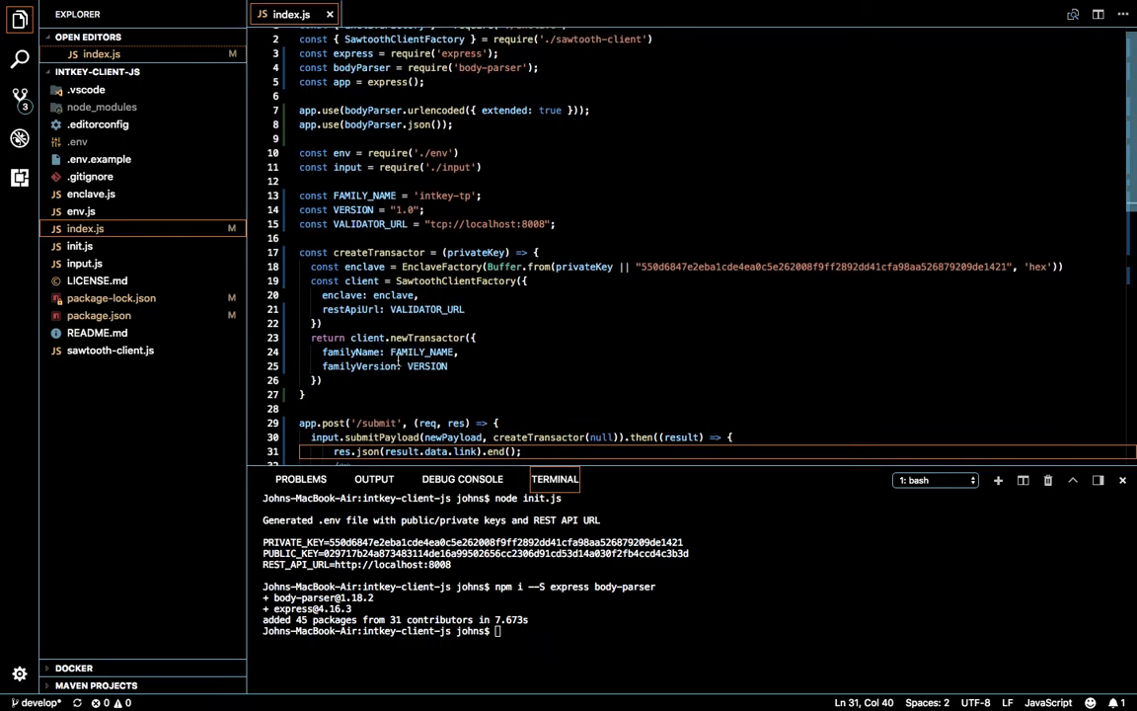
scroll("down", 3)
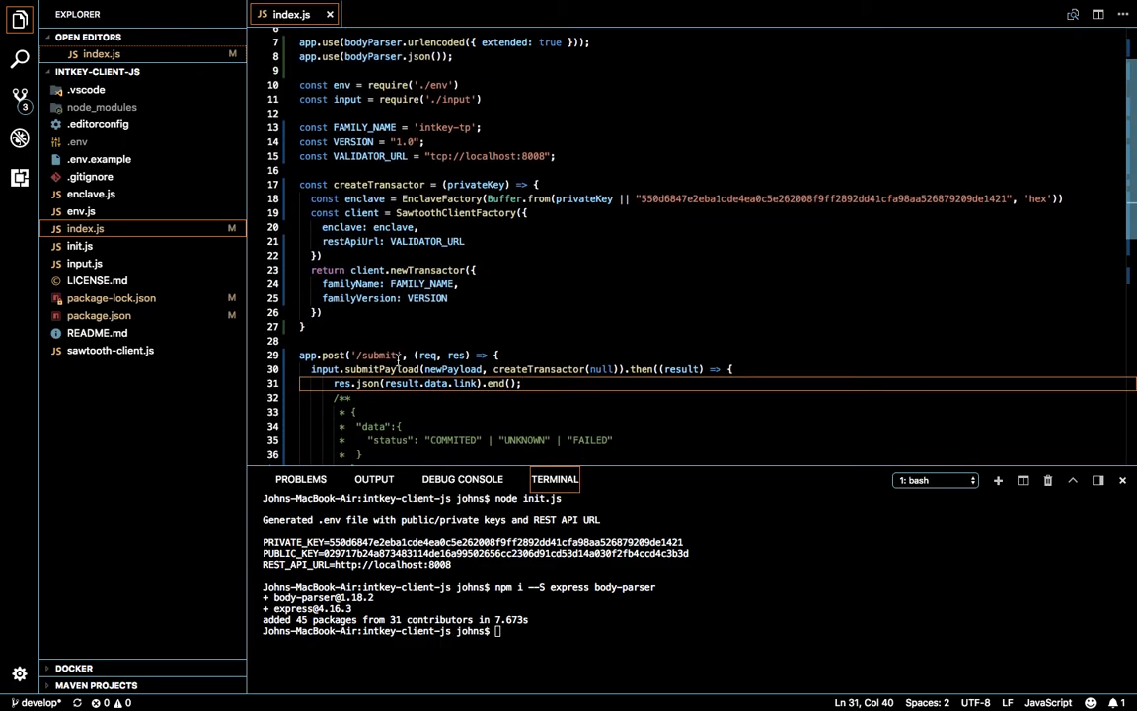
scroll("up", 3)
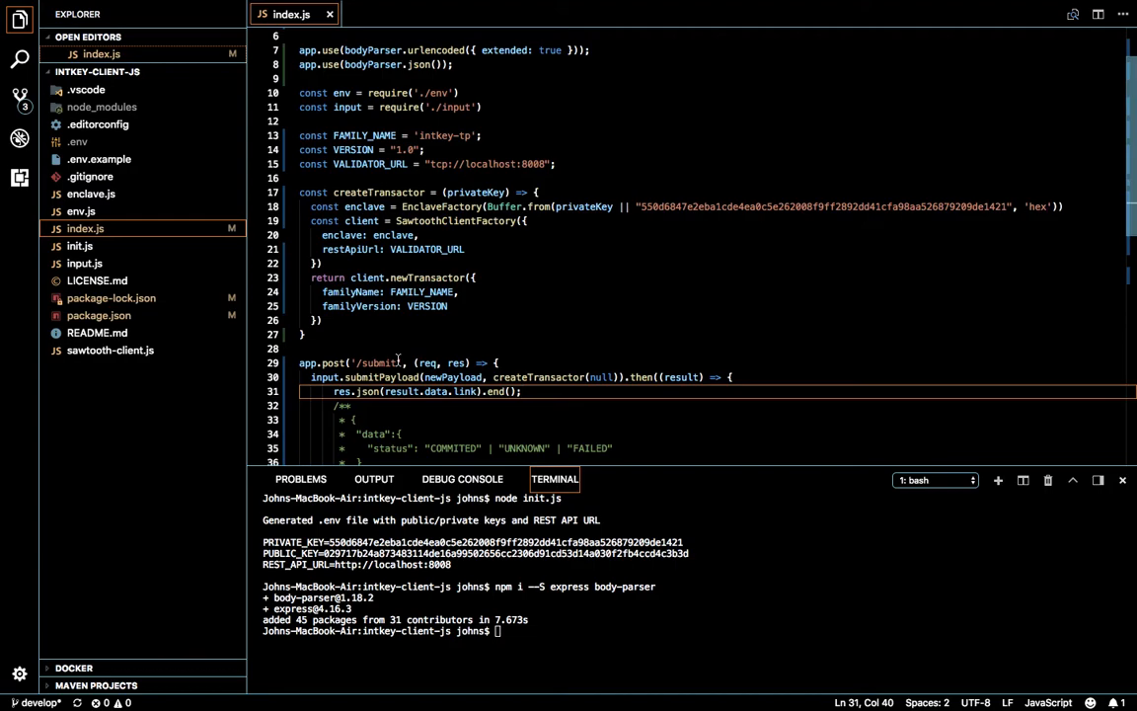